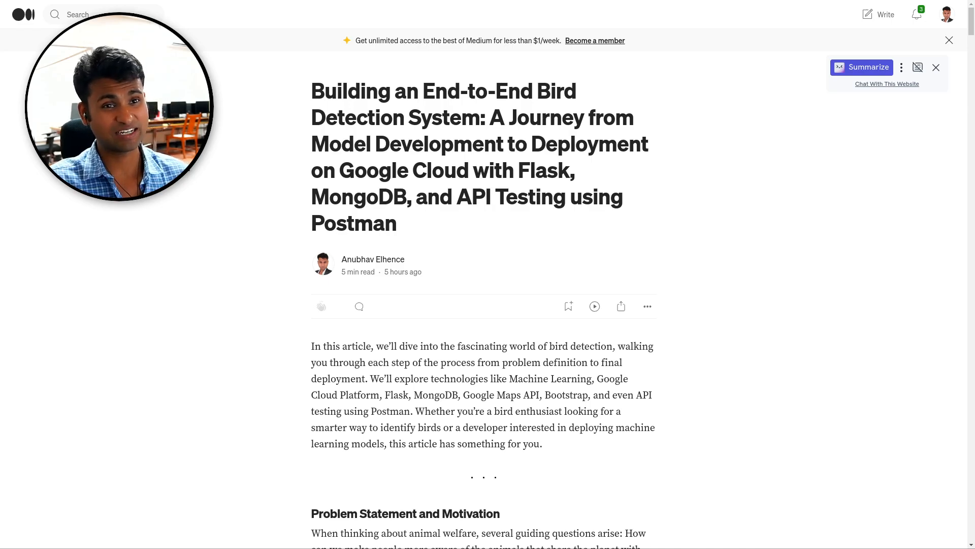
mouse_move(601, 233)
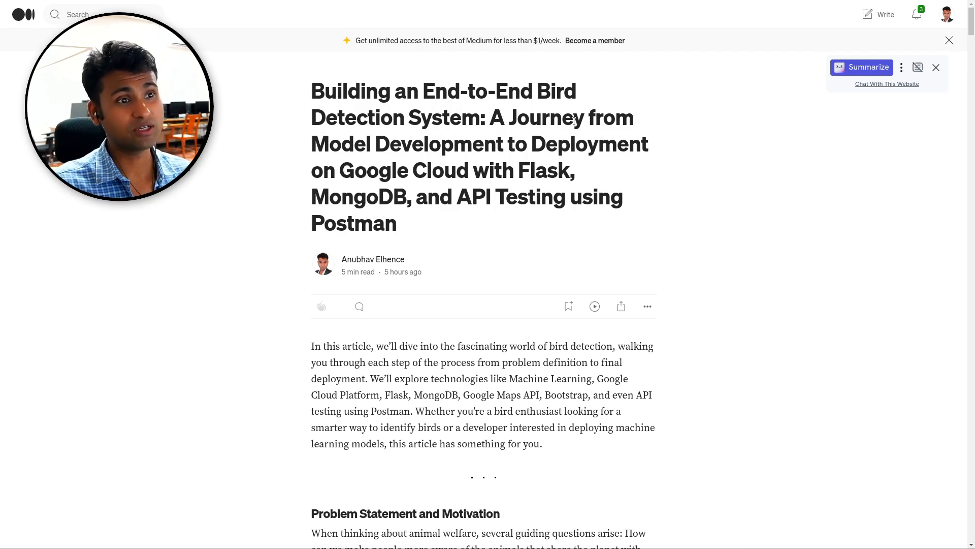
mouse_move(632, 178)
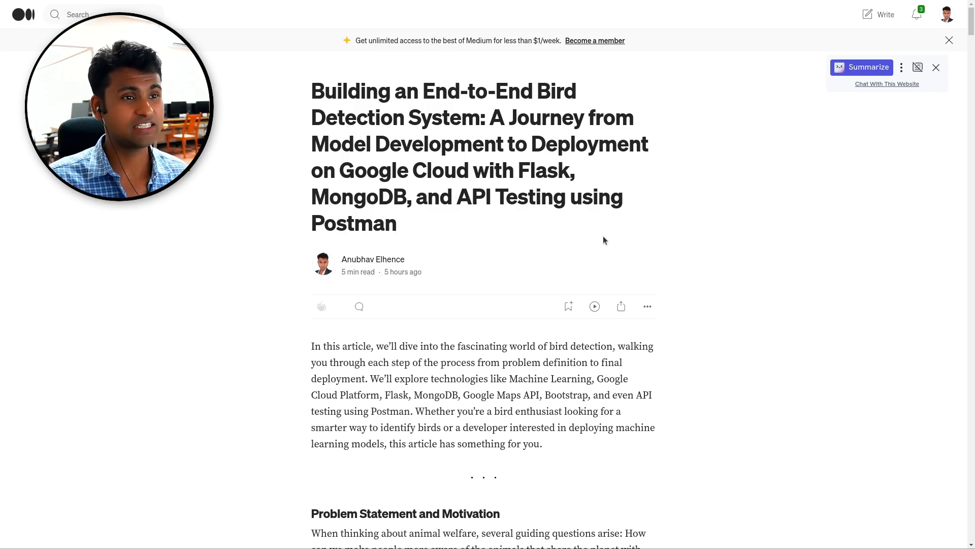
mouse_move(622, 341)
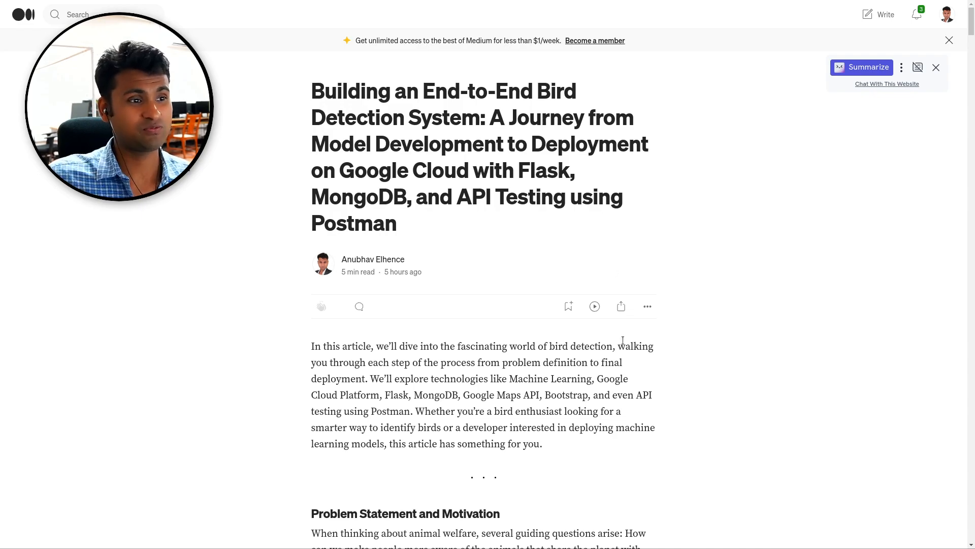
Scroll past the introduction to the problem statement and Spread Your Wings poster
scroll(down, 3)
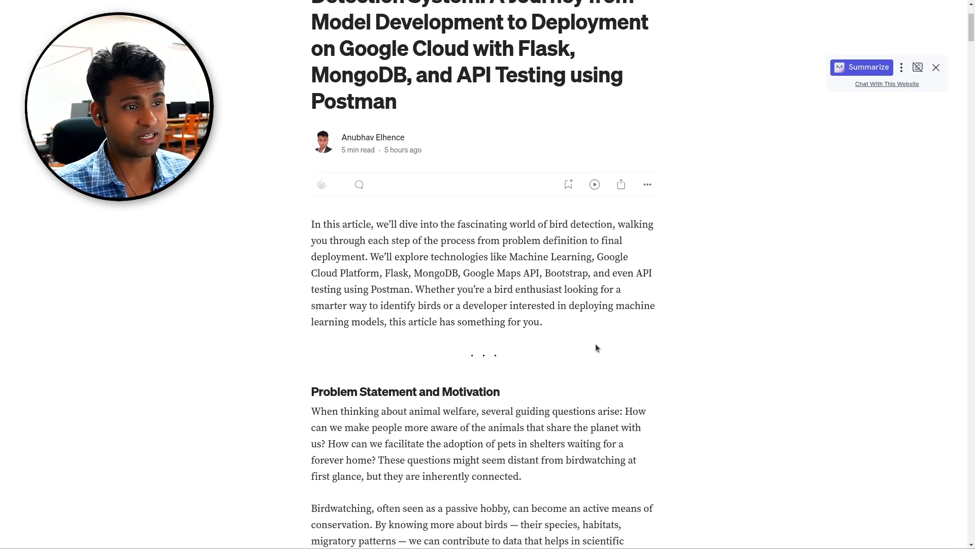
scroll(down, 3)
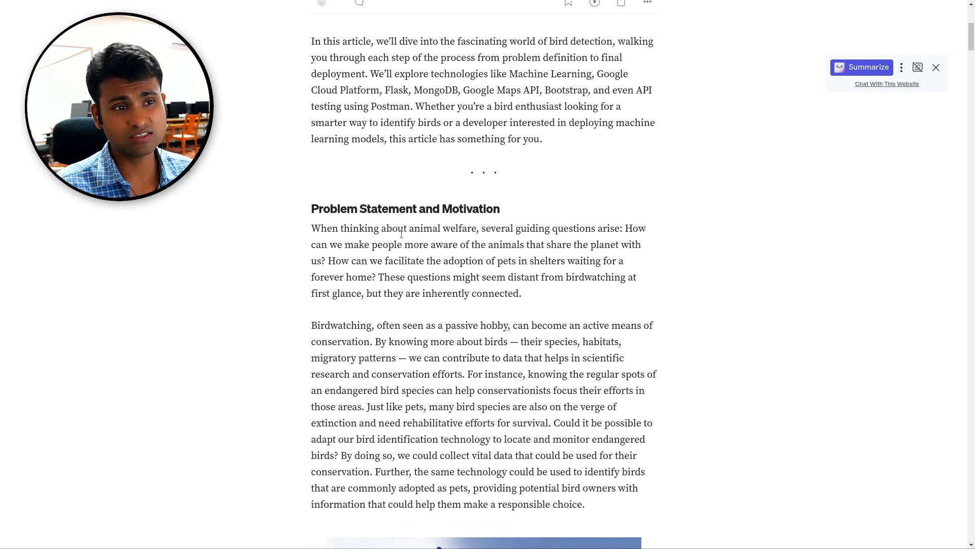
mouse_move(463, 233)
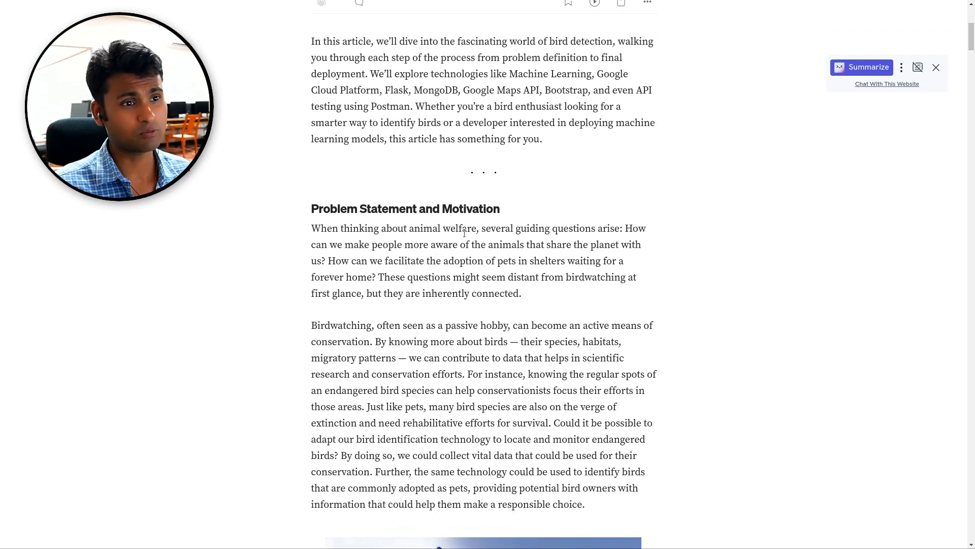
scroll(down, 3)
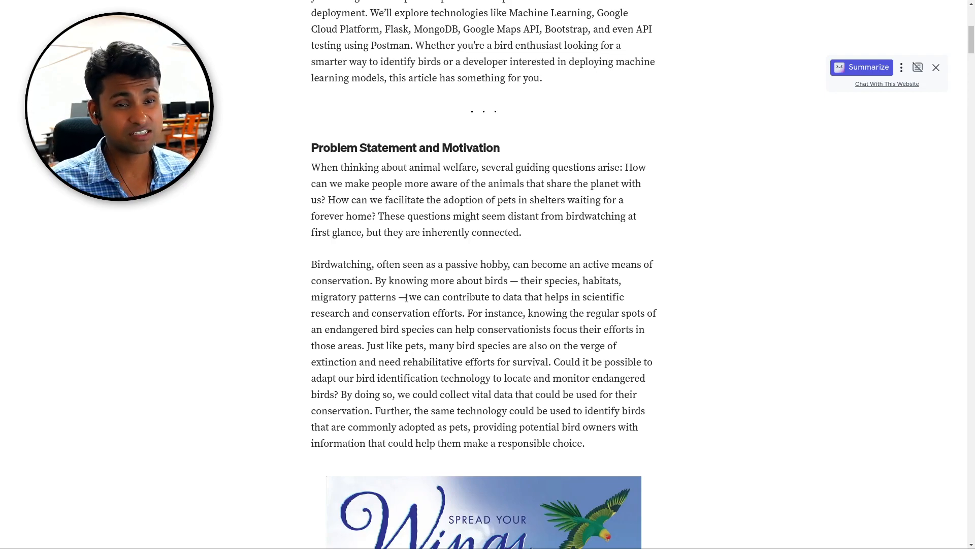
scroll(down, 3)
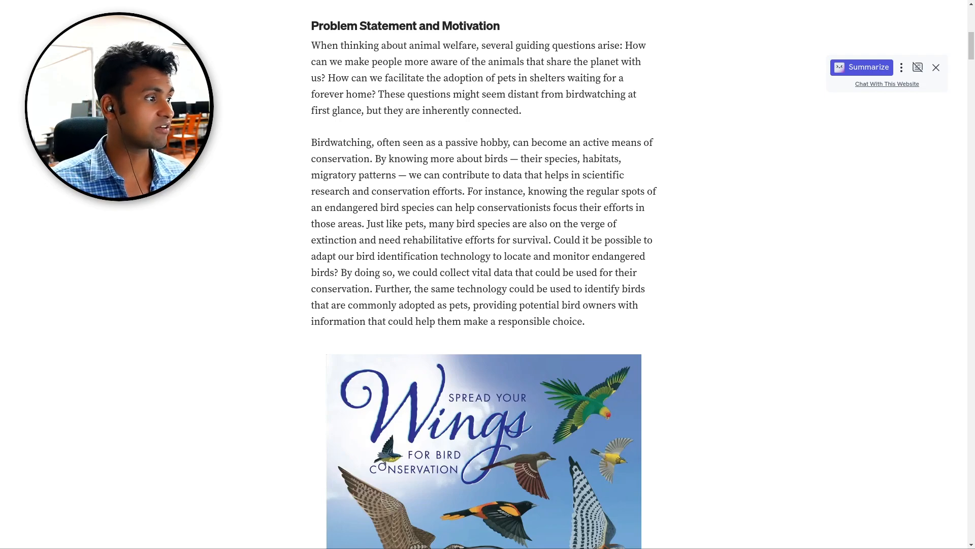
mouse_move(569, 372)
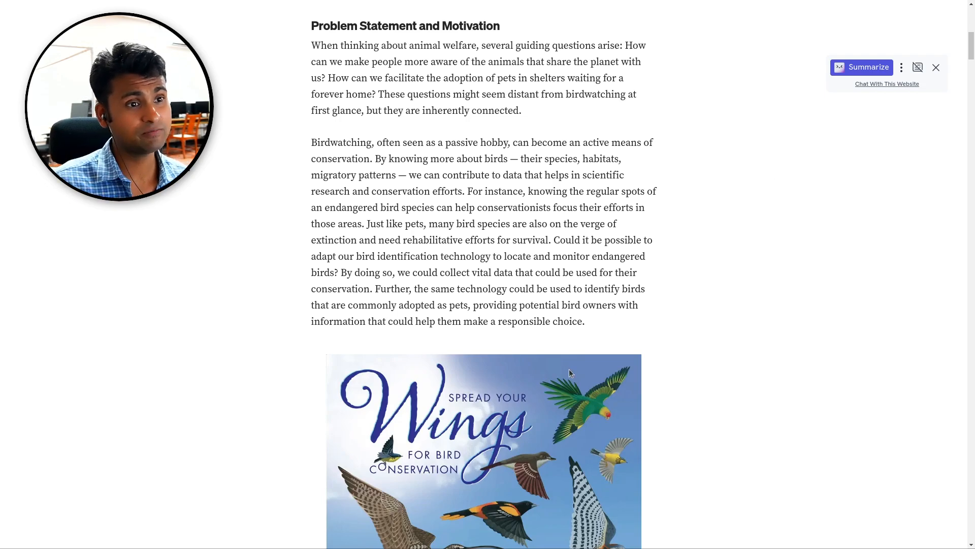
scroll(down, 3)
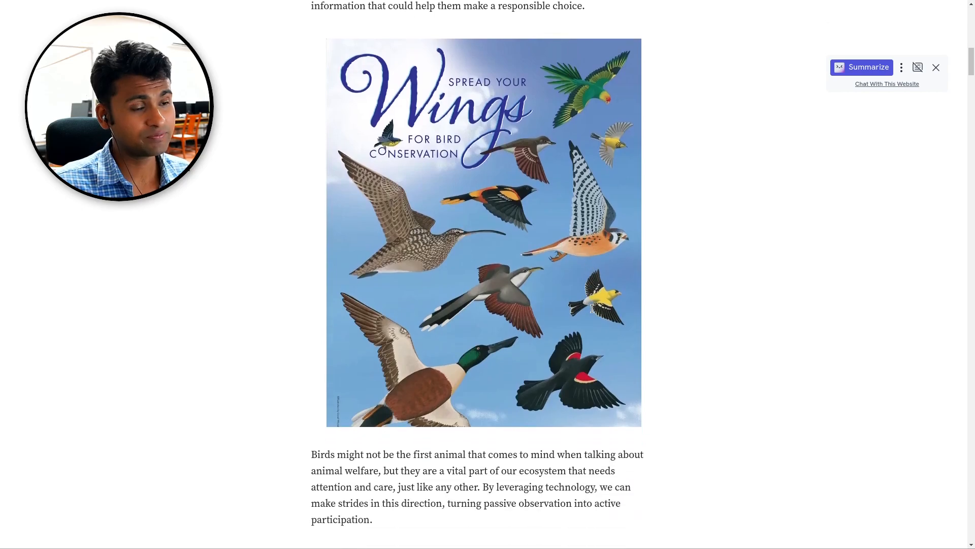
Scroll past the Google Cloud Compute Engine GPU setup to 'Developing the ML Model'
scroll(down, 3)
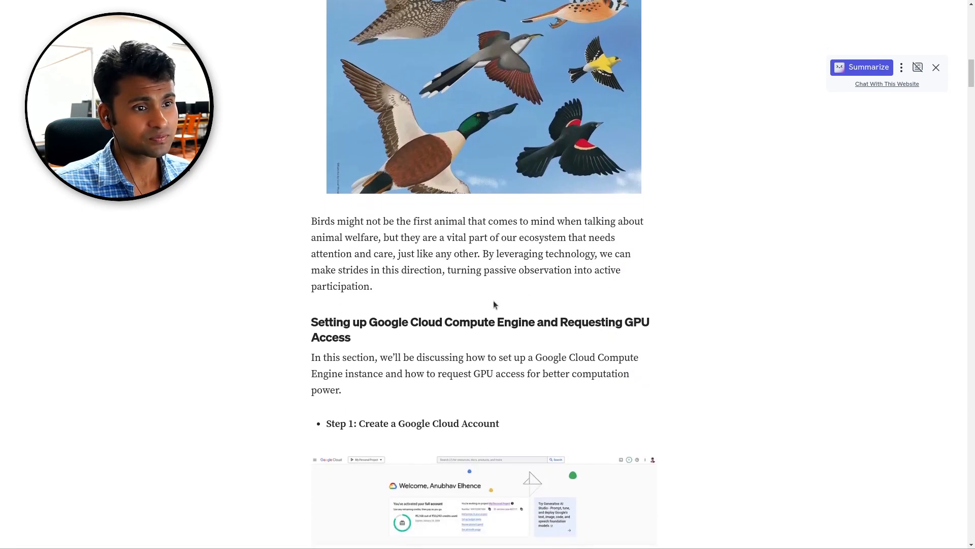
scroll(down, 3)
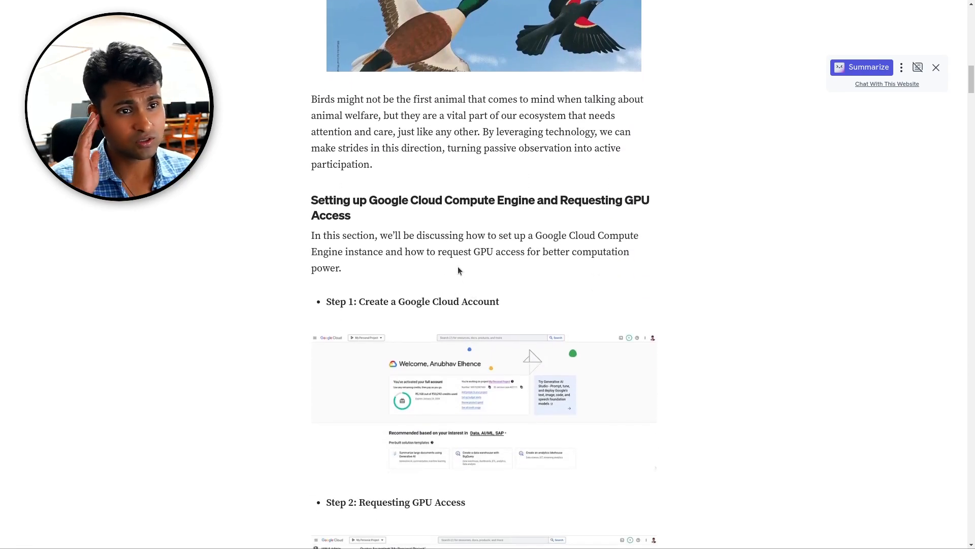
mouse_move(440, 231)
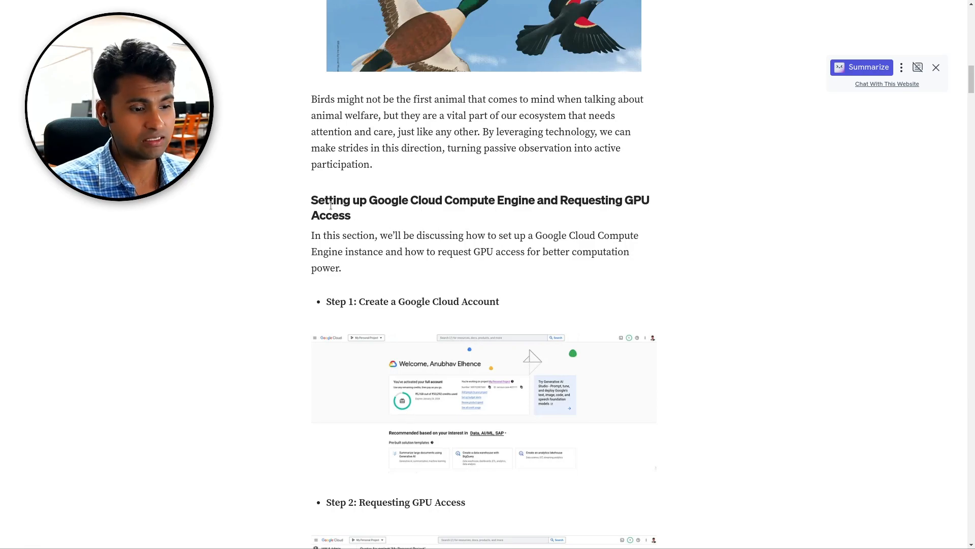
scroll(down, 3)
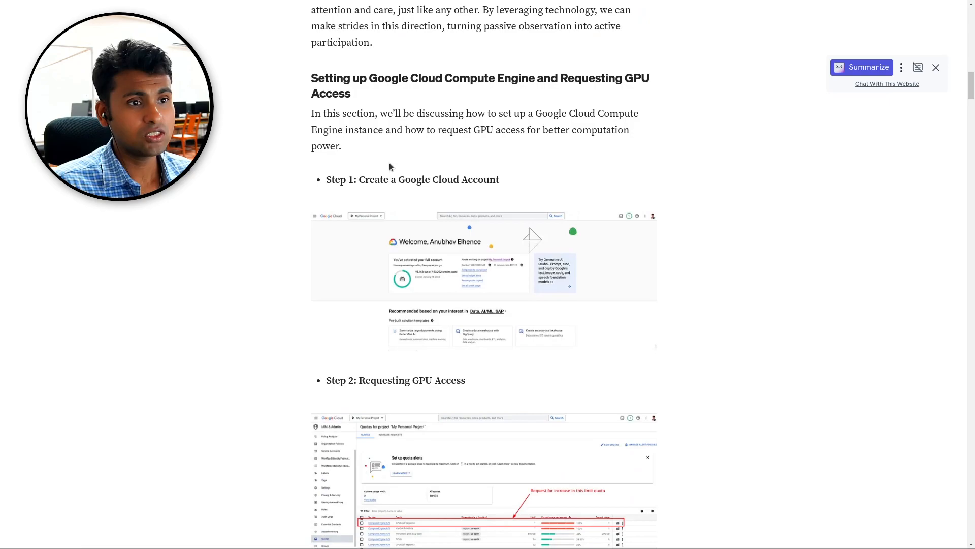
scroll(down, 3)
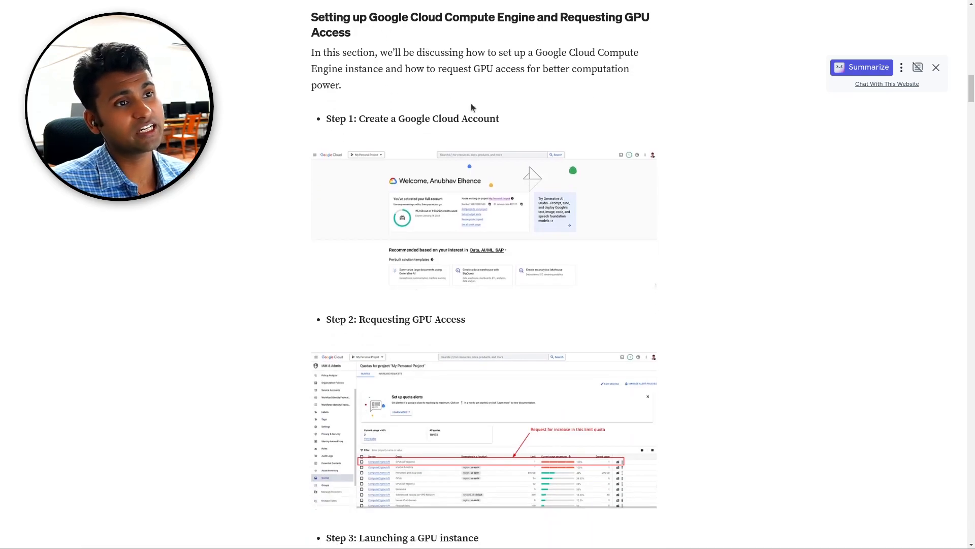
scroll(down, 3)
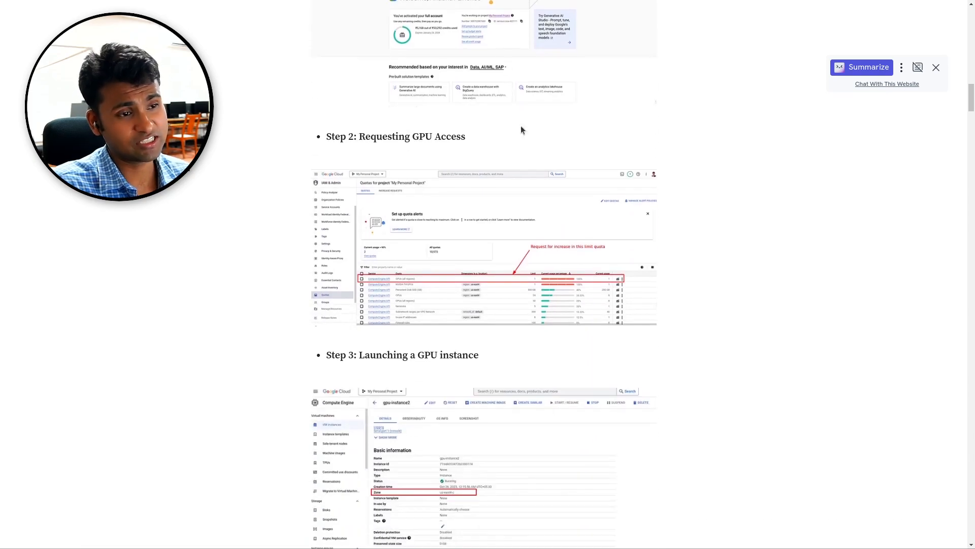
scroll(down, 3)
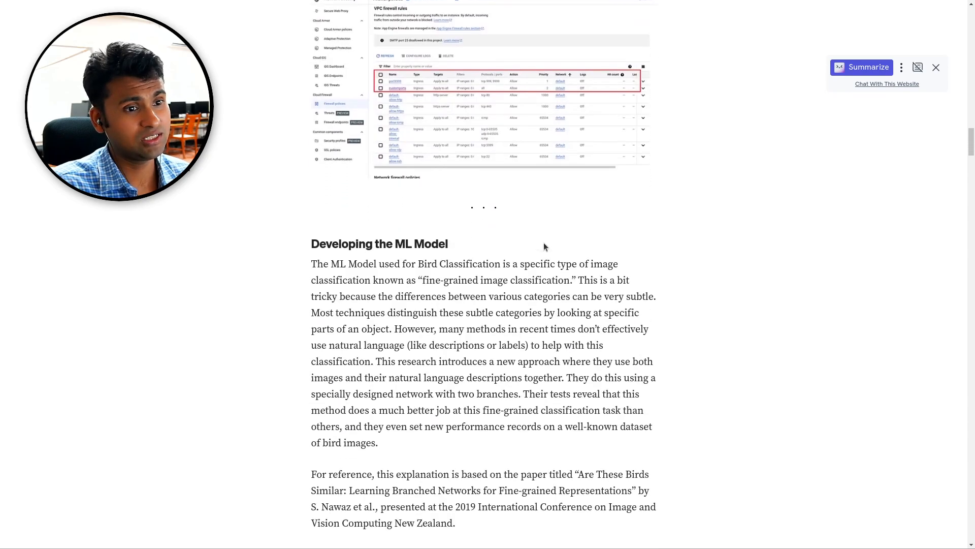
Scroll through the NTS-Net and BERT architecture explanation to the Flask deployment section
scroll(down, 3)
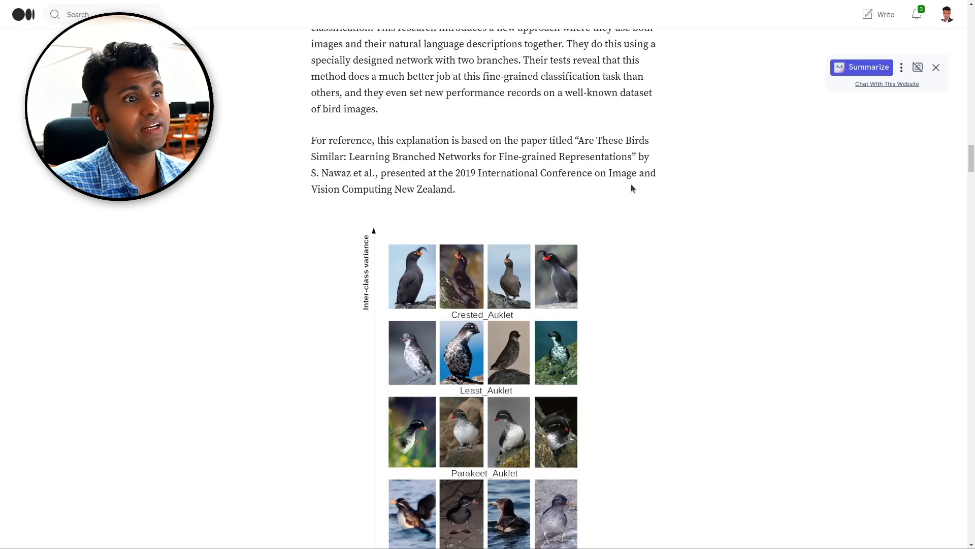
scroll(down, 3)
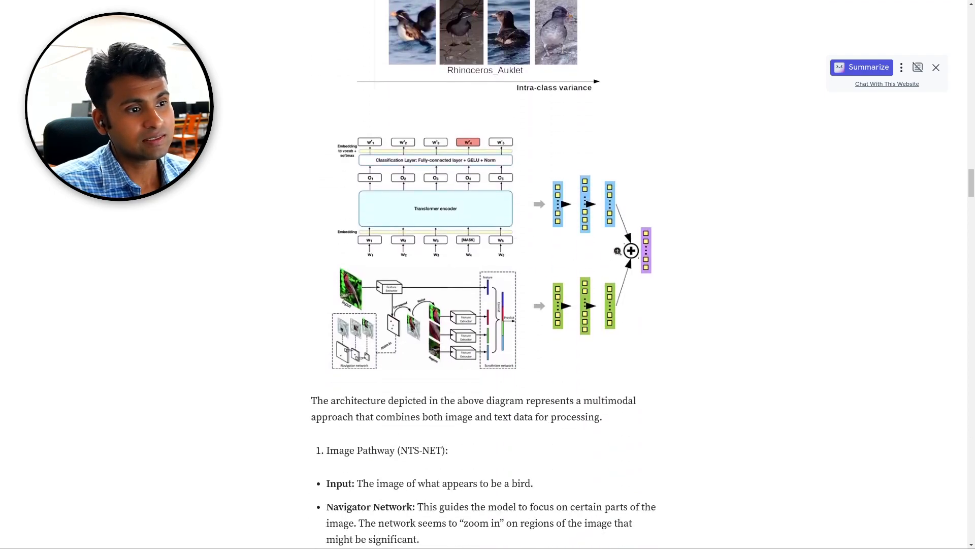
scroll(down, 3)
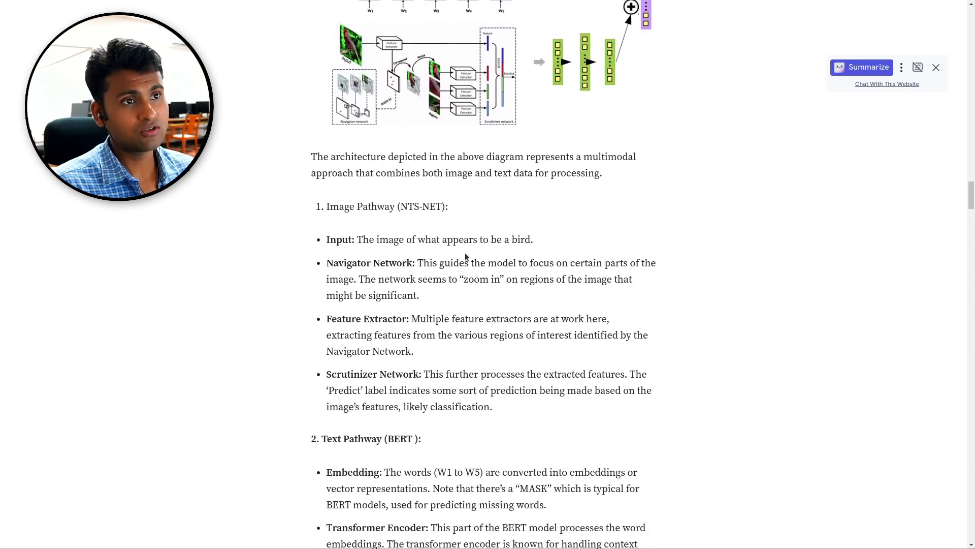
scroll(up, 3)
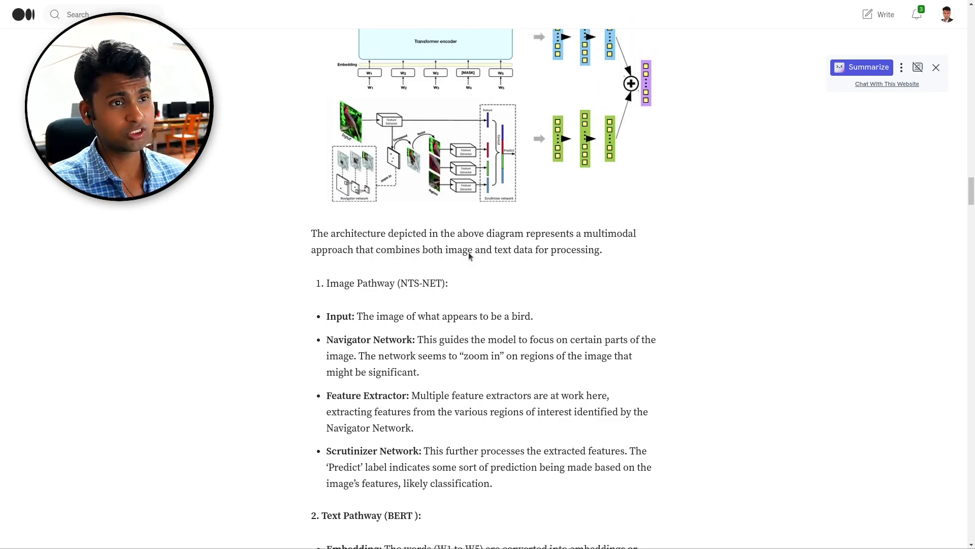
scroll(down, 3)
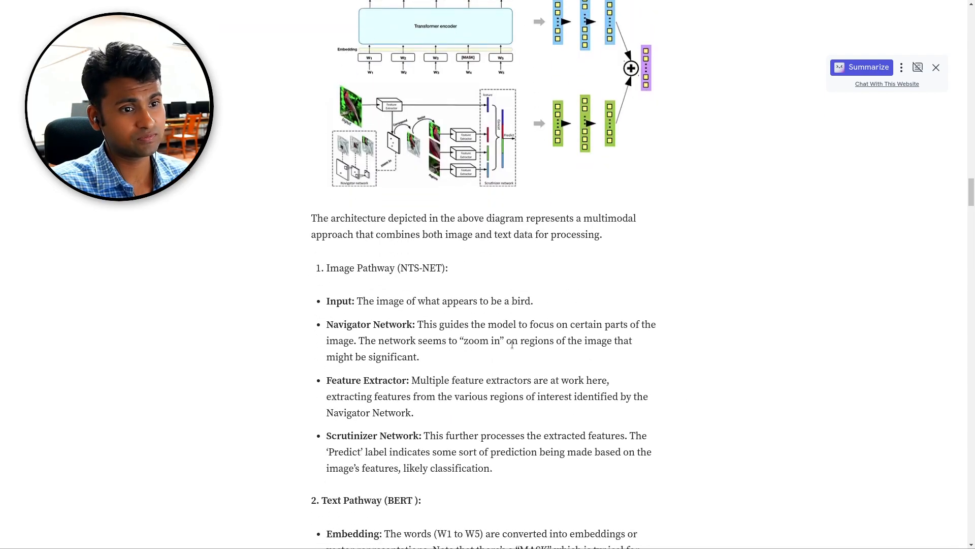
scroll(down, 3)
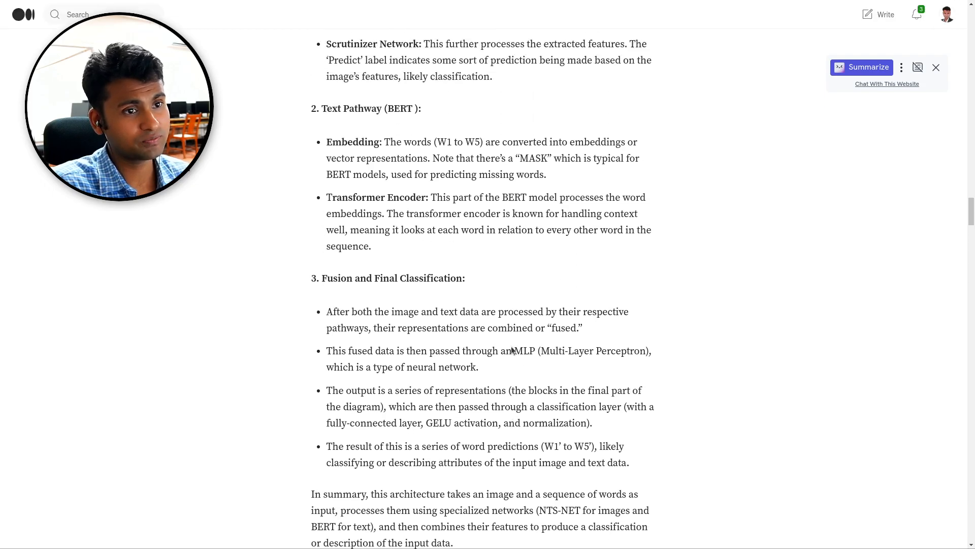
scroll(up, 3)
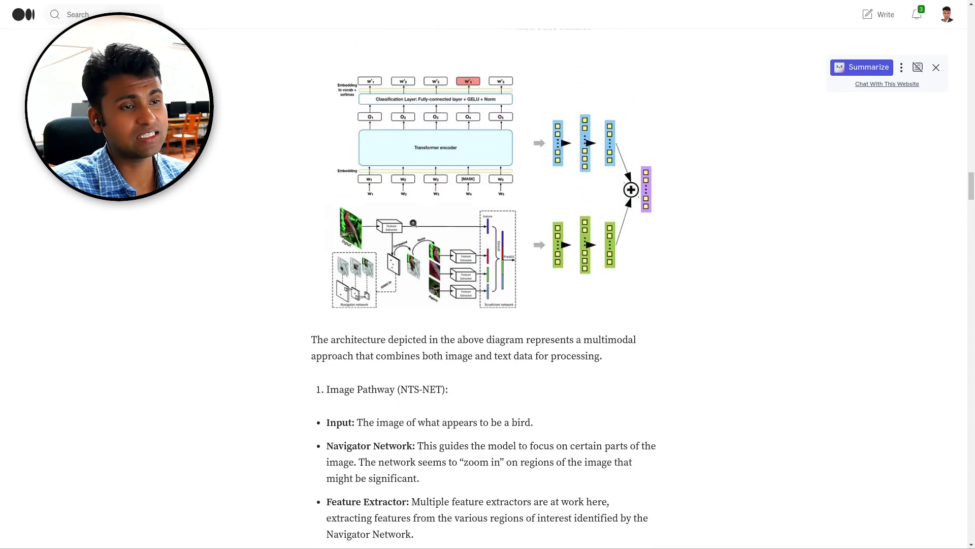
scroll(down, 3)
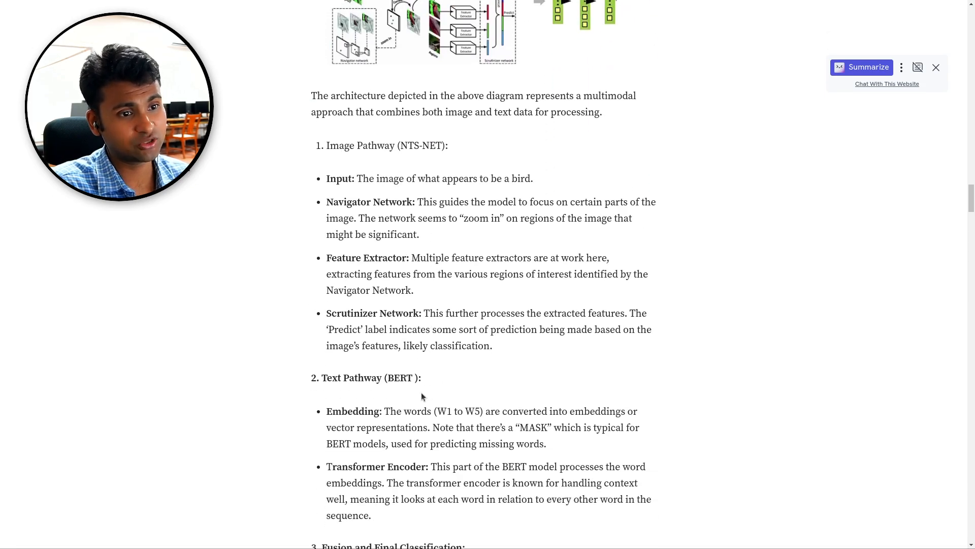
scroll(down, 3)
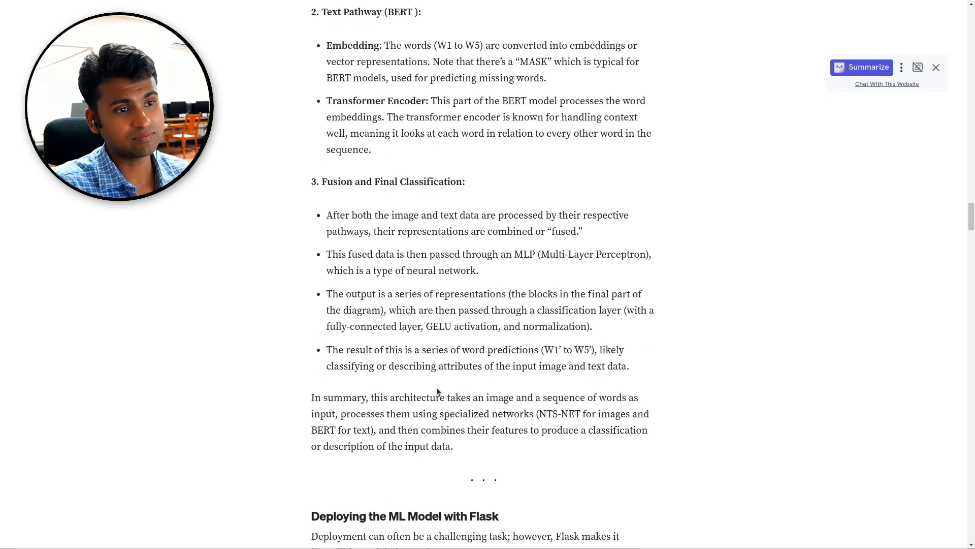
scroll(up, 3)
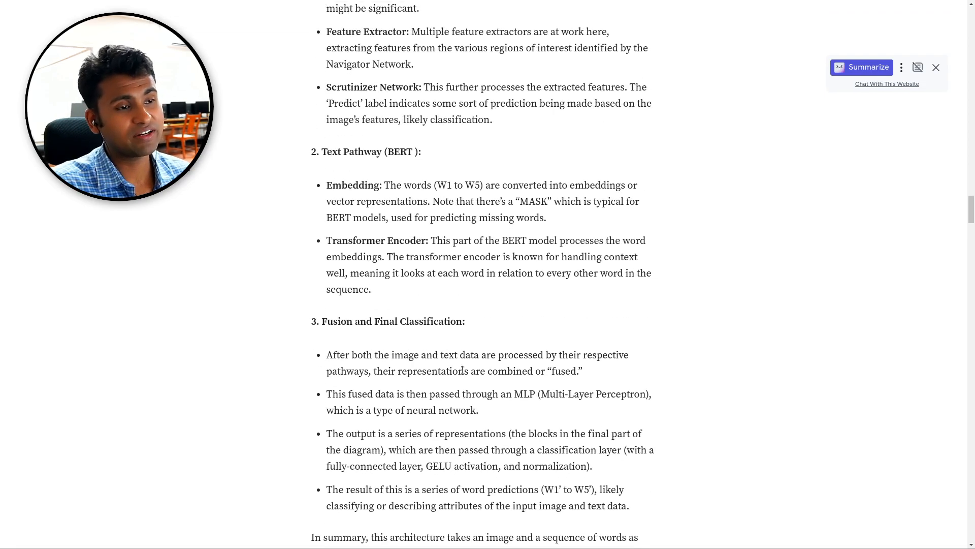
scroll(down, 3)
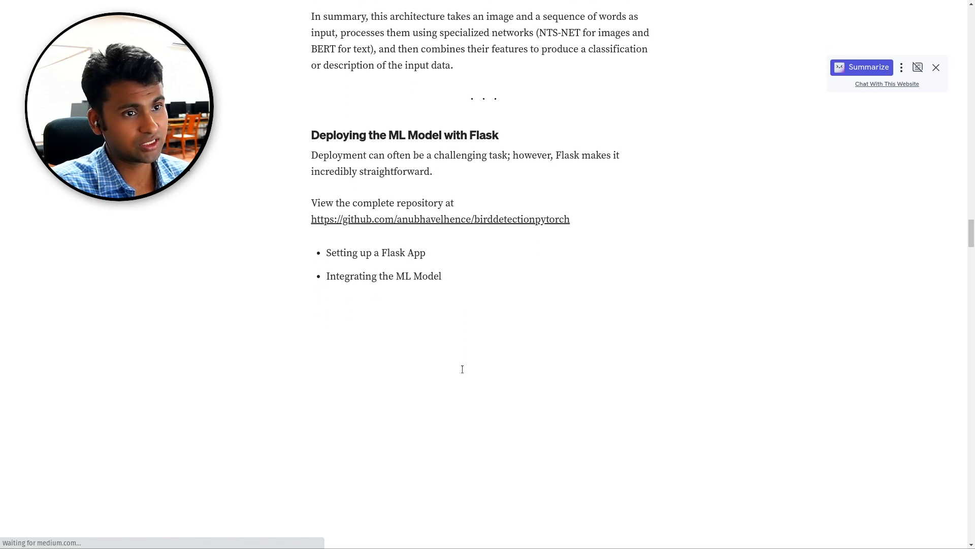
Scroll through the app.py gist to 'Creating Routes and API Testing with Postman'
scroll(down, 3)
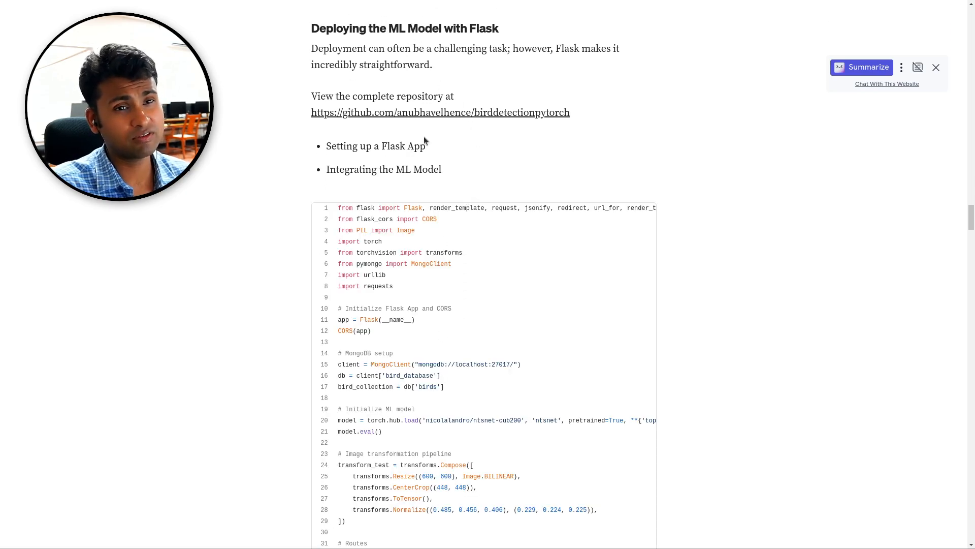
scroll(down, 3)
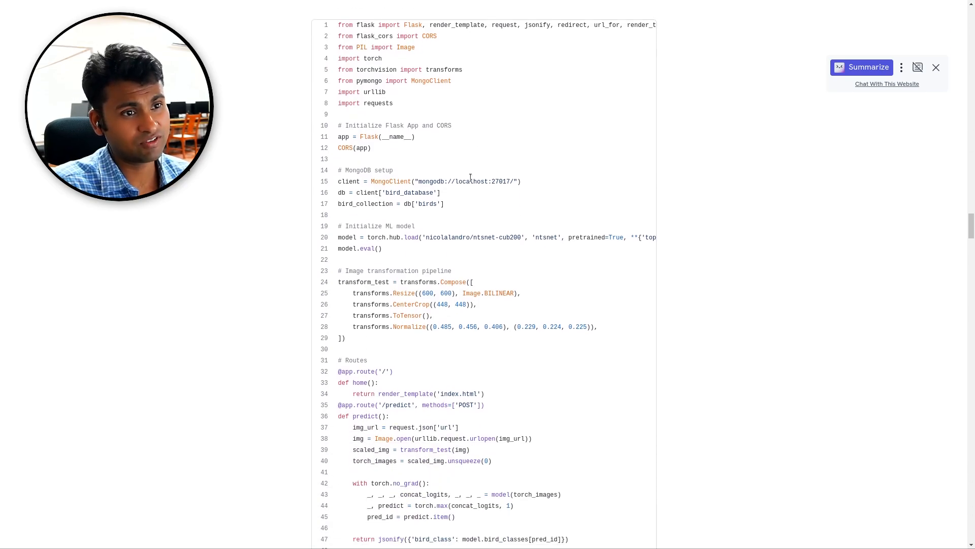
scroll(down, 3)
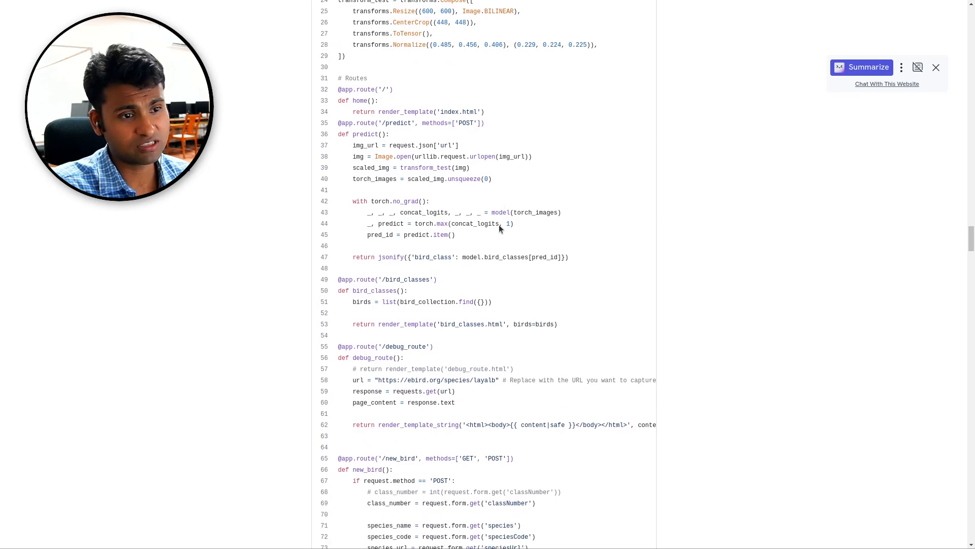
scroll(down, 3)
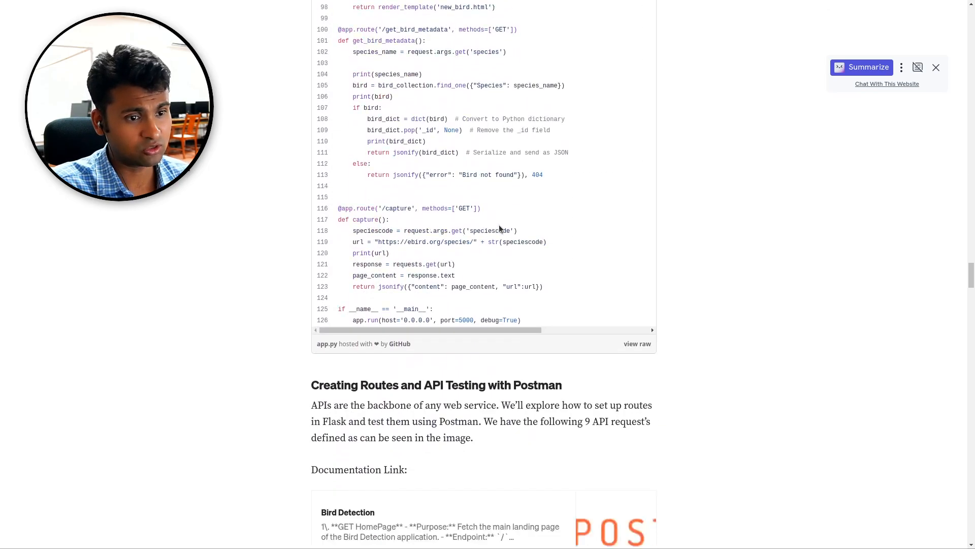
Open the Bird Detection documenter.getpostman.com link card from the Documentation Link
scroll(down, 3)
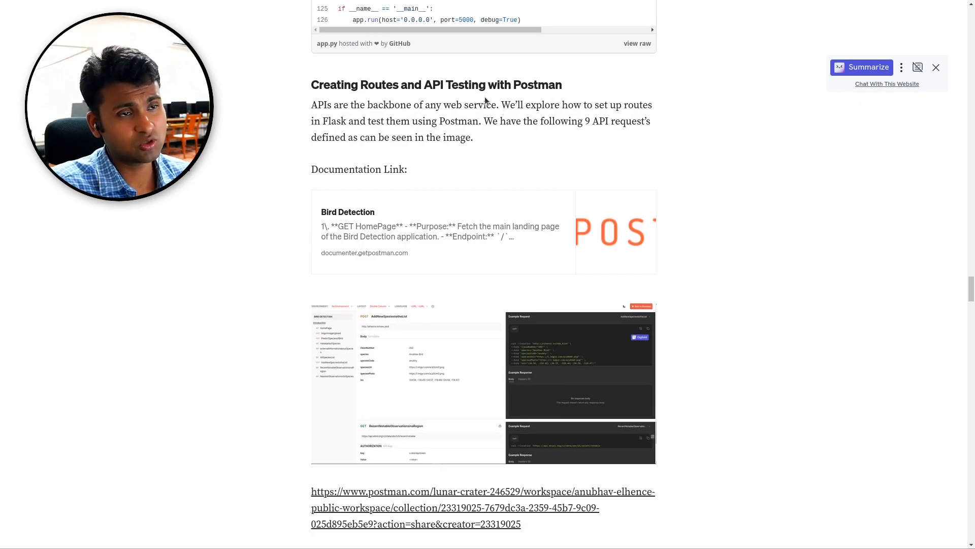
scroll(down, 3)
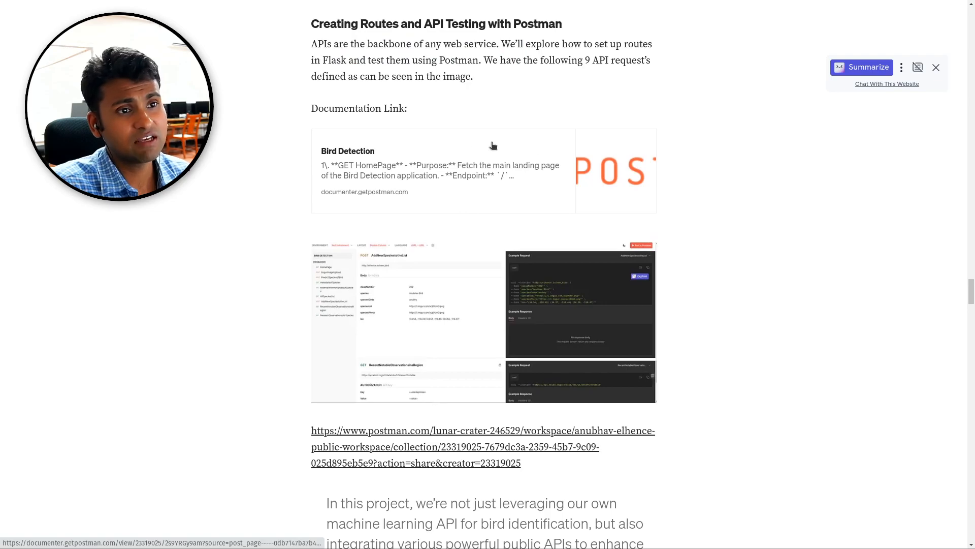
click(440, 170)
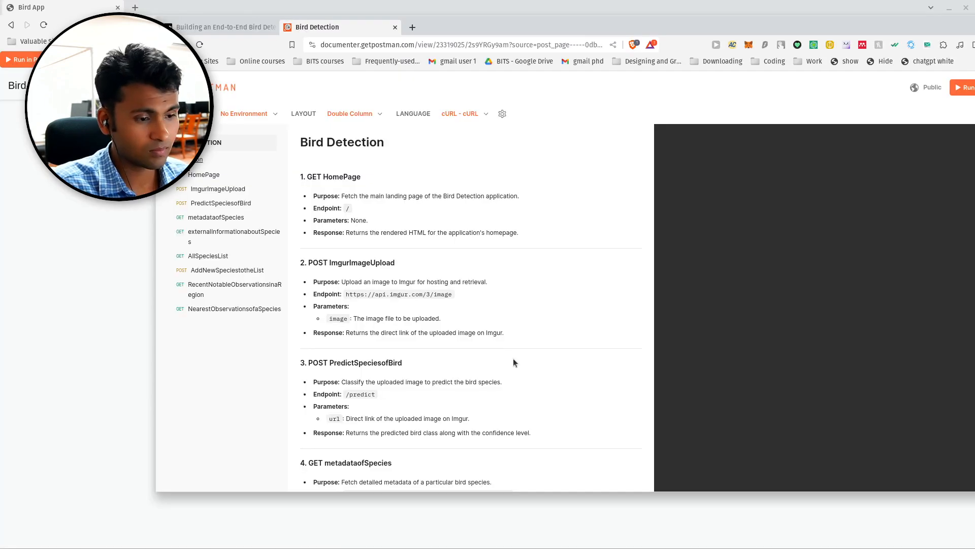
mouse_move(416, 275)
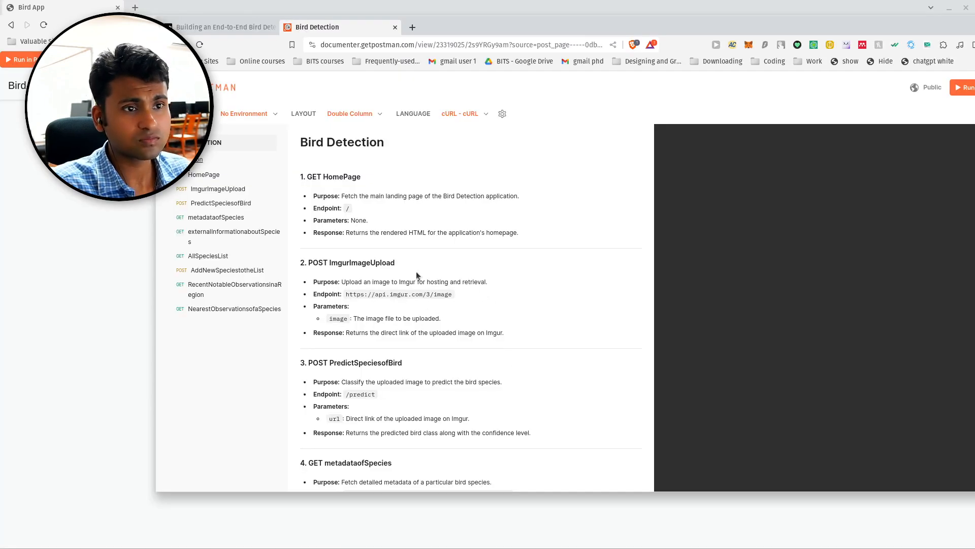
Browse the nine requests like HomePage and PredictSpeciesofBird, then return to Medium
scroll(down, 3)
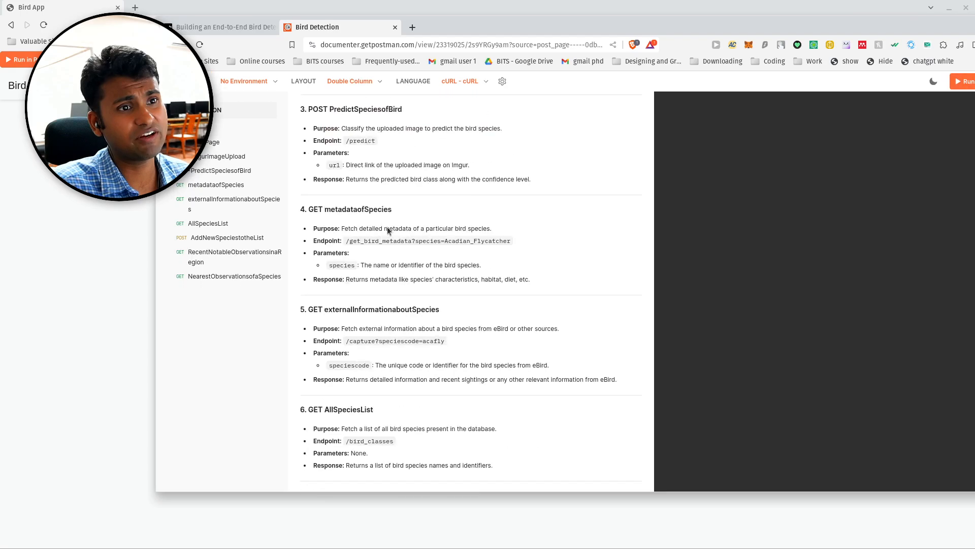
scroll(down, 3)
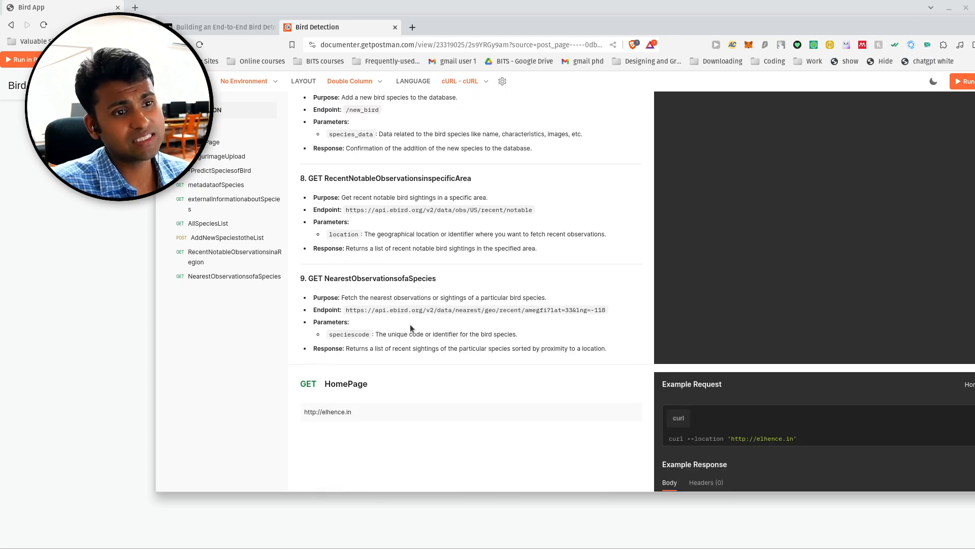
mouse_move(405, 282)
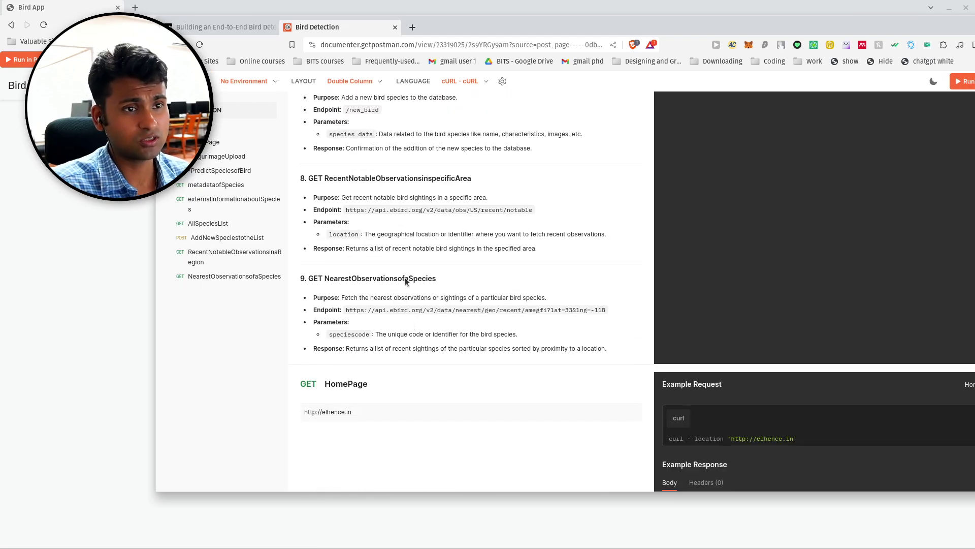
scroll(up, 3)
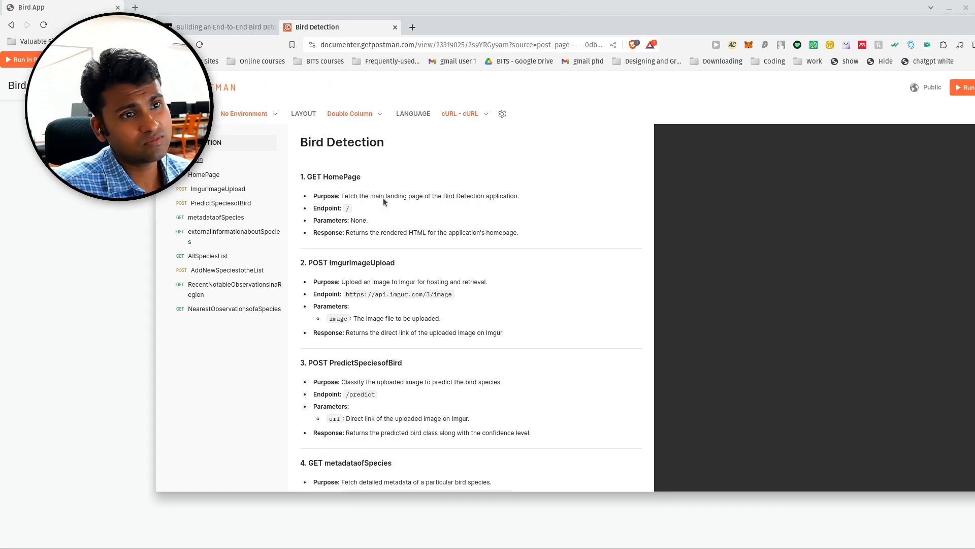
scroll(down, 3)
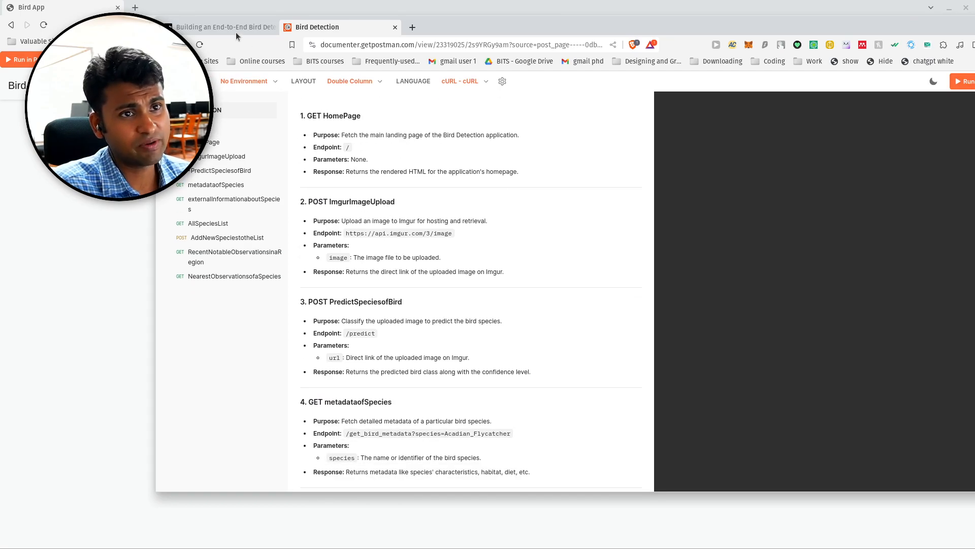
click(217, 27)
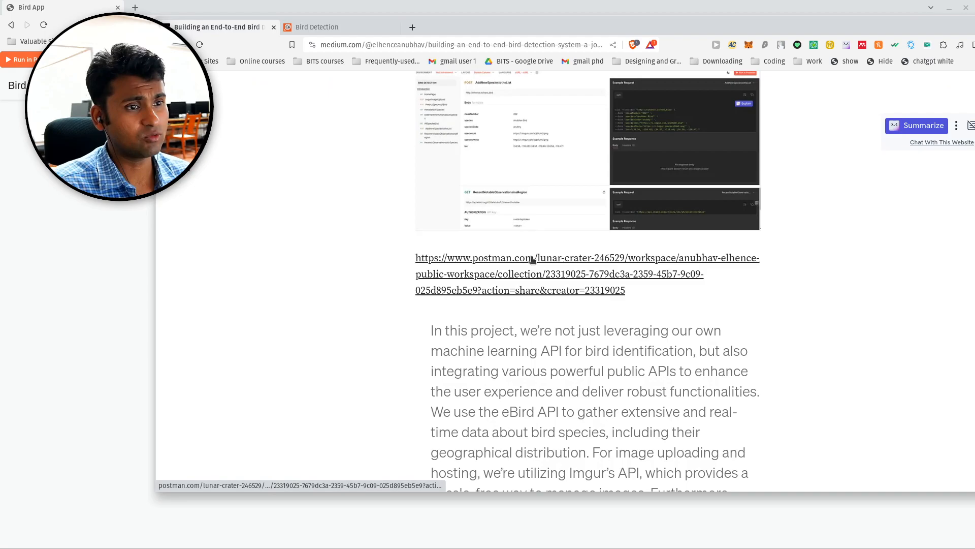
Scroll past the endpoint list and MongoDB connection gist to 'Frontend and External APIs'
scroll(down, 3)
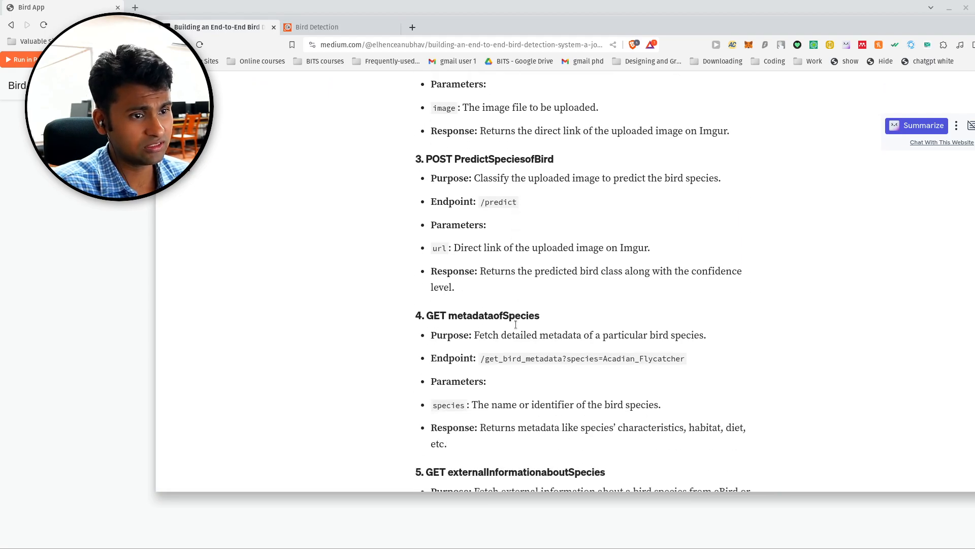
scroll(down, 3)
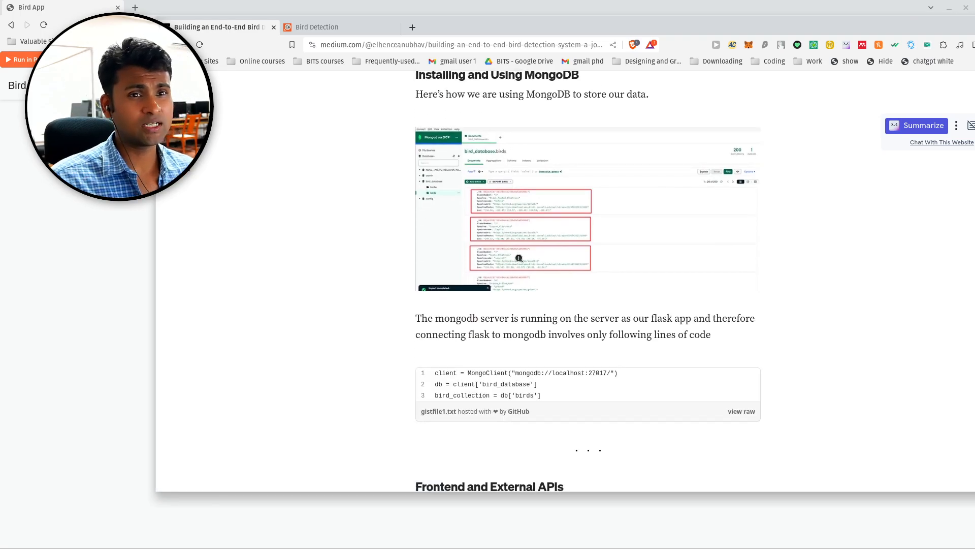
mouse_move(515, 216)
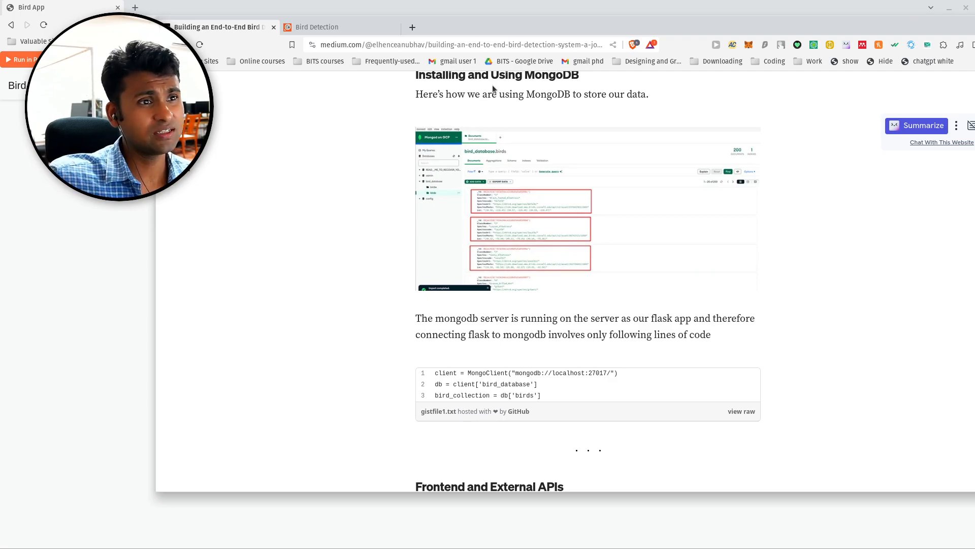
scroll(up, 3)
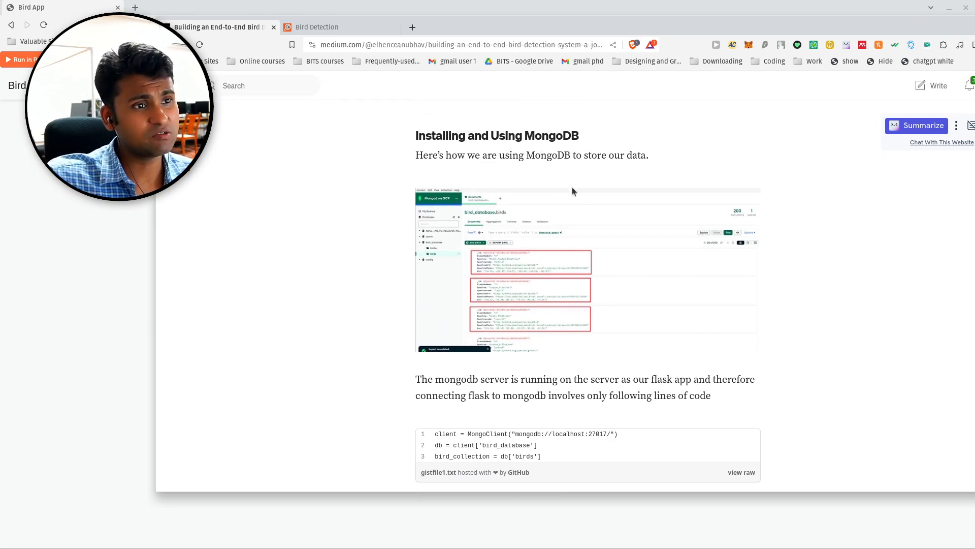
scroll(down, 3)
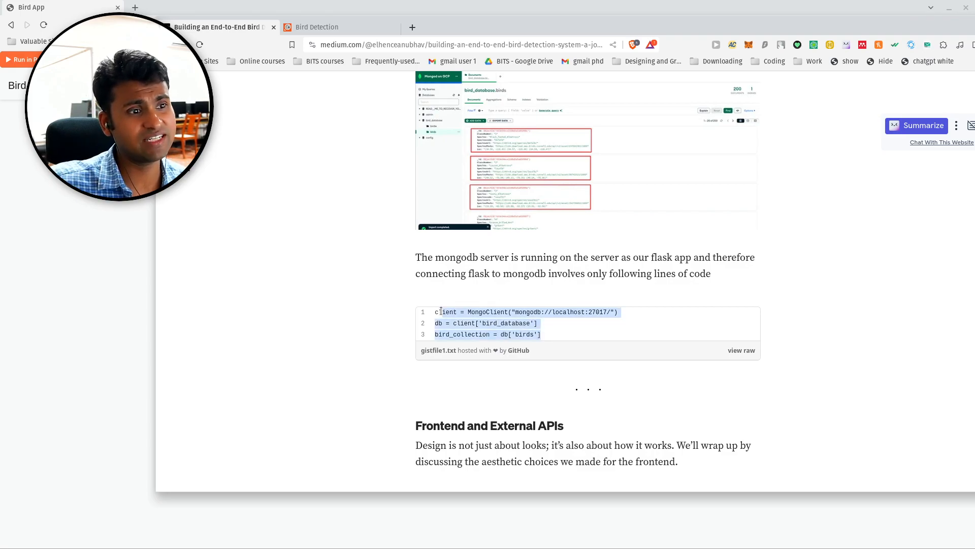
scroll(down, 3)
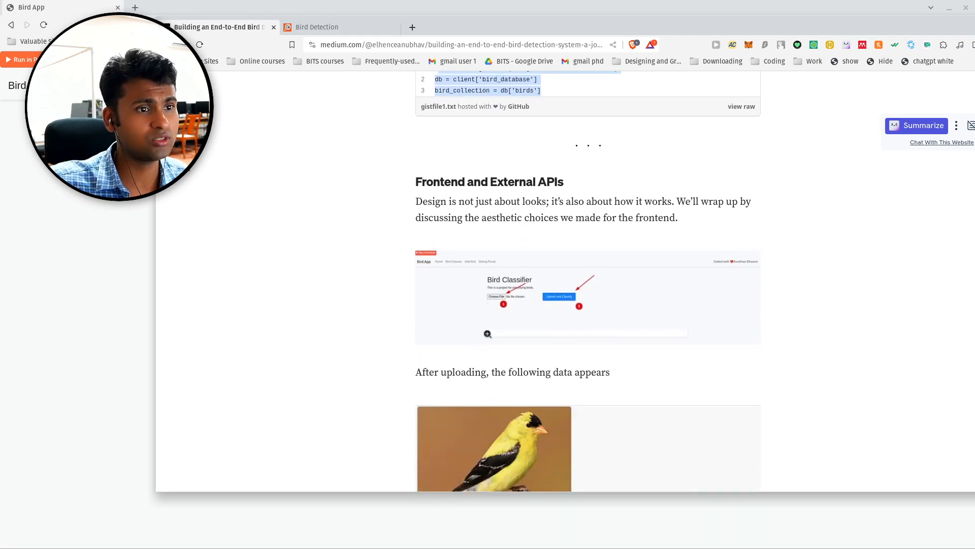
Scroll through the American Goldfinch results, sighting map and eBird card to the conclusion
scroll(down, 3)
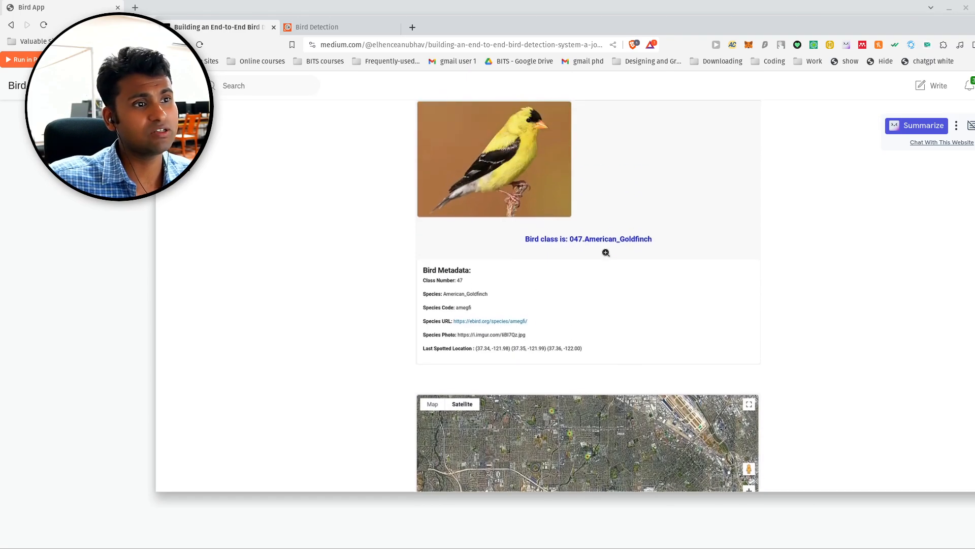
scroll(up, 3)
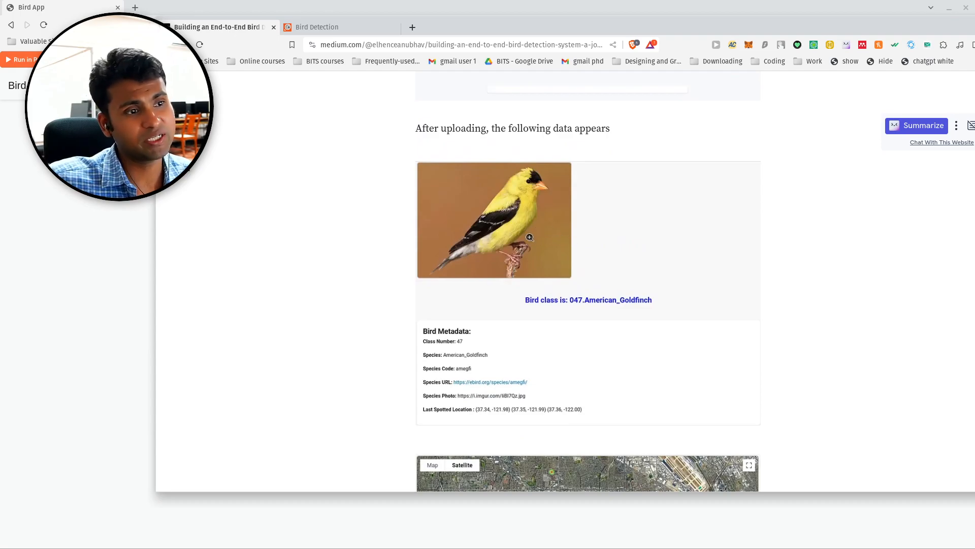
scroll(down, 3)
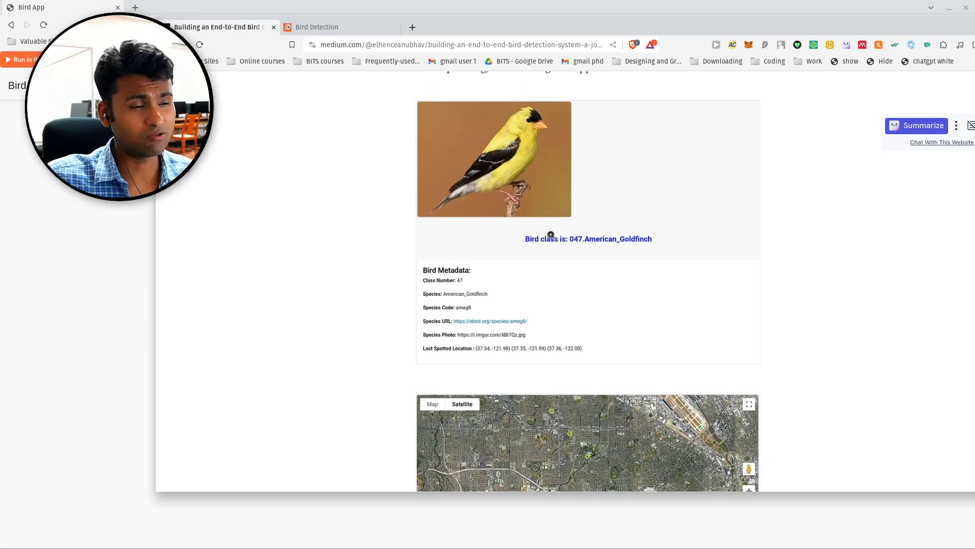
scroll(down, 3)
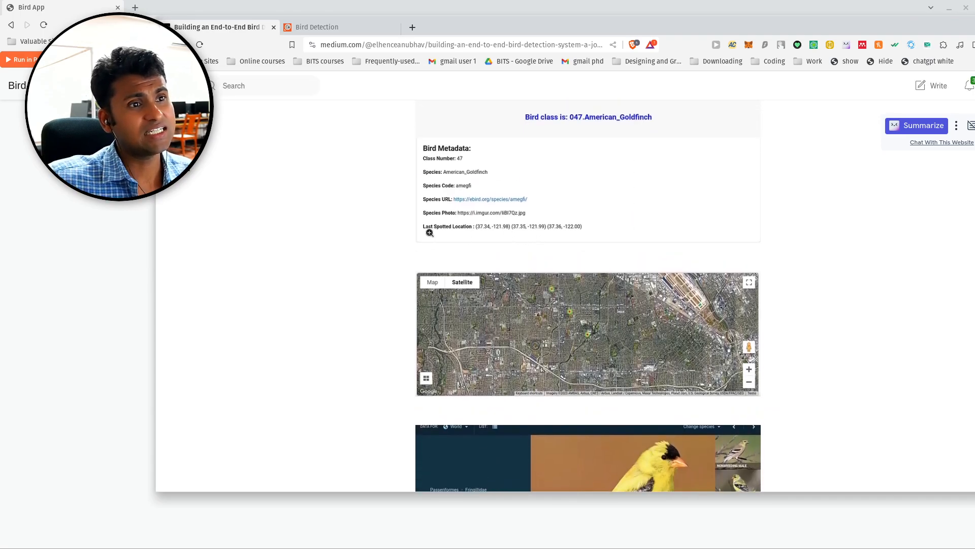
mouse_move(467, 210)
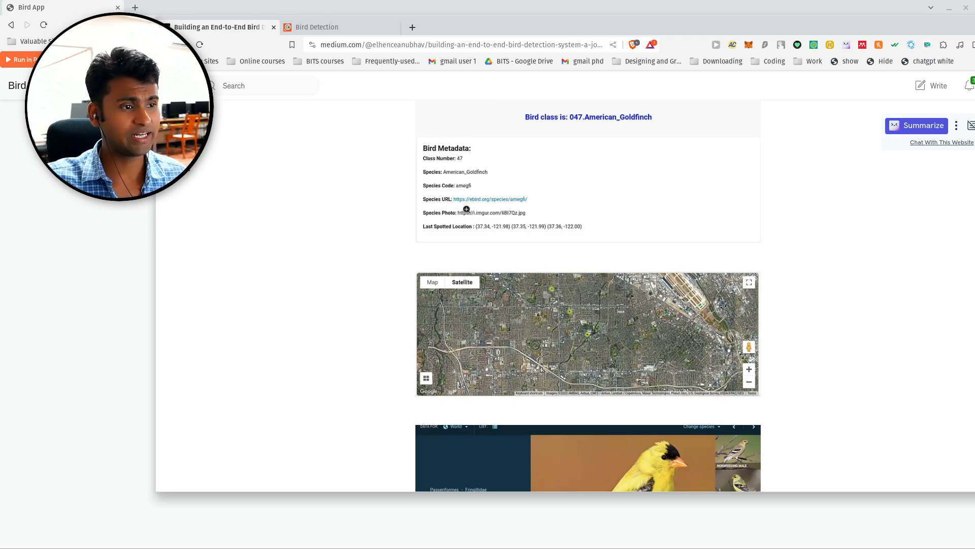
mouse_move(541, 209)
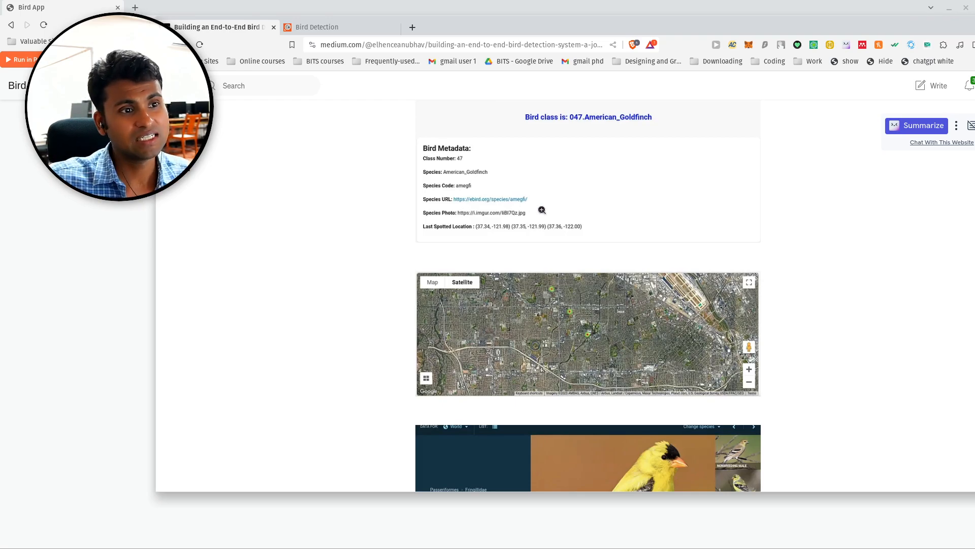
mouse_move(406, 160)
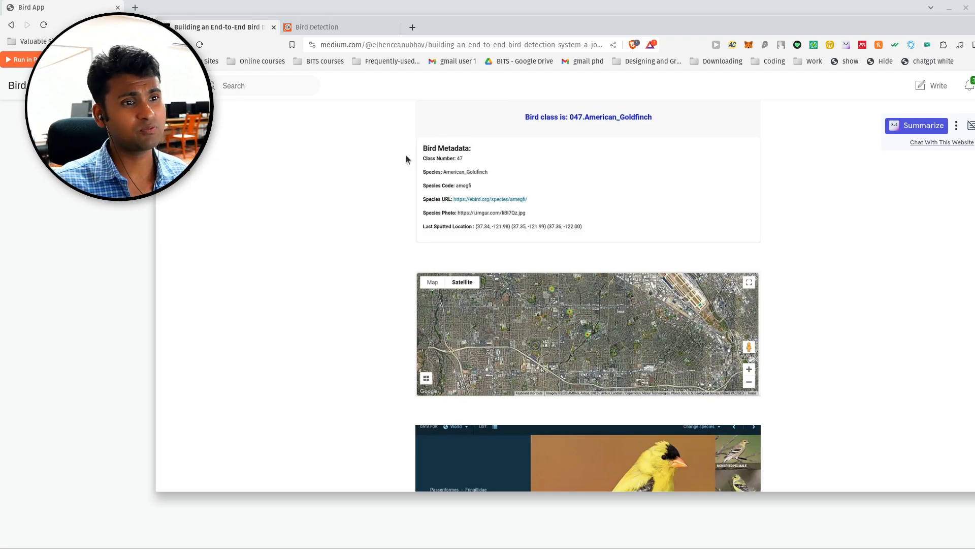
mouse_move(481, 231)
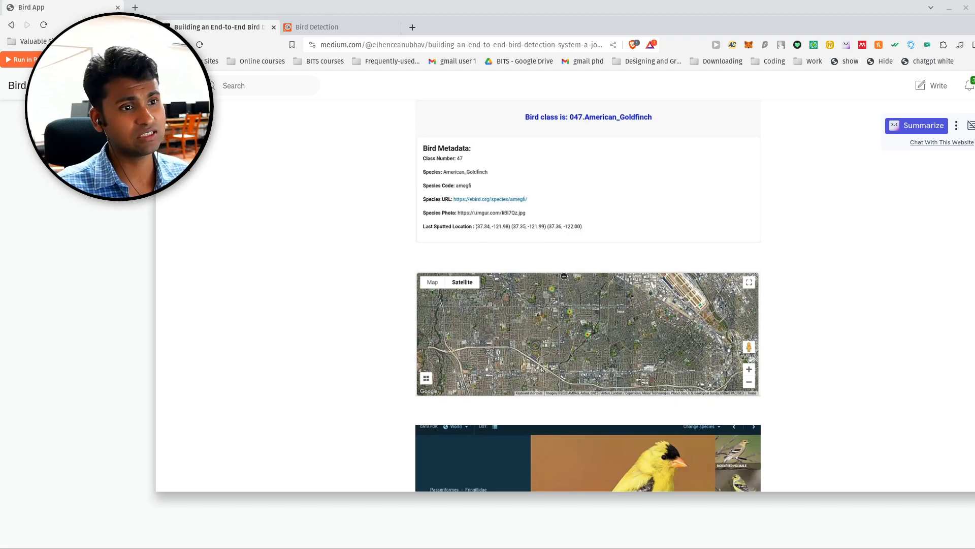
scroll(down, 3)
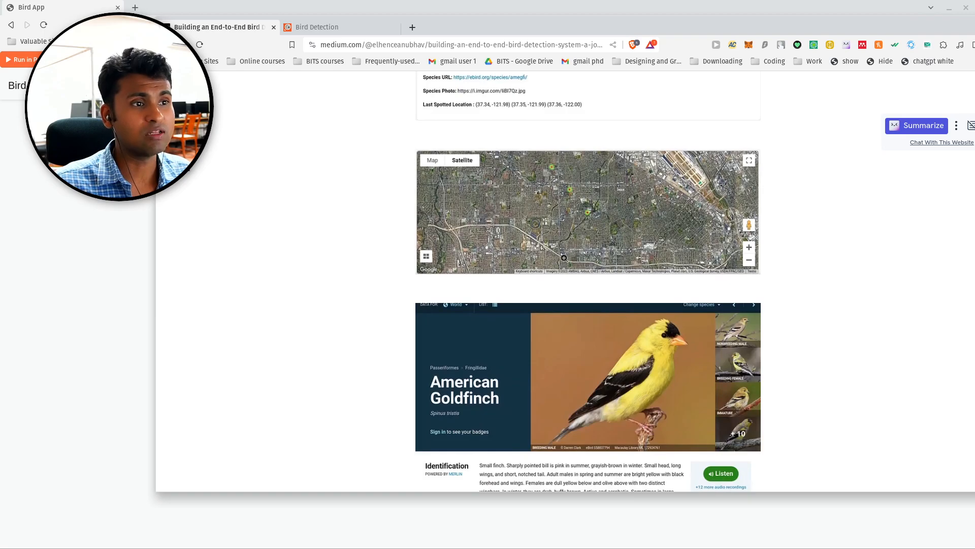
mouse_move(600, 217)
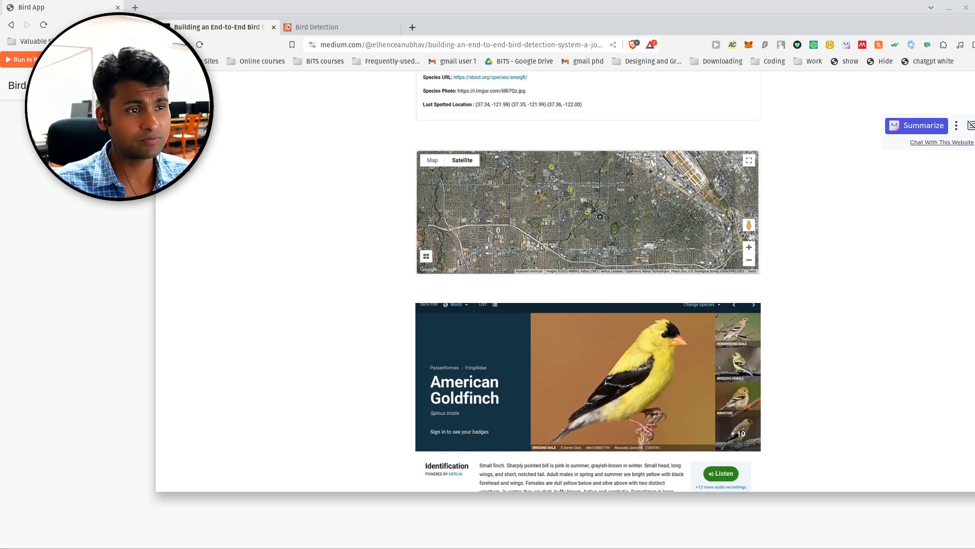
mouse_move(668, 243)
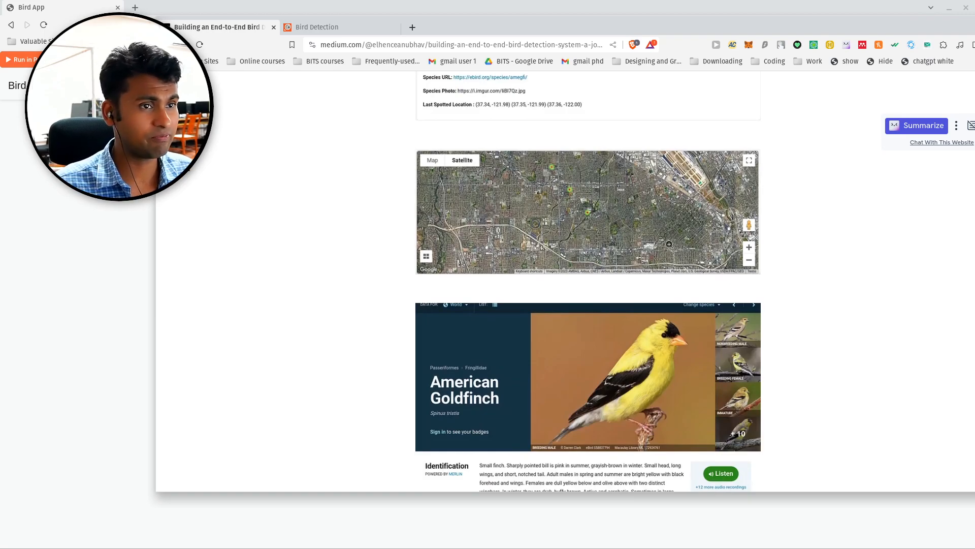
scroll(down, 3)
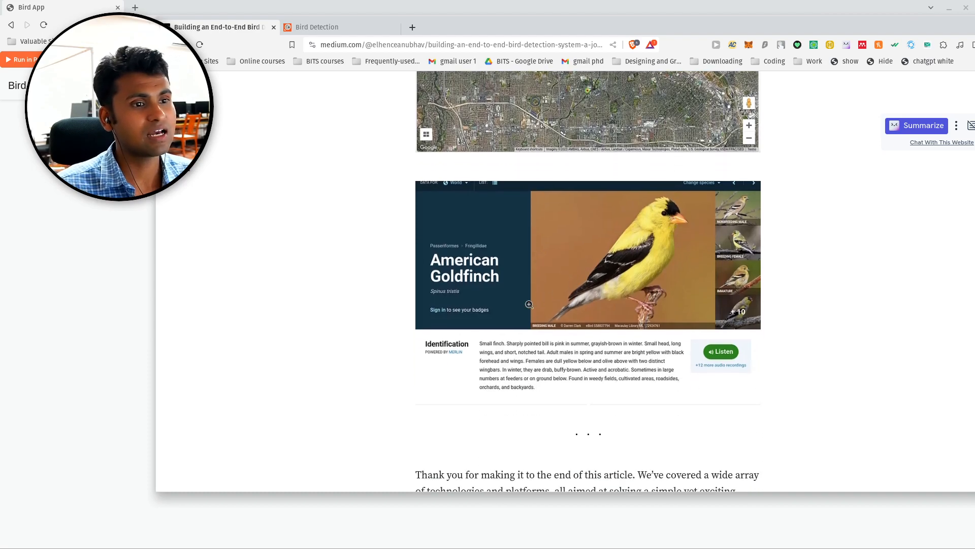
mouse_move(565, 270)
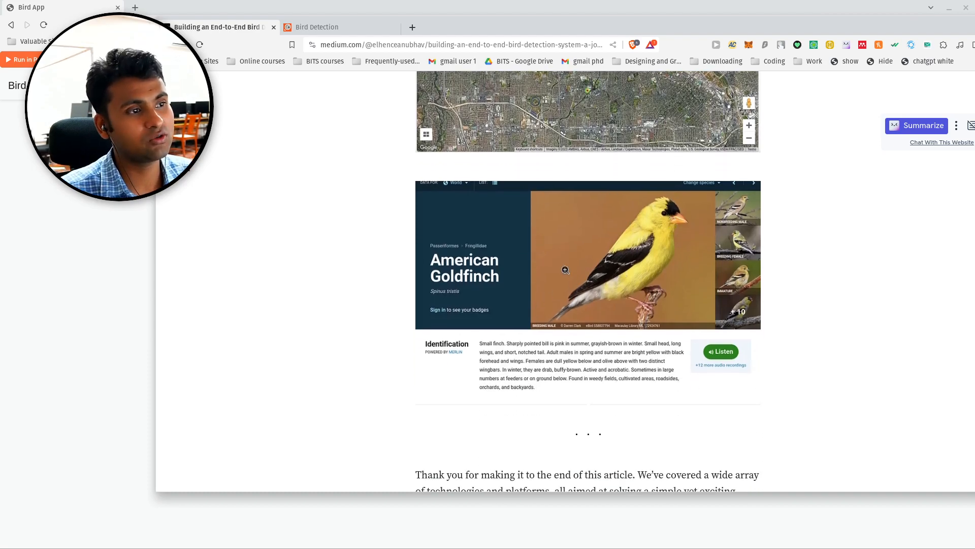
scroll(down, 3)
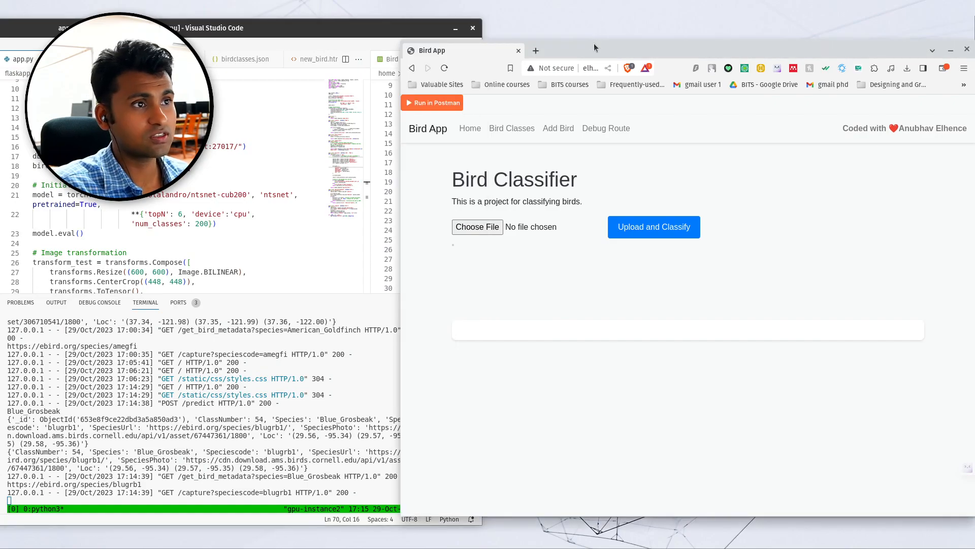
Widen the window, add an empty New Tab, and switch back to Bird App
click(590, 68)
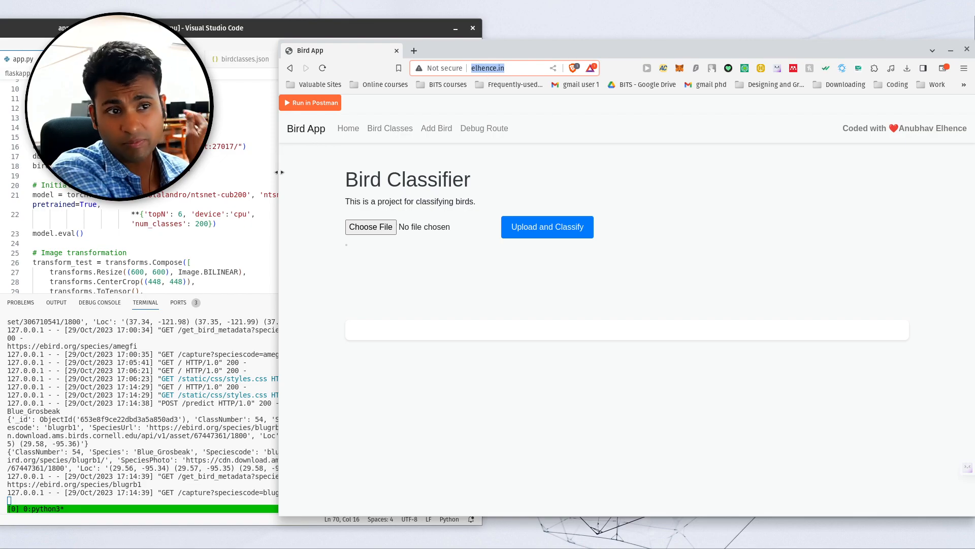
click(413, 51)
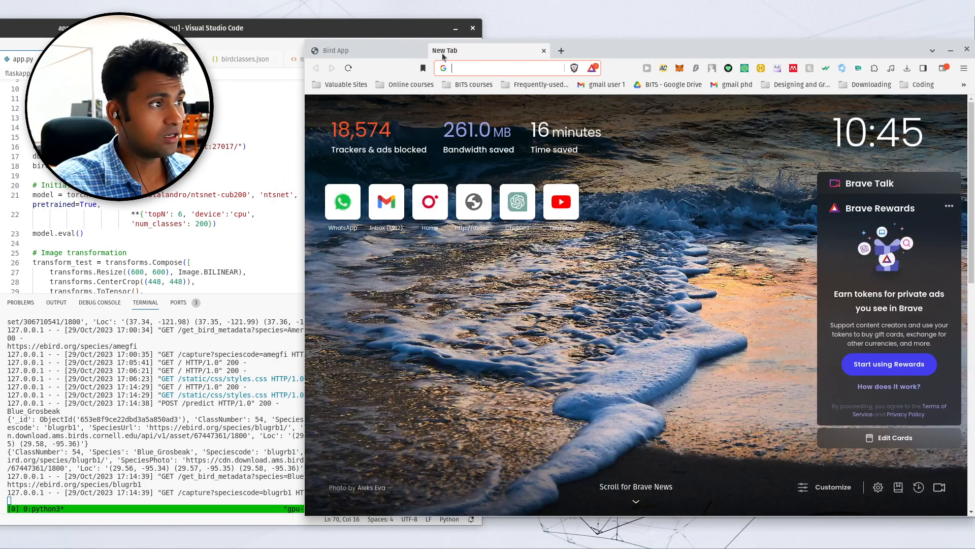
click(504, 68)
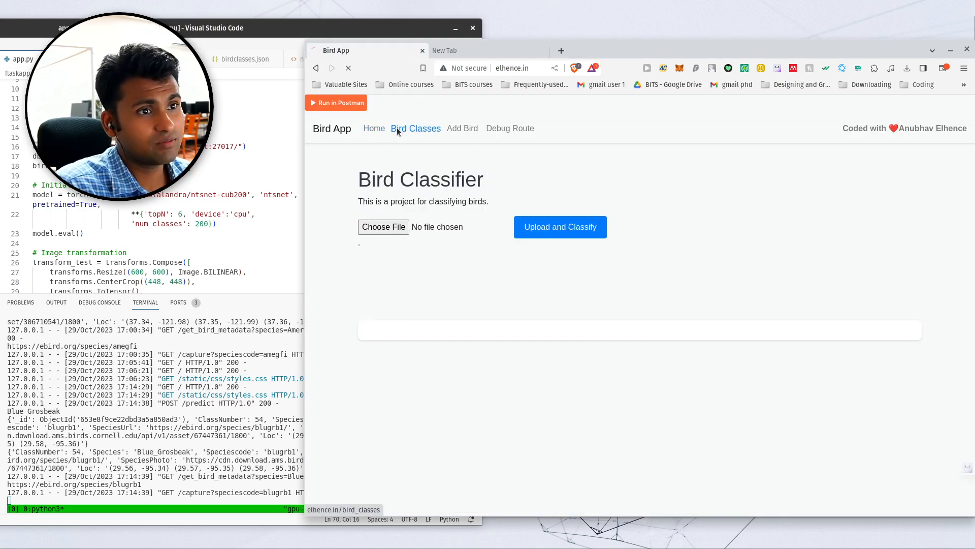
Browse the Bird Classes table of species names, codes, eBird links and photos
click(415, 128)
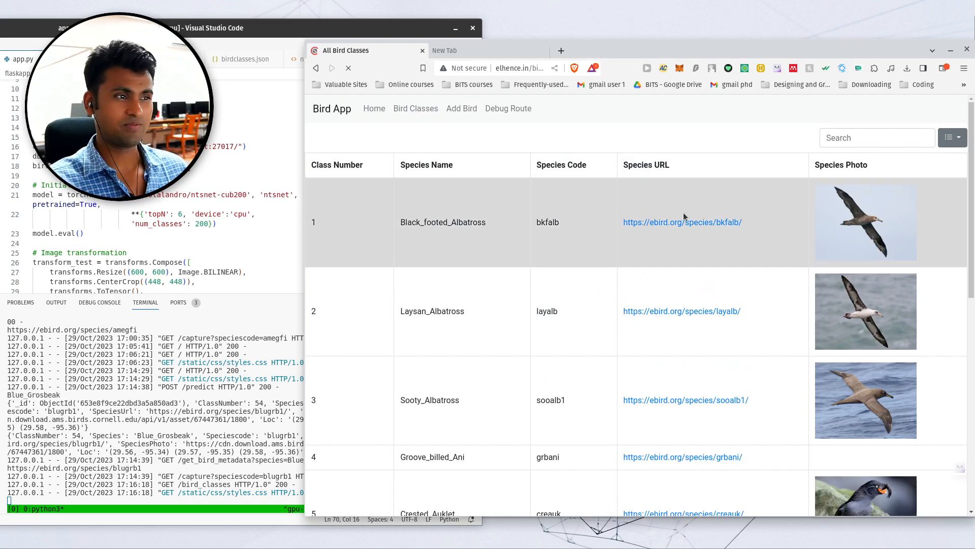
scroll(down, 3)
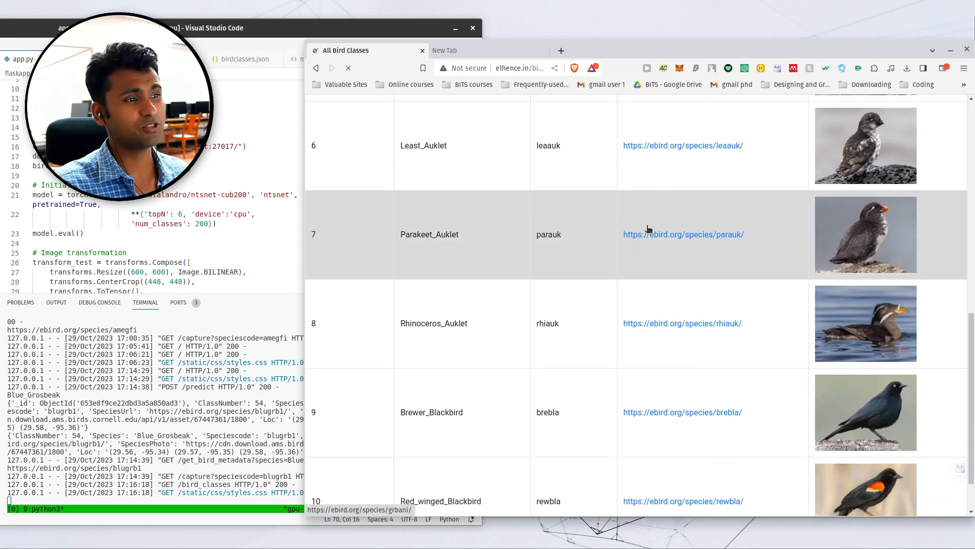
scroll(up, 3)
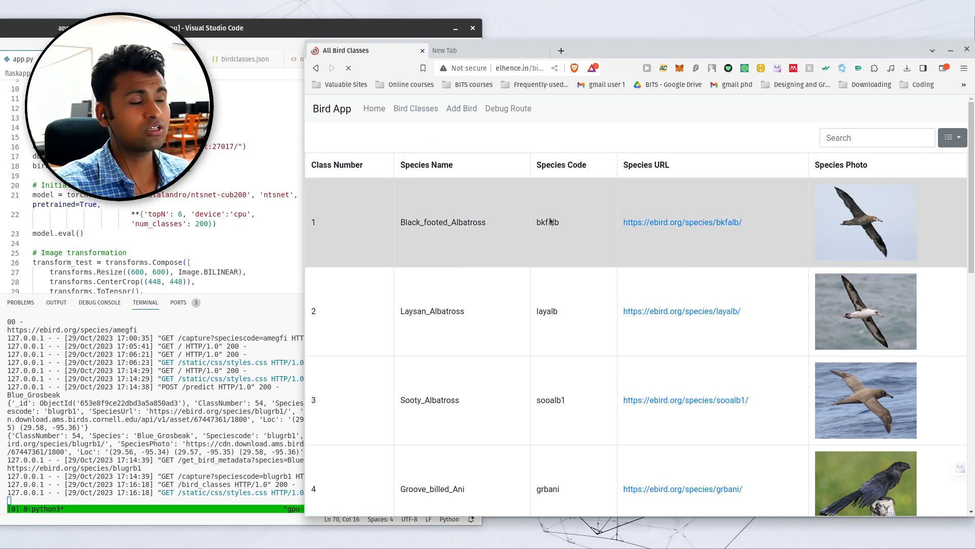
scroll(down, 3)
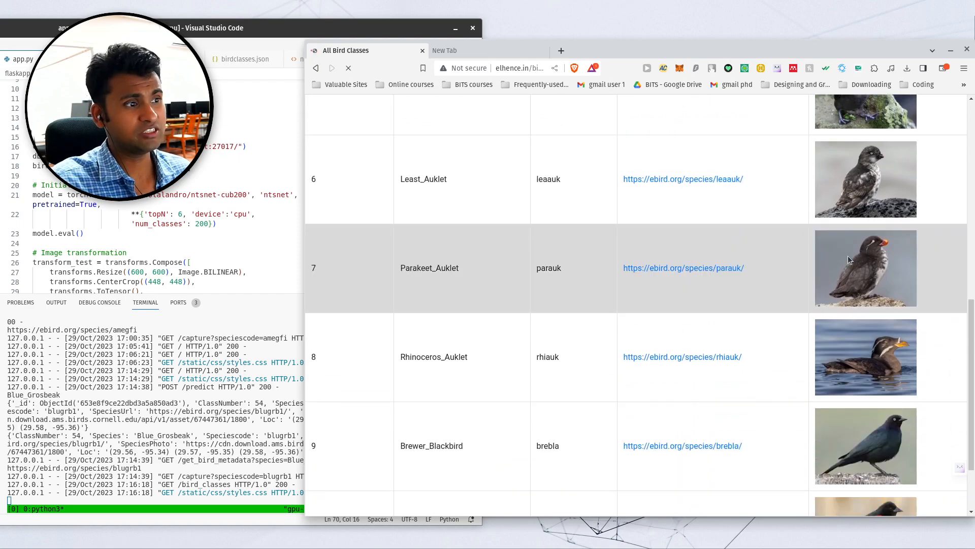
scroll(up, 3)
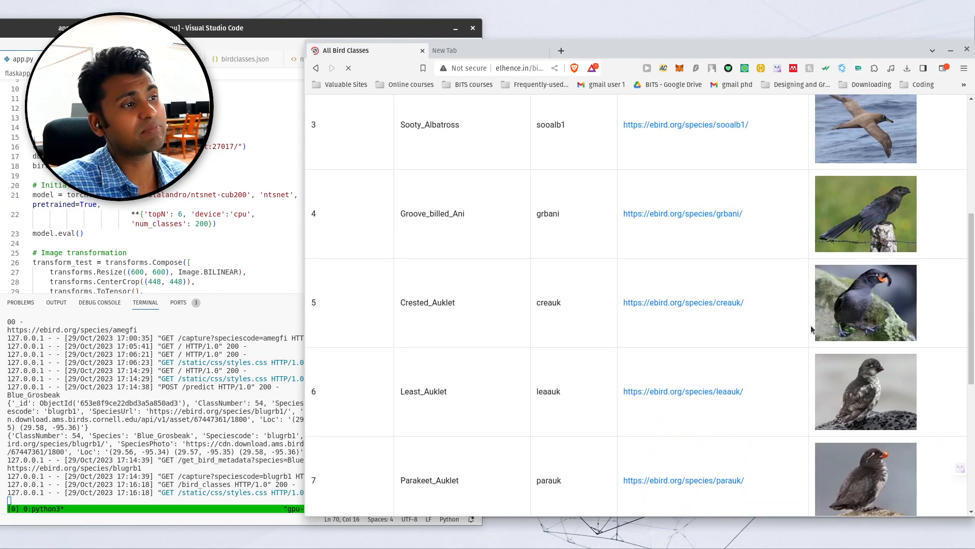
scroll(up, 3)
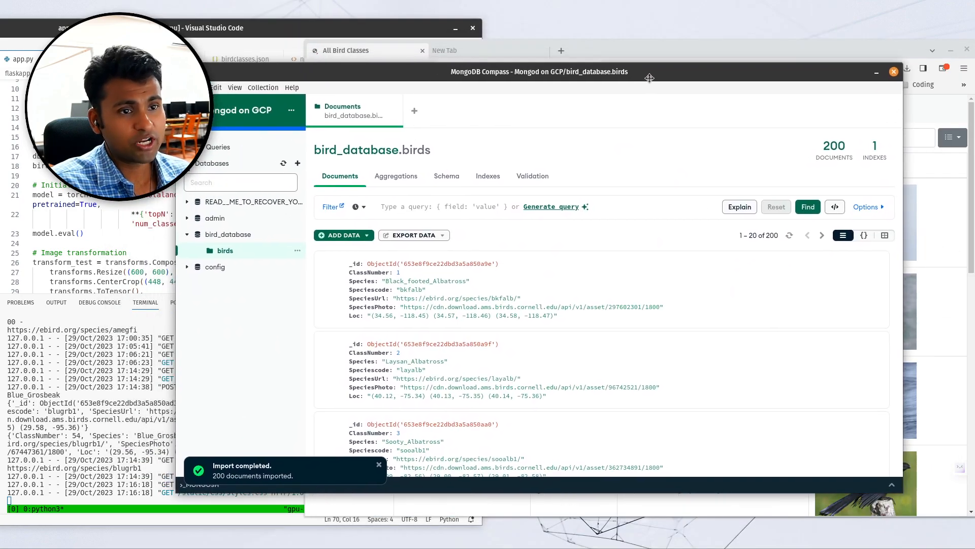
scroll(down, 3)
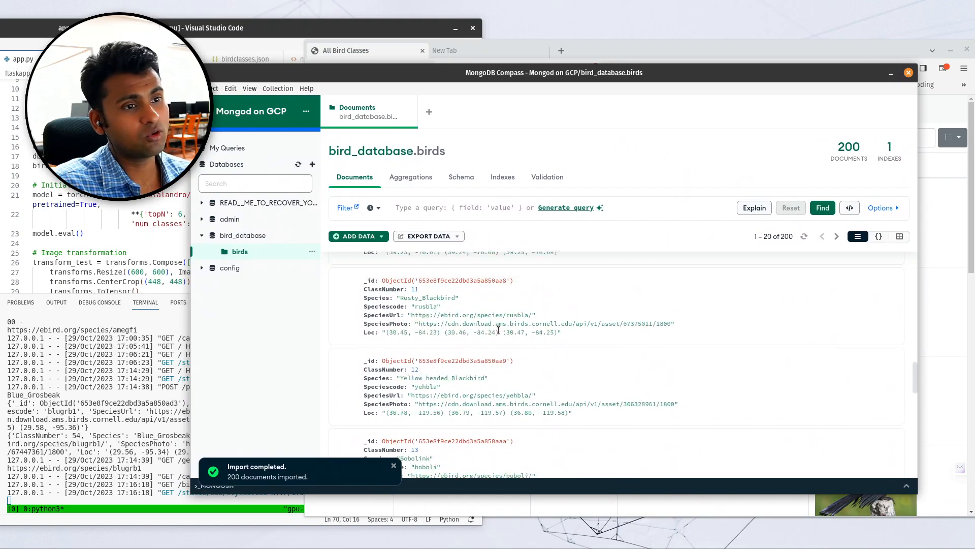
scroll(down, 3)
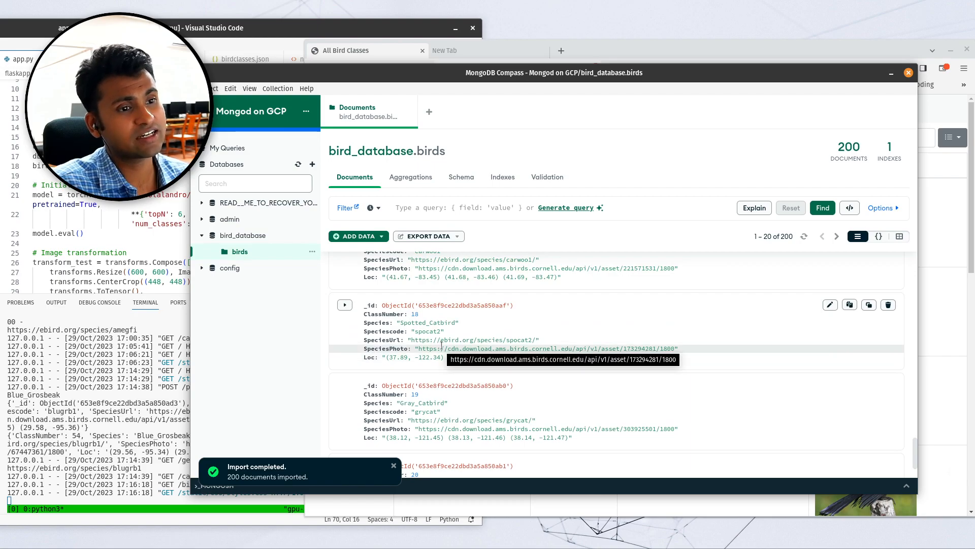
click(367, 50)
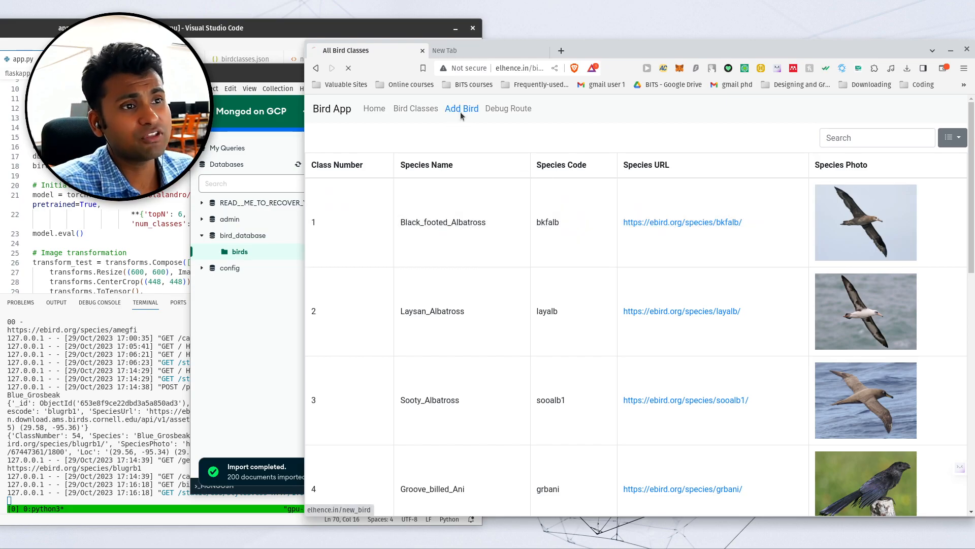
View the Add a New Bird form, then return to the Bird Classes list
click(462, 109)
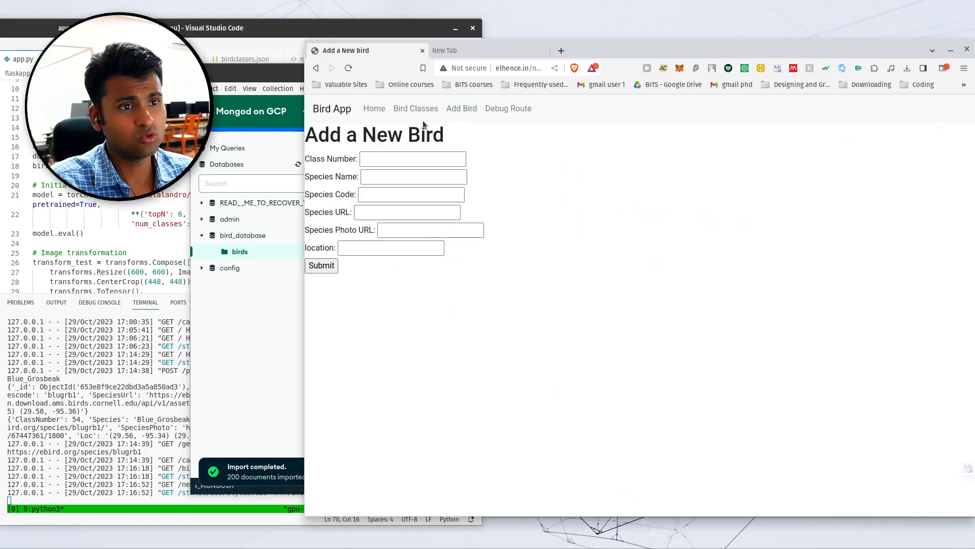
mouse_move(415, 108)
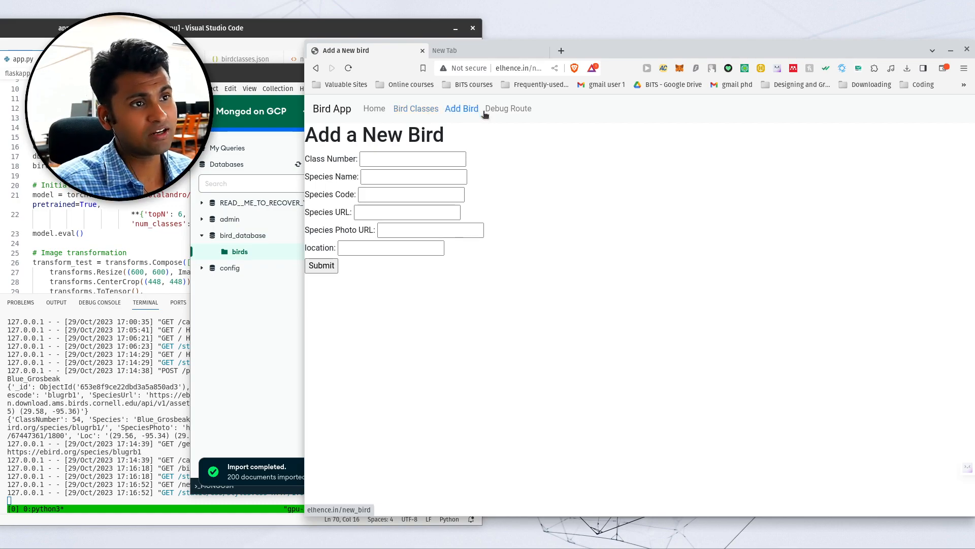
click(415, 108)
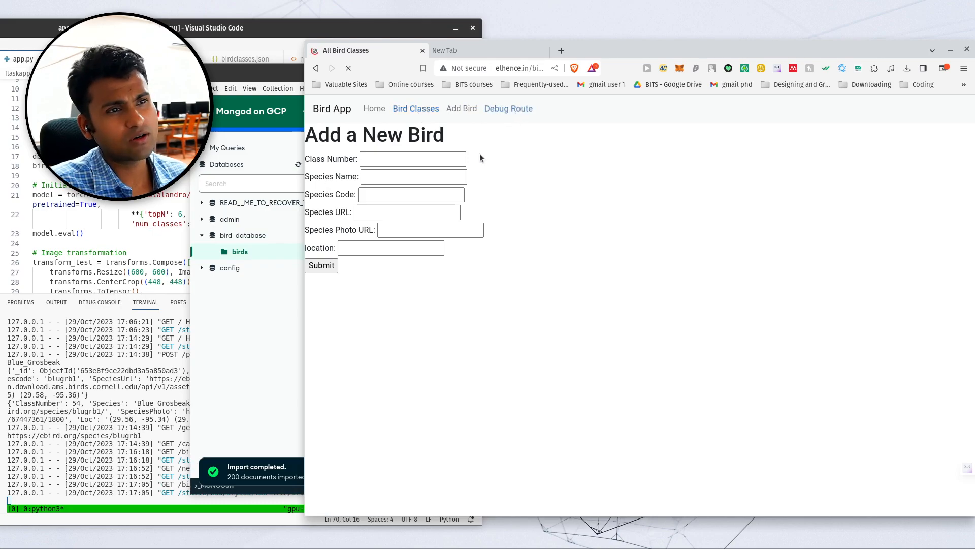
Search the Bird Classes table for 'blue' to show Blue_Grosbeak, Blue_Jay and similar
click(415, 108)
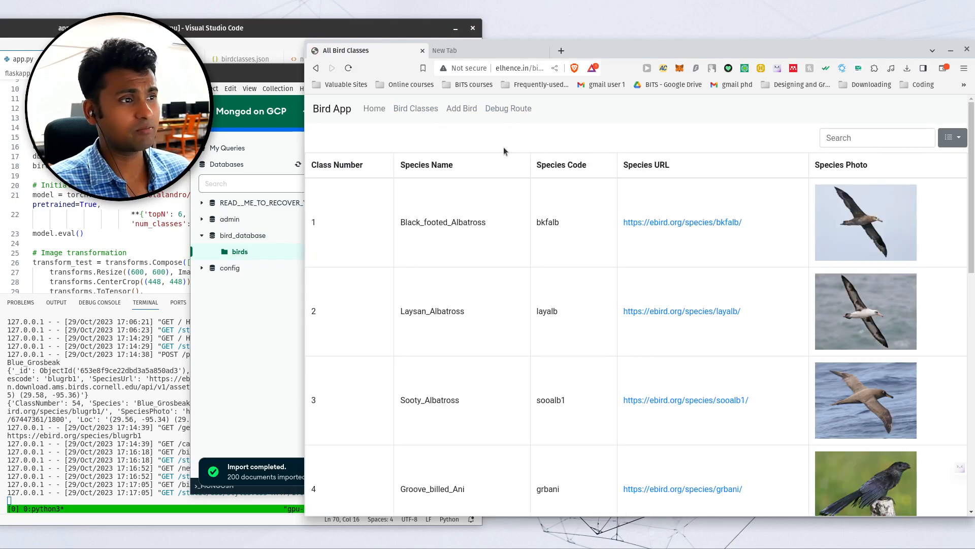
mouse_move(520, 138)
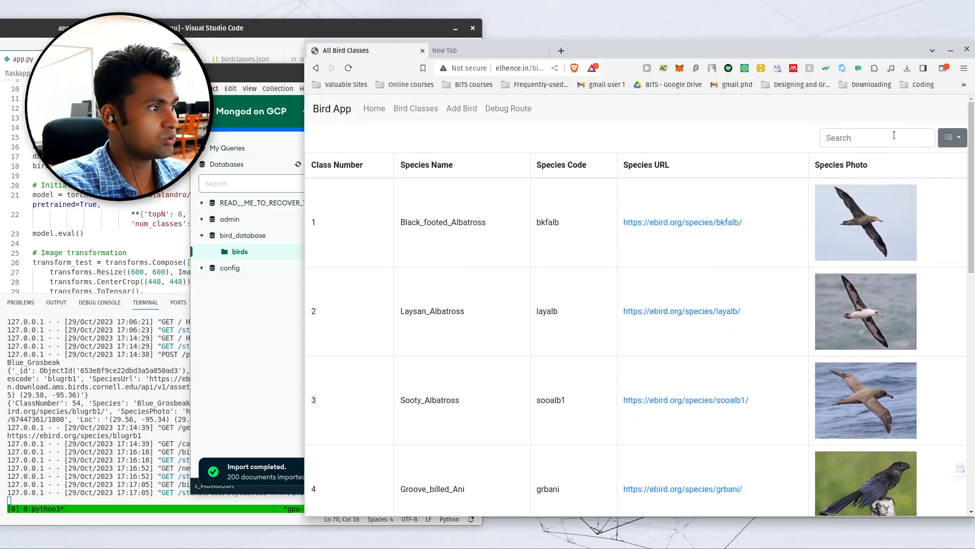
text(blu)
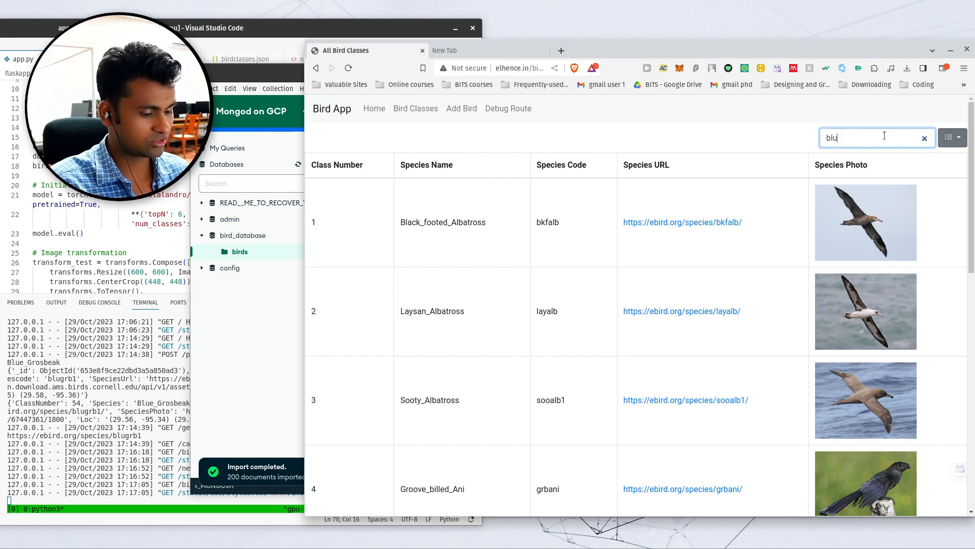
text(e)
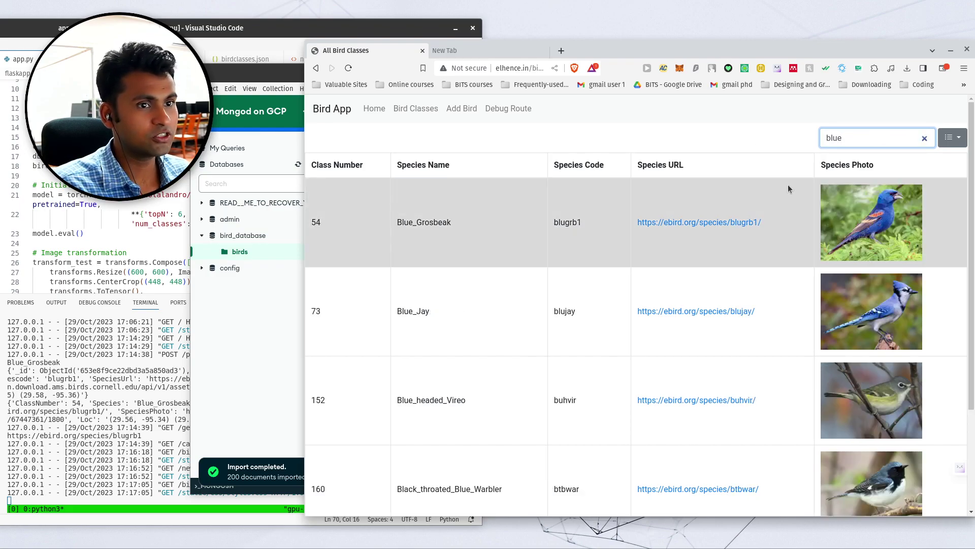
mouse_move(811, 153)
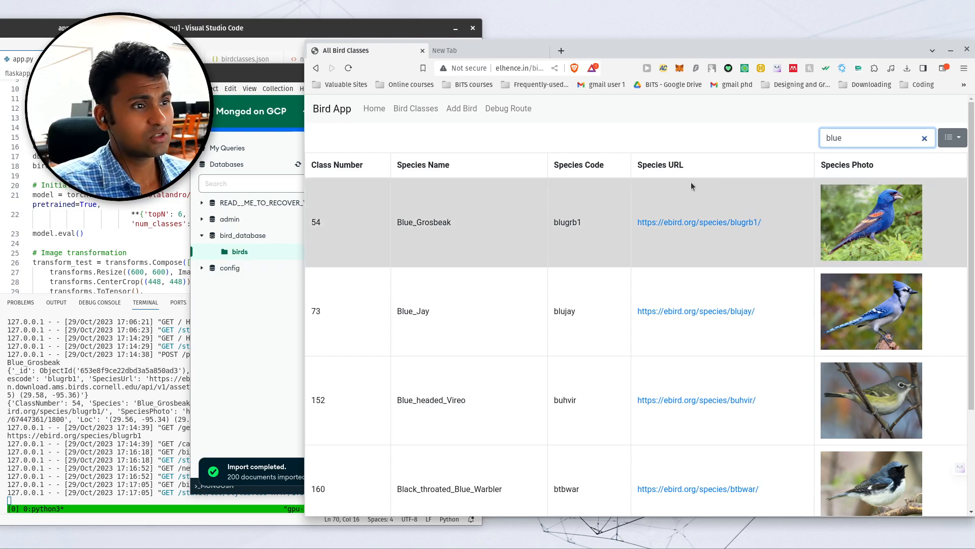
mouse_move(881, 235)
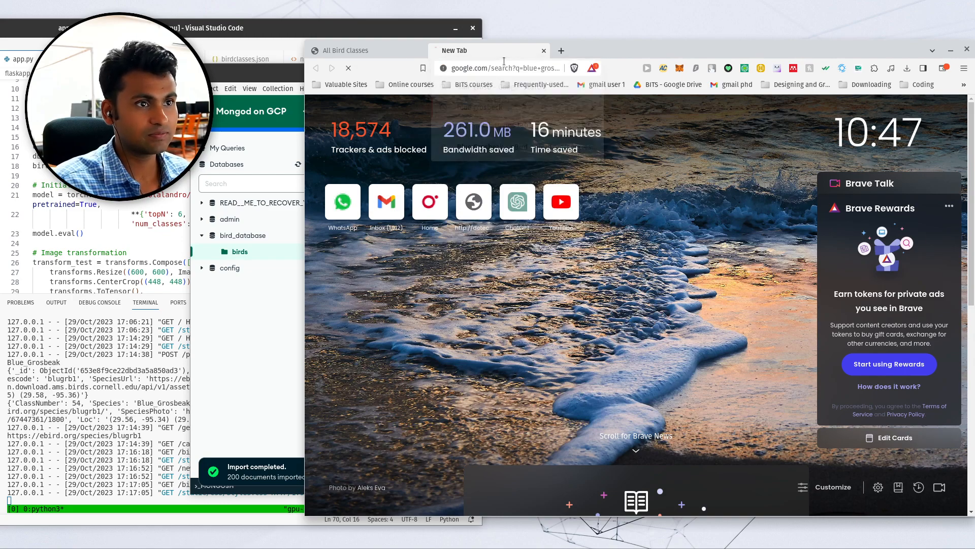
Search Google Images for blue grosbeak and preview several photos, ending on AZ Animals
key(Return)
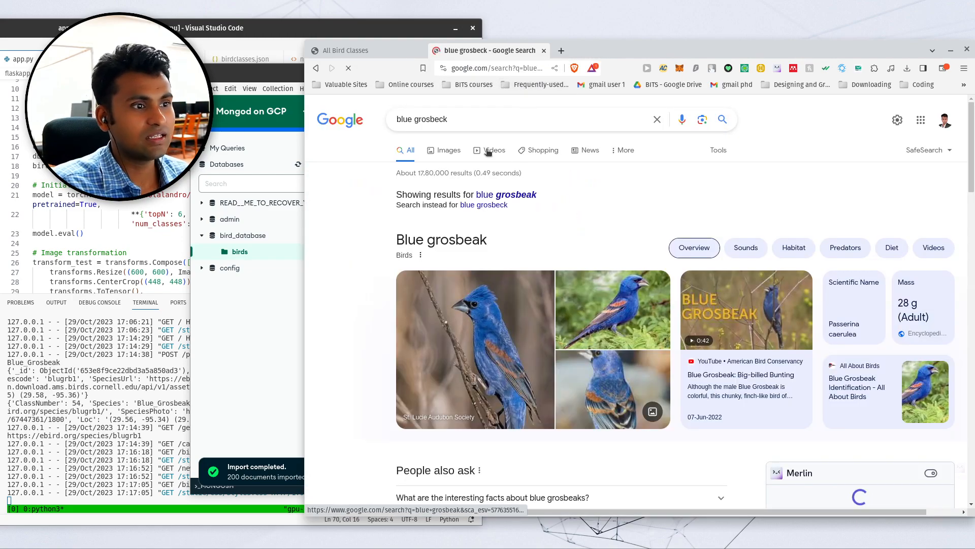
click(448, 150)
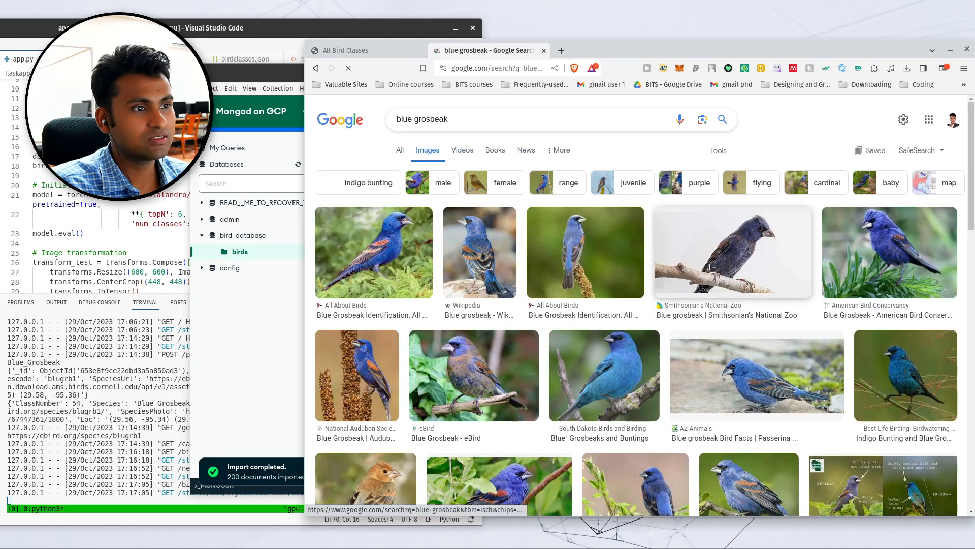
mouse_move(483, 256)
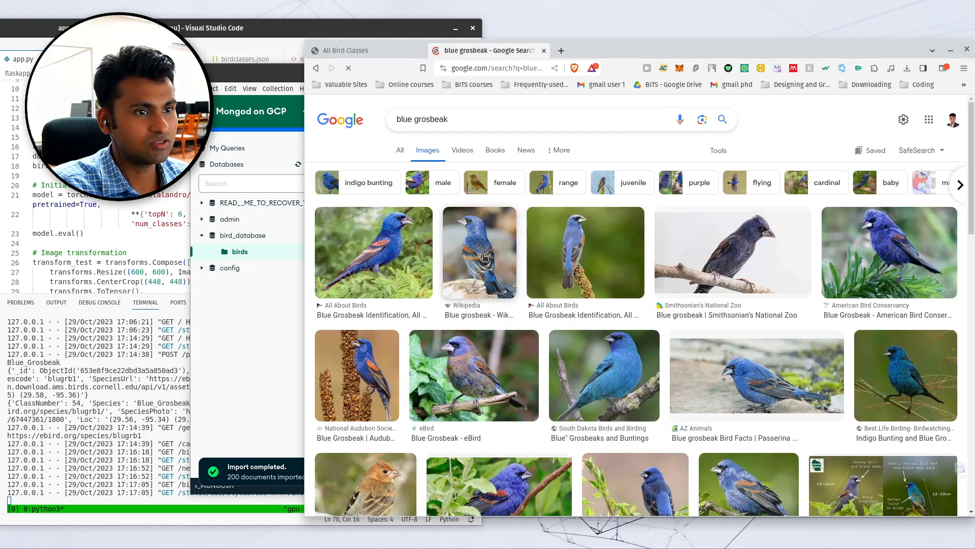
click(479, 251)
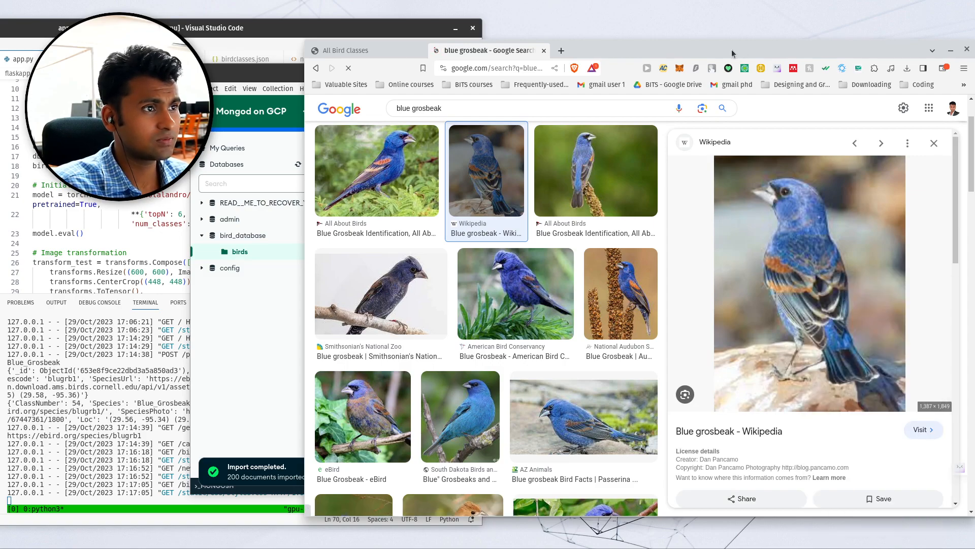
click(376, 170)
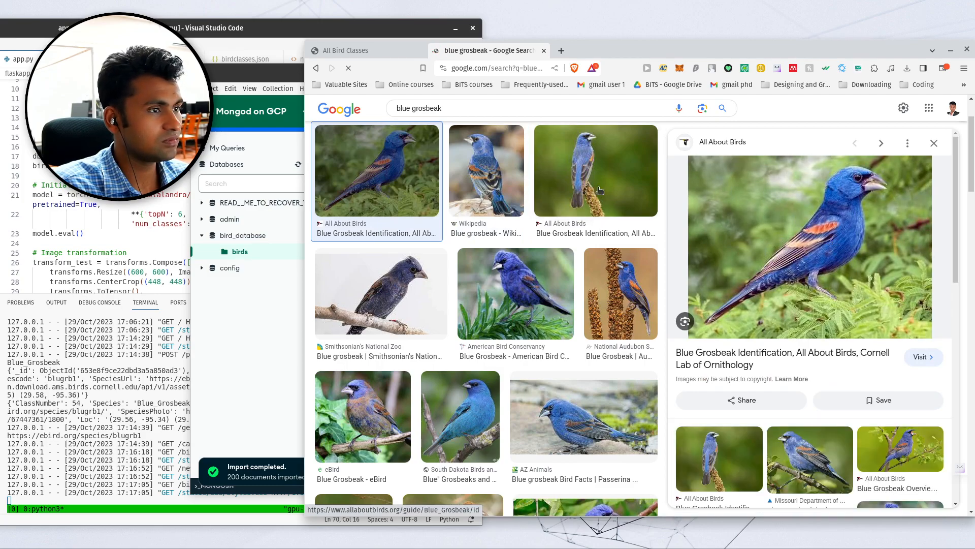
click(487, 171)
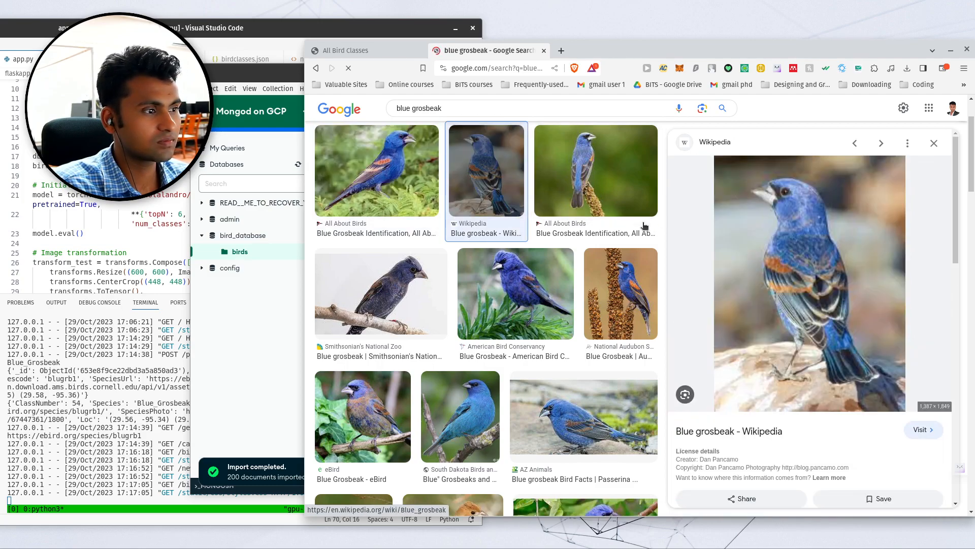
click(596, 170)
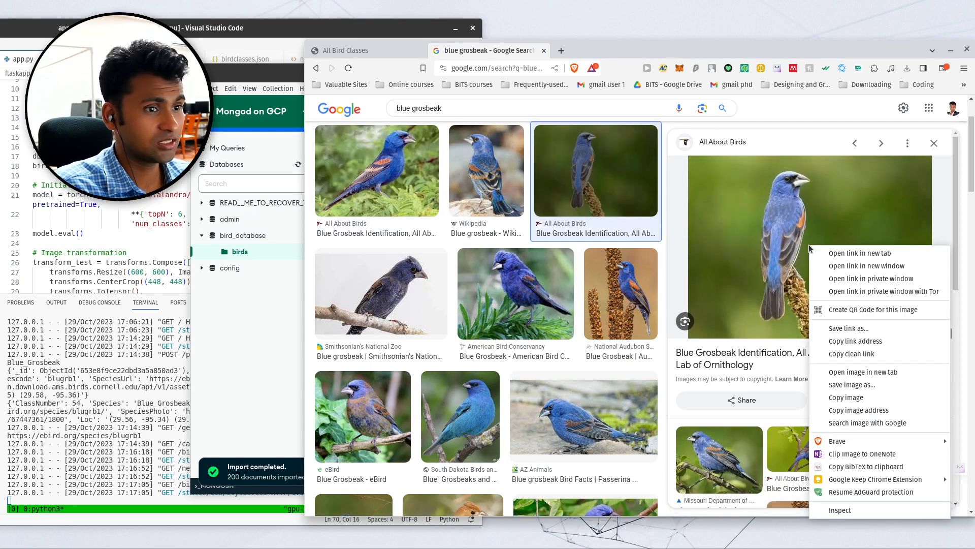
click(583, 416)
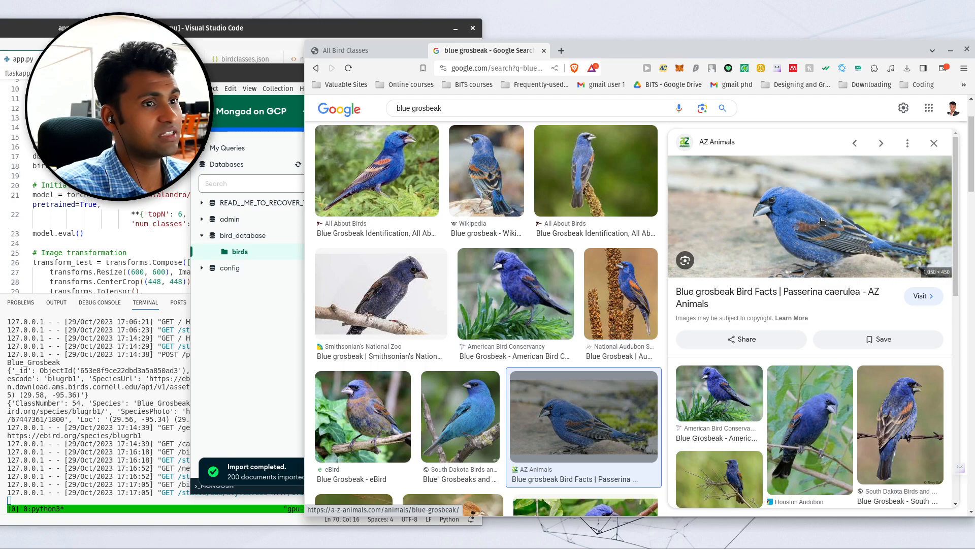
Save the AZ Animals grosbeak photo to Downloads as Blue-Grosbeak-header.jpg
right_click(809, 218)
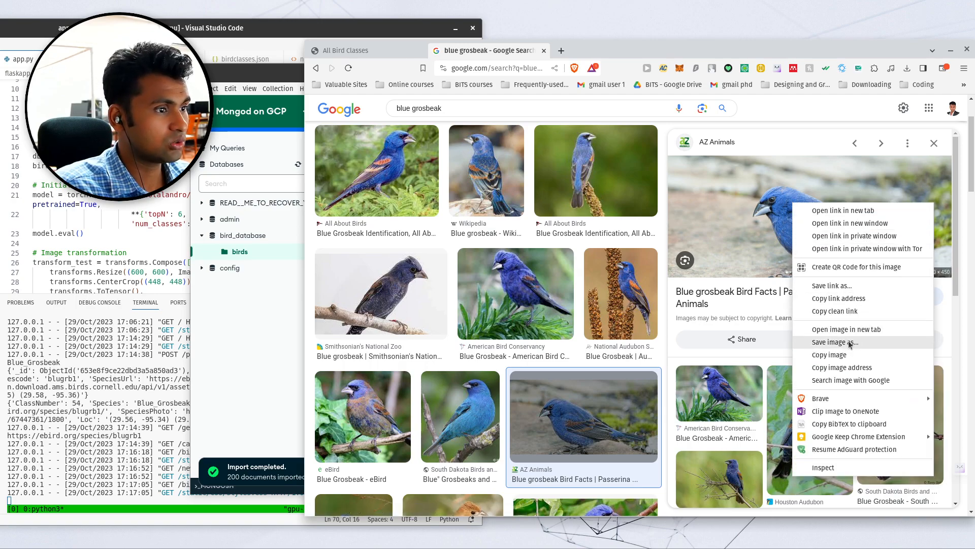
click(835, 341)
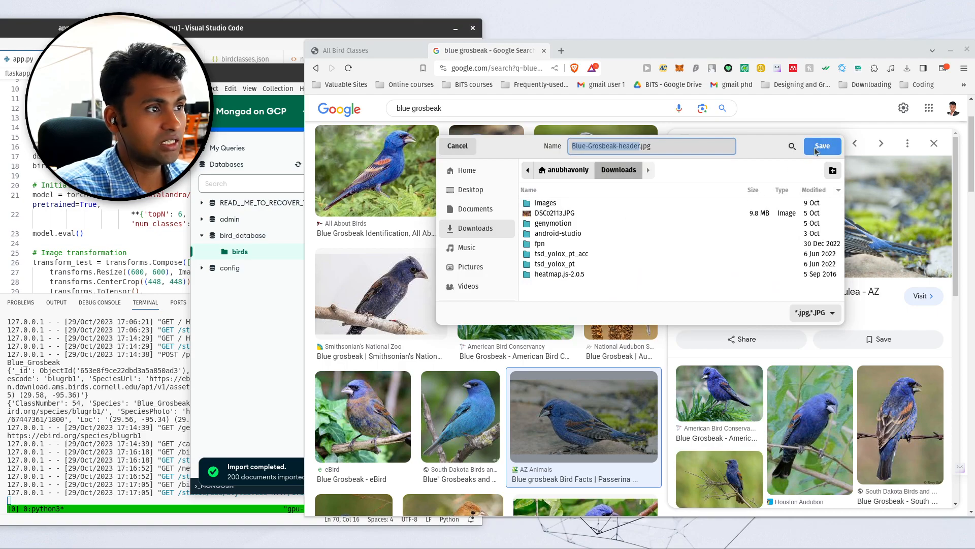
click(822, 145)
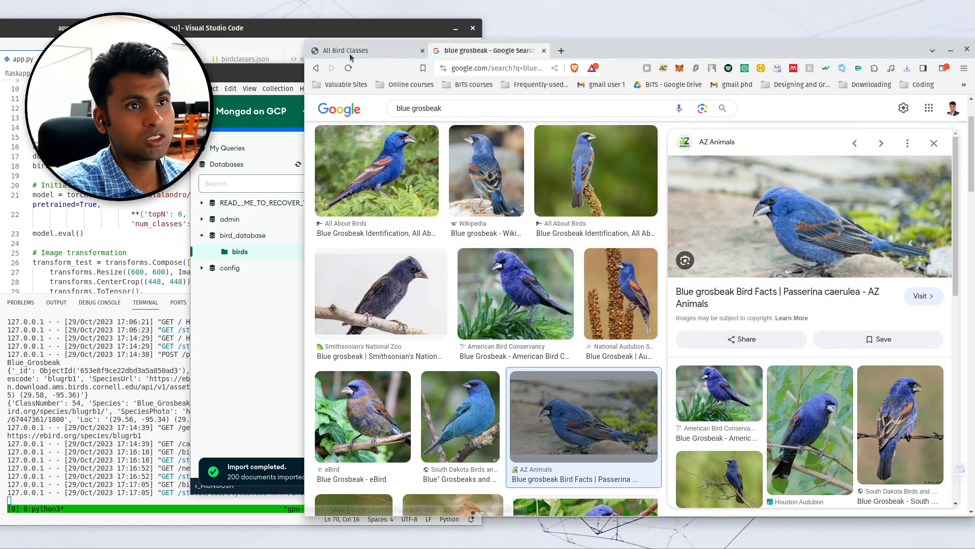
On the Bird App home page, choose Blue-Grosbeak-header.jpg as the file to classify
click(345, 51)
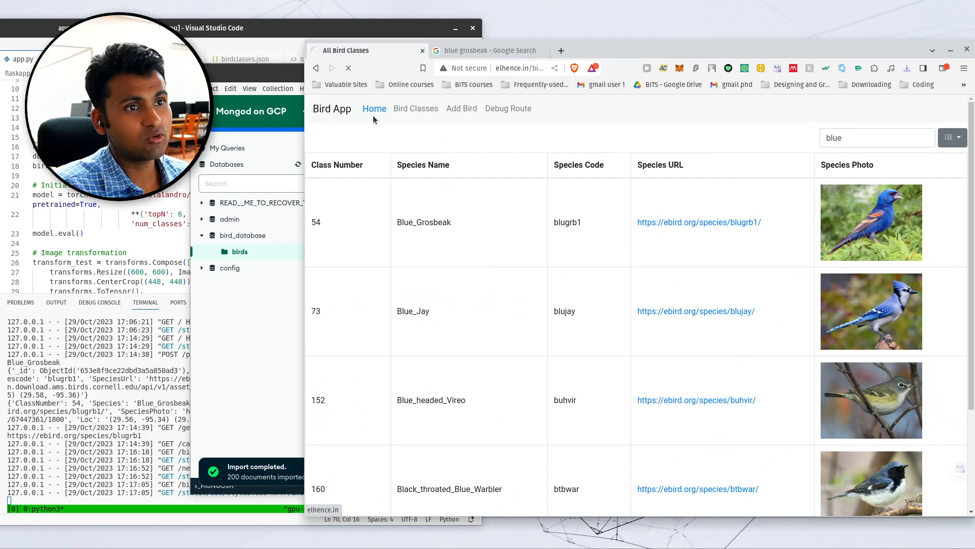
click(374, 108)
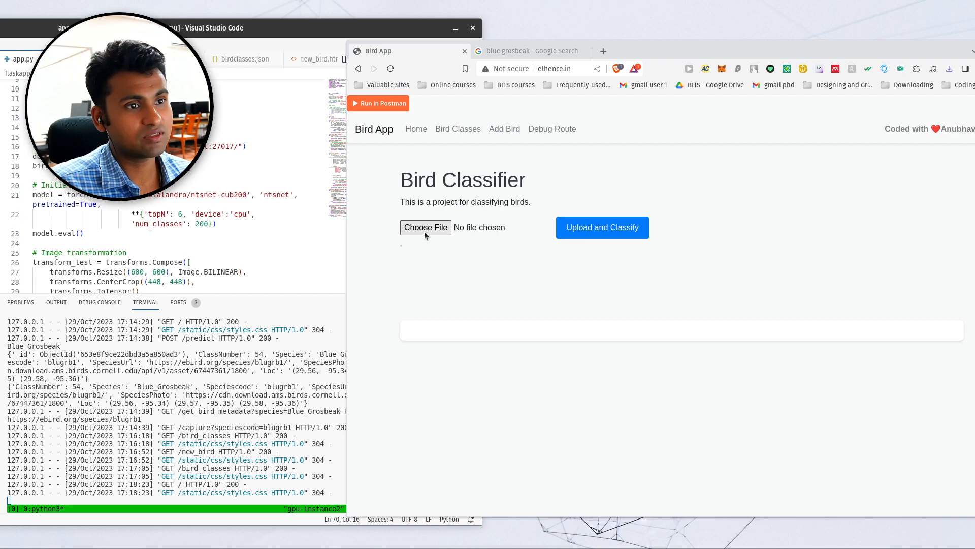
click(426, 227)
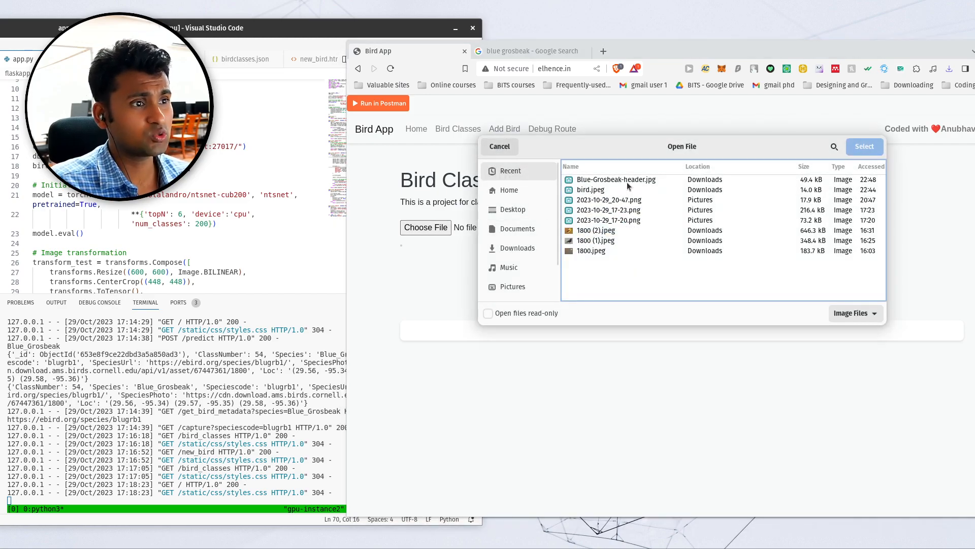
mouse_move(629, 184)
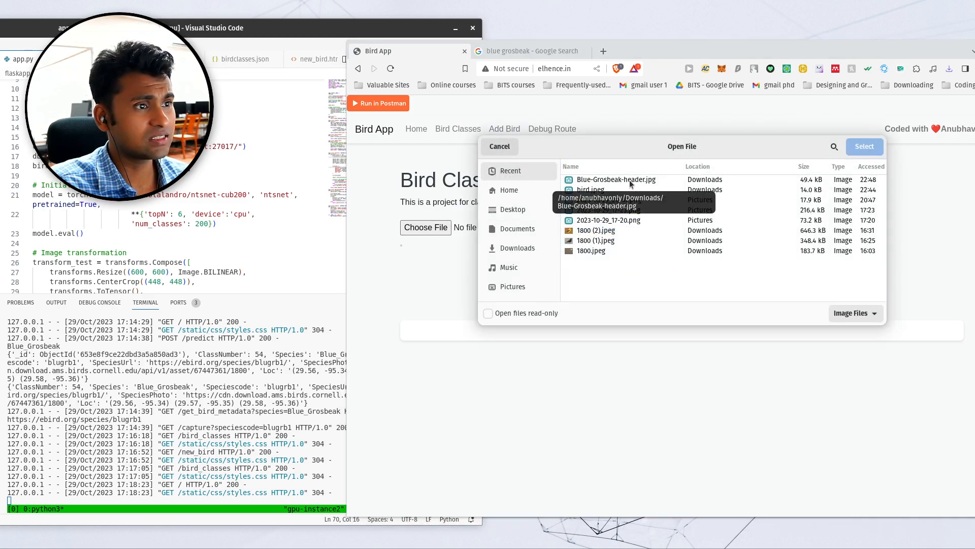
click(864, 146)
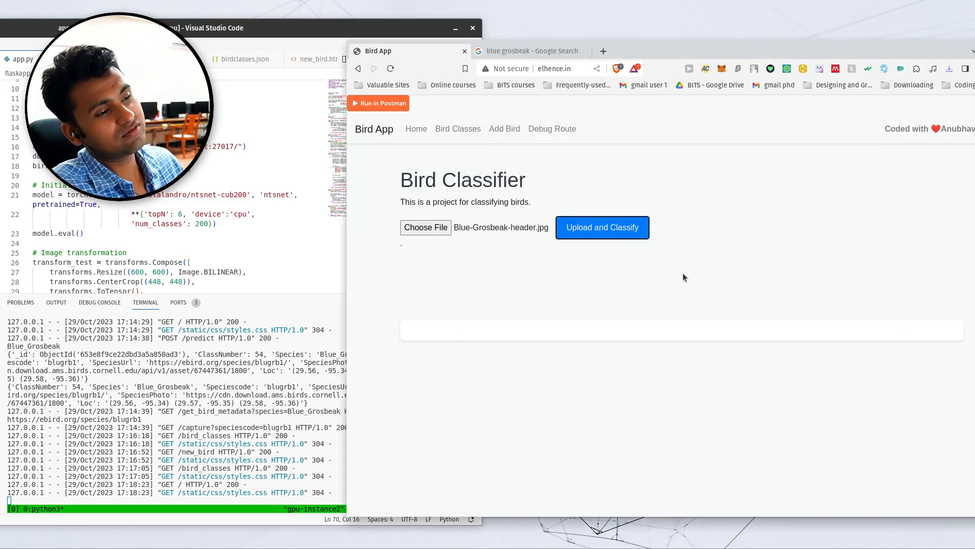
Classify the photo as 054.Blue_Grosbeak, review its metadata and map, selecting code blugrb1
click(601, 227)
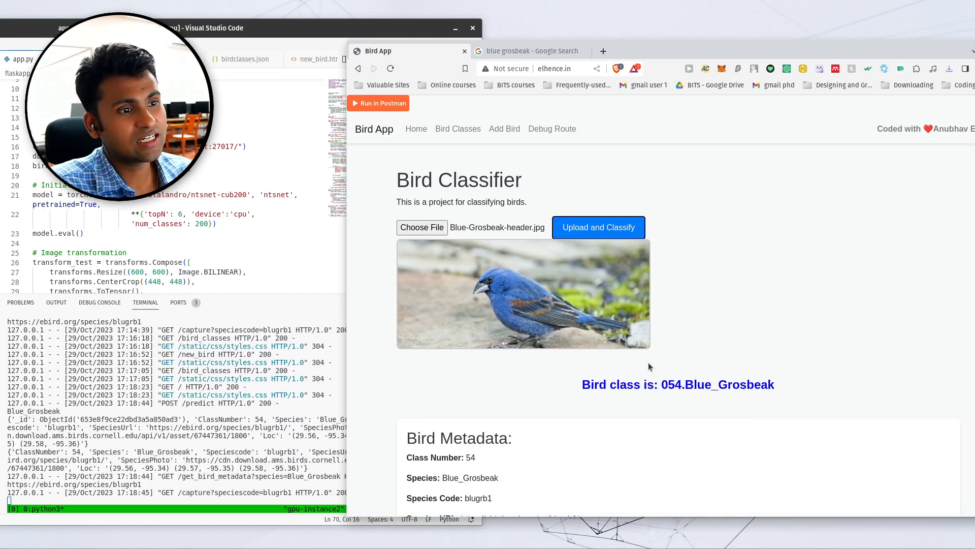
scroll(down, 3)
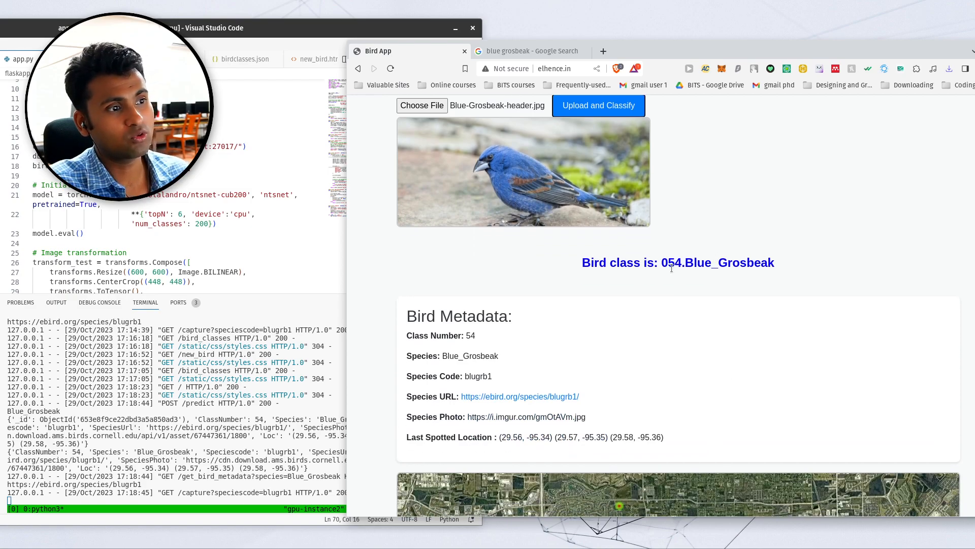
mouse_move(455, 278)
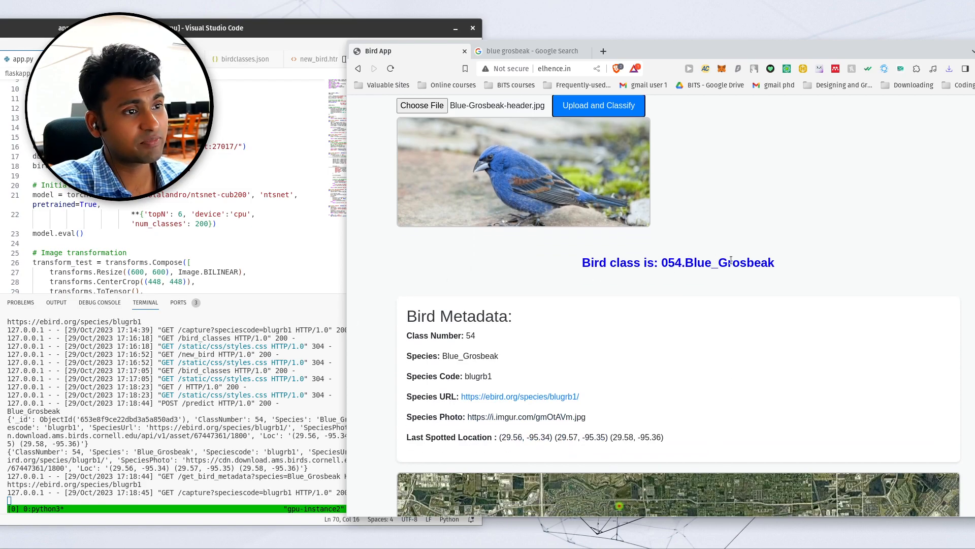
scroll(down, 3)
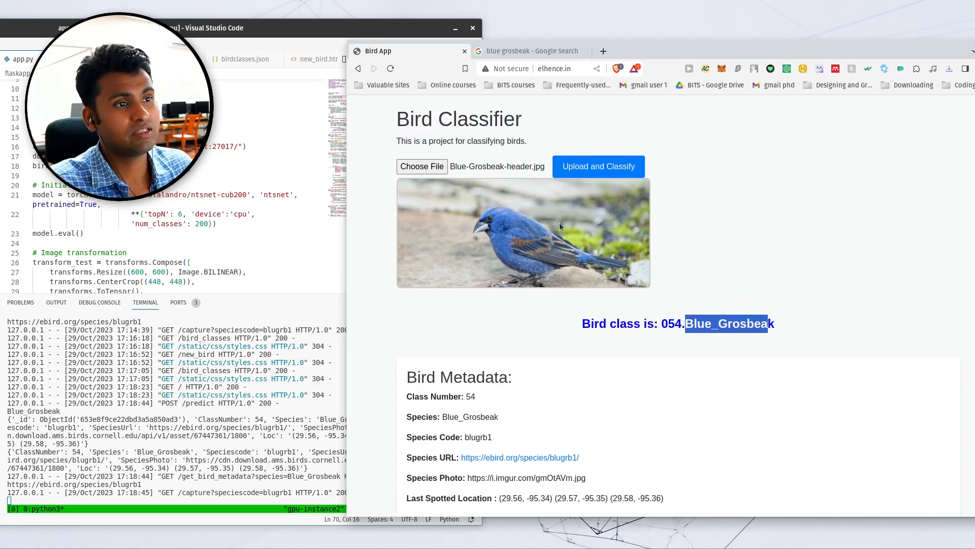
scroll(down, 3)
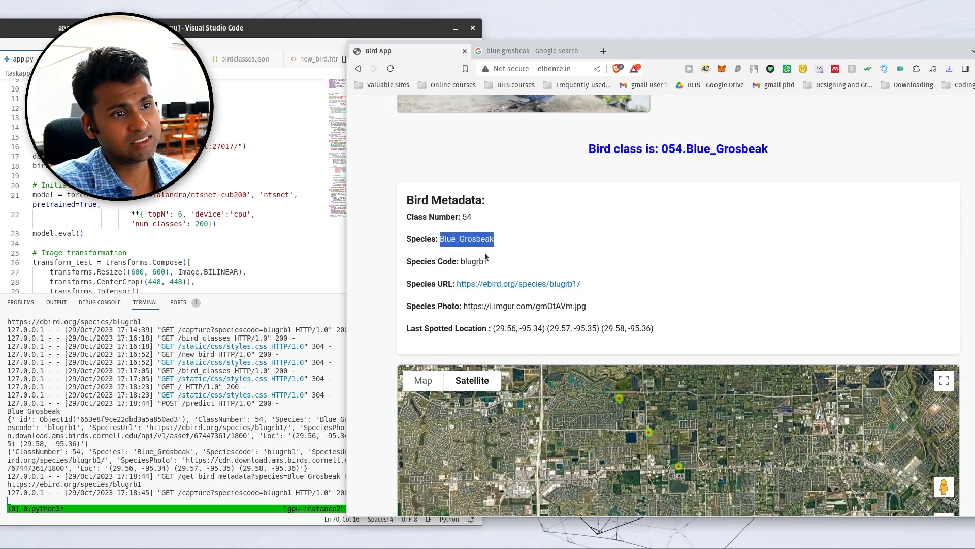
scroll(down, 3)
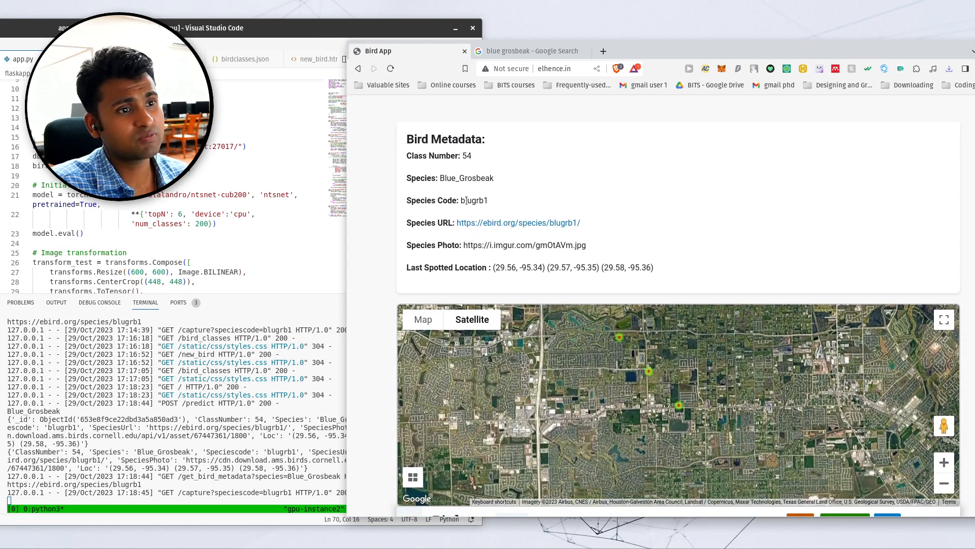
double_click(475, 200)
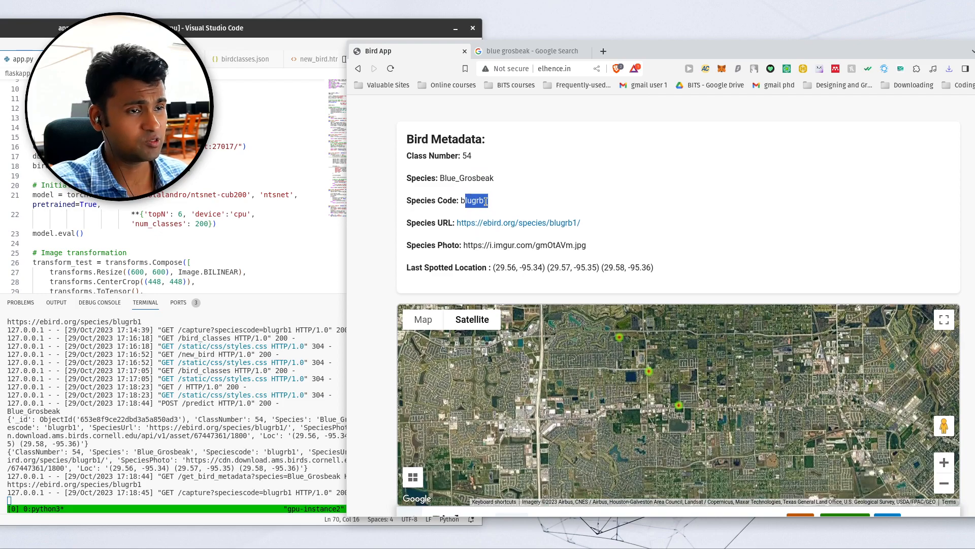
mouse_move(518, 222)
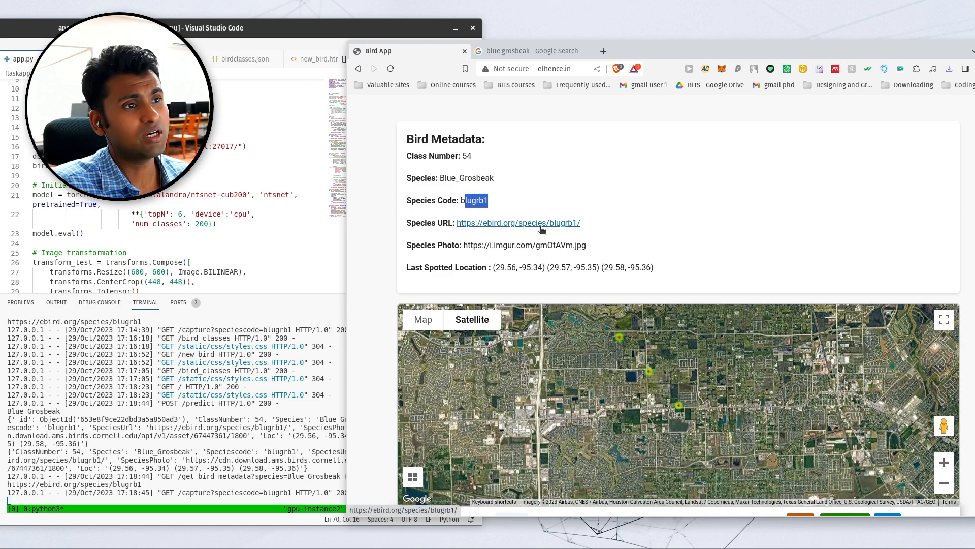
scroll(down, 3)
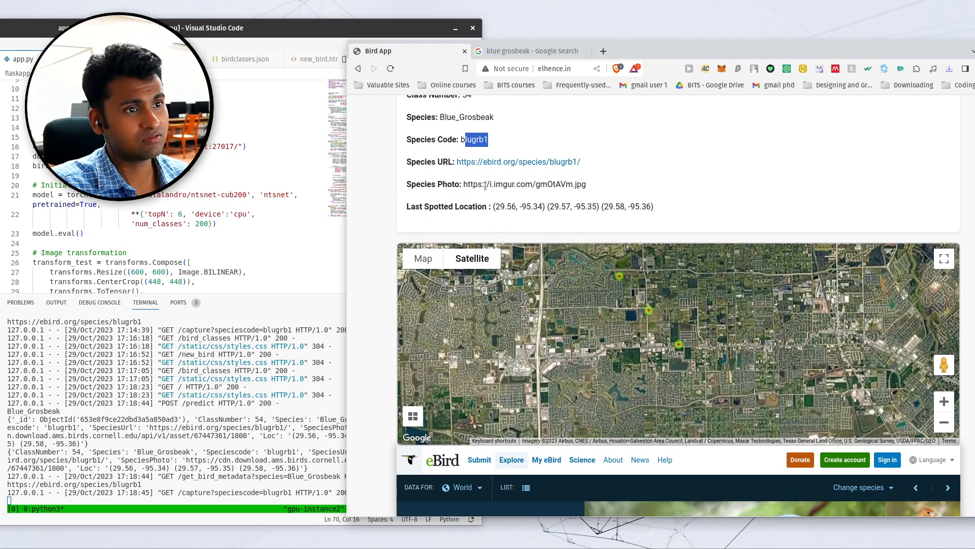
scroll(up, 3)
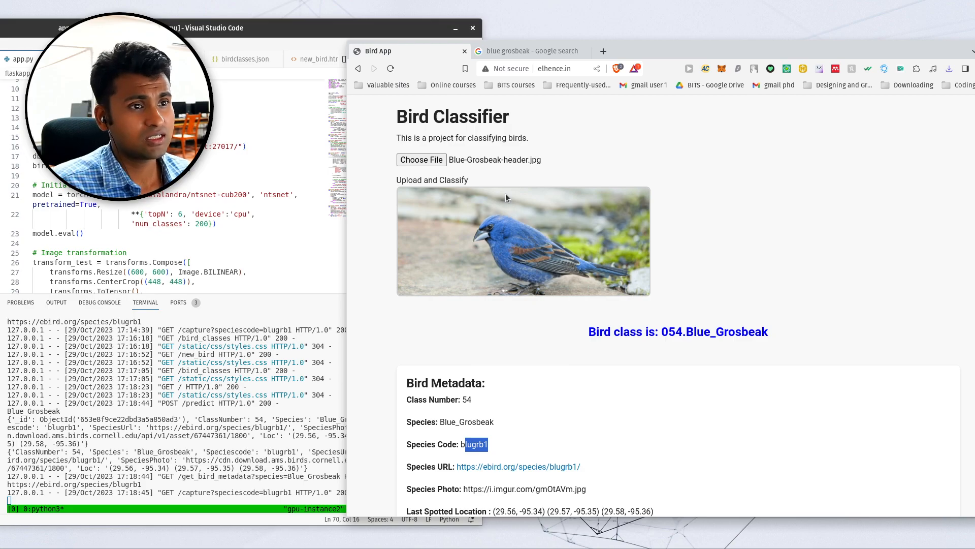
scroll(down, 3)
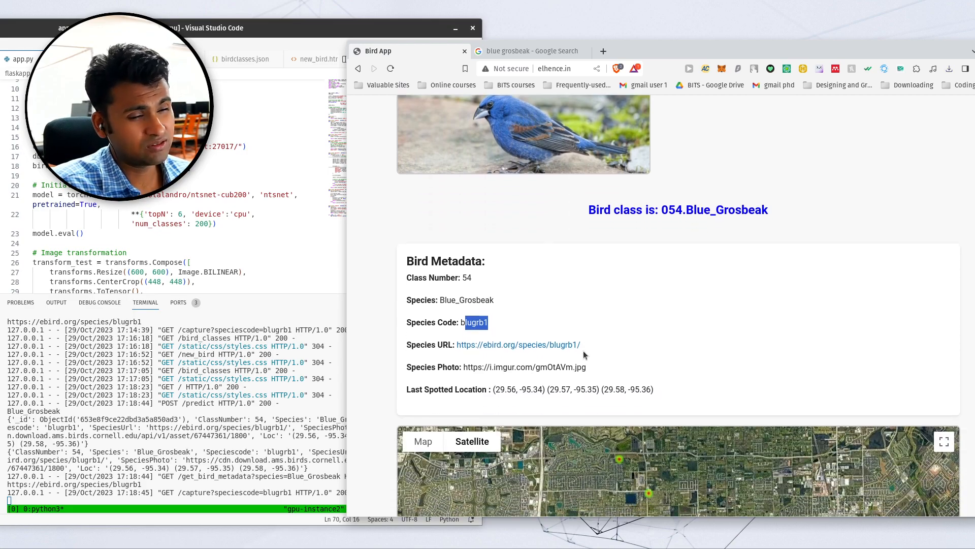
scroll(up, 3)
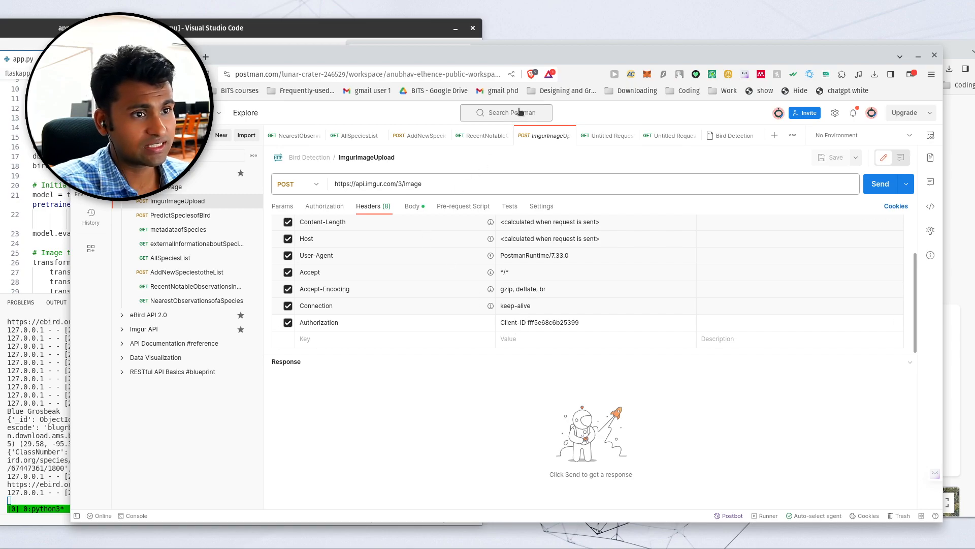
Replace the ImgurImageUpload body file with Blue-Grosbeak-header.jpg and send the request
click(412, 205)
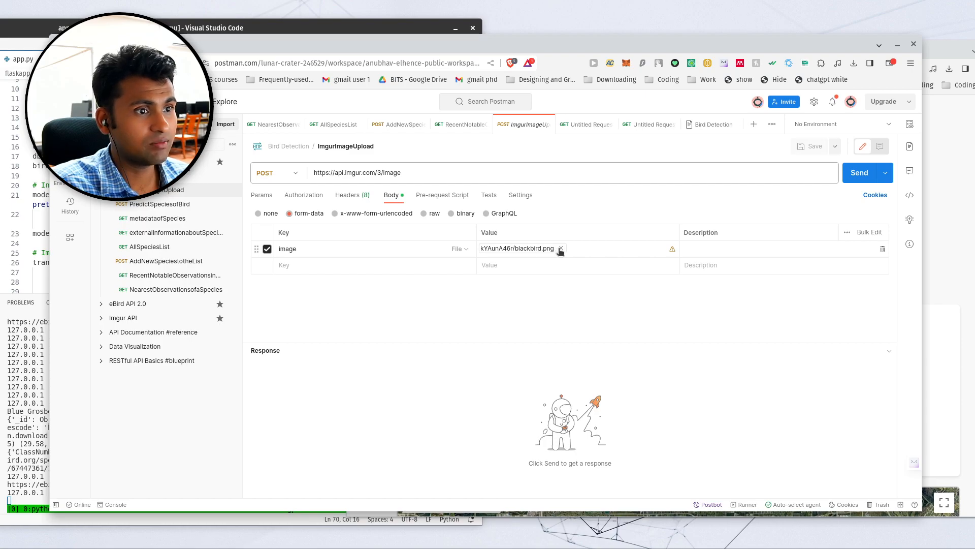
click(560, 249)
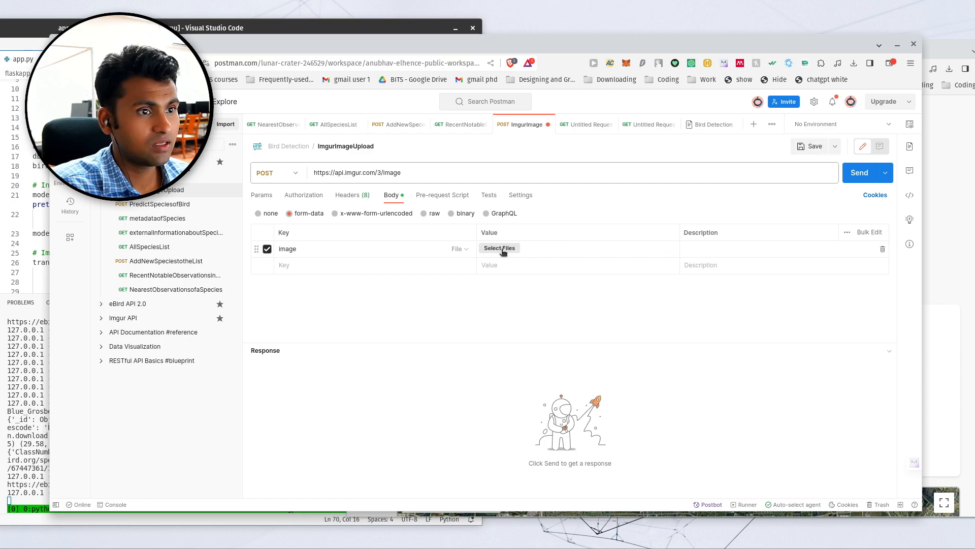
click(499, 248)
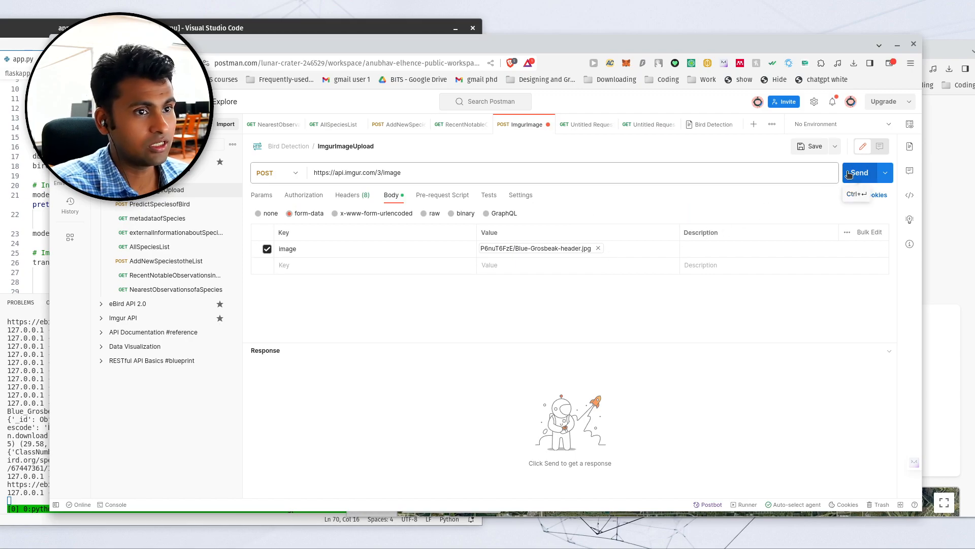
click(858, 172)
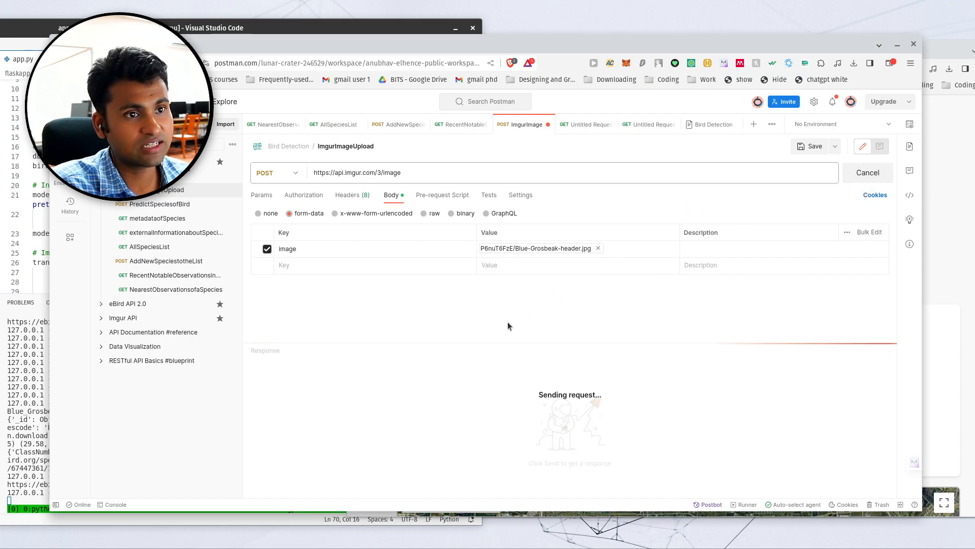
mouse_move(425, 277)
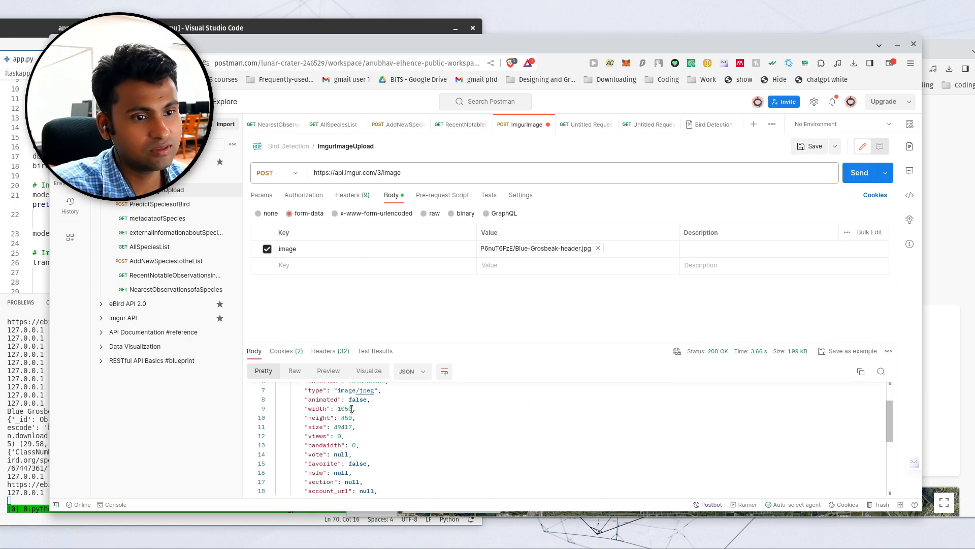
Open the returned Imgur link to see the grosbeak photo, then return to Postman
scroll(down, 3)
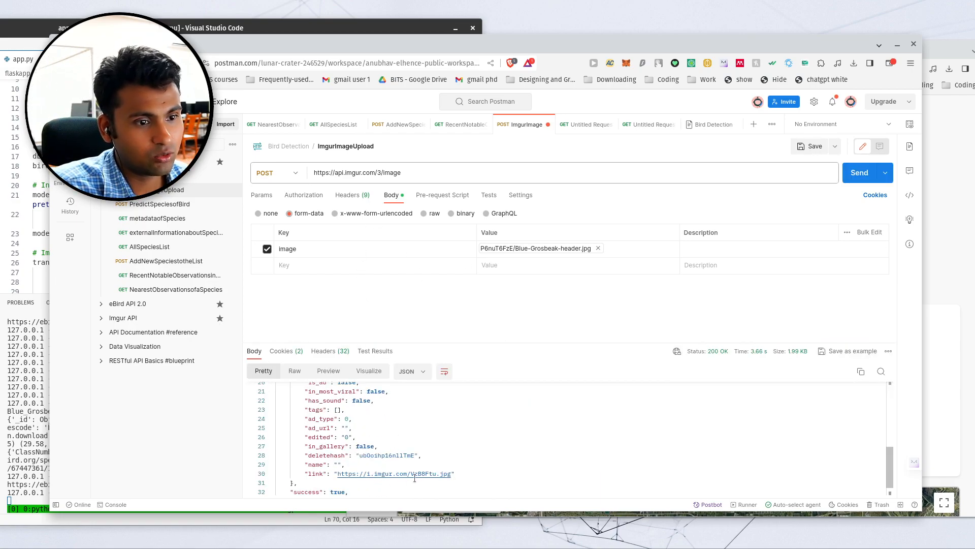
click(393, 473)
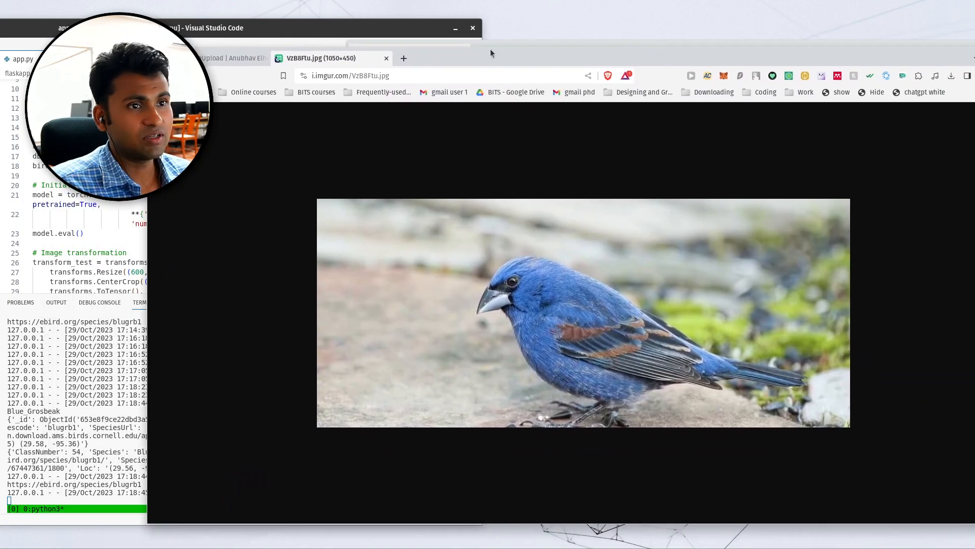
click(230, 57)
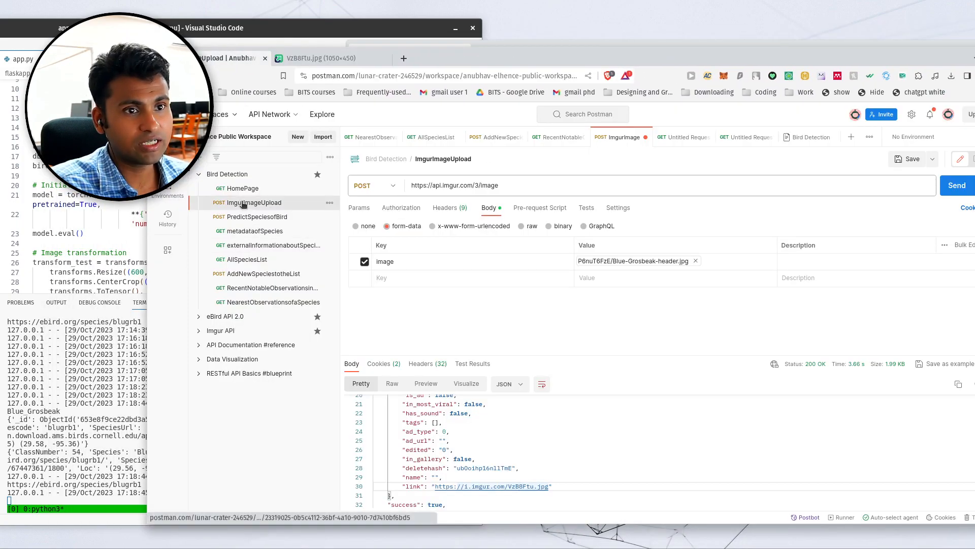
Send PredictSpeciesofBird with the Imgur grosbeak link as its JSON url
click(257, 217)
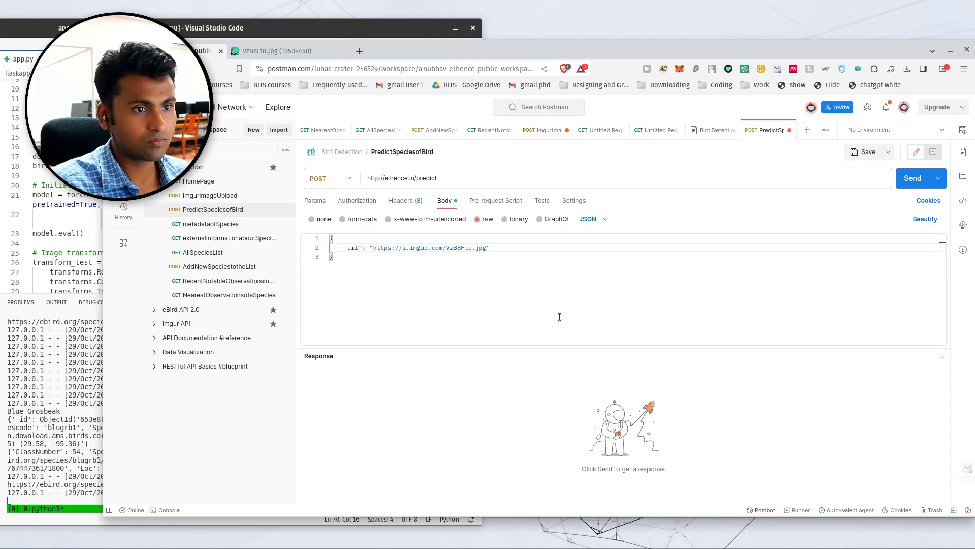
click(912, 177)
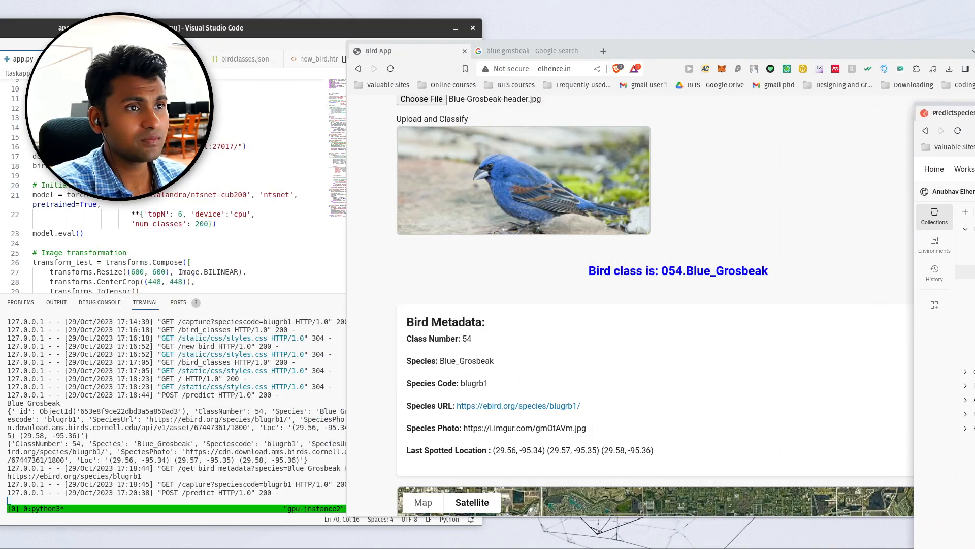
Scroll the embedded eBird info and open ebird.org/species/blugrb1 in a new tab
scroll(down, 3)
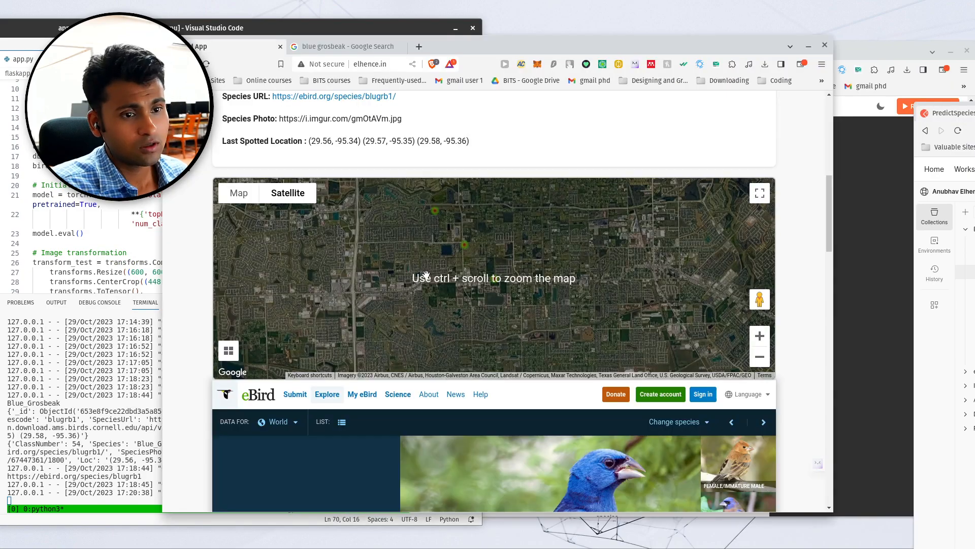
scroll(up, 3)
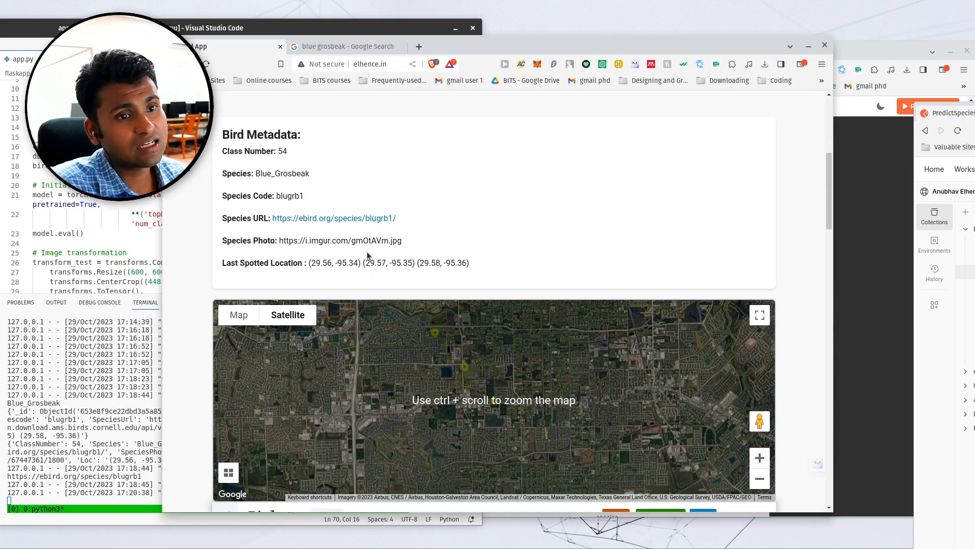
scroll(down, 3)
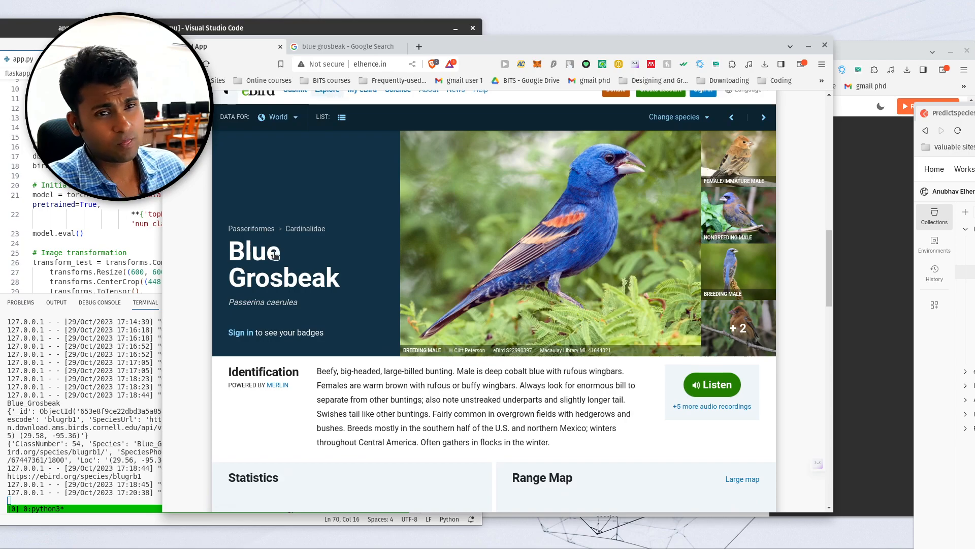
scroll(up, 3)
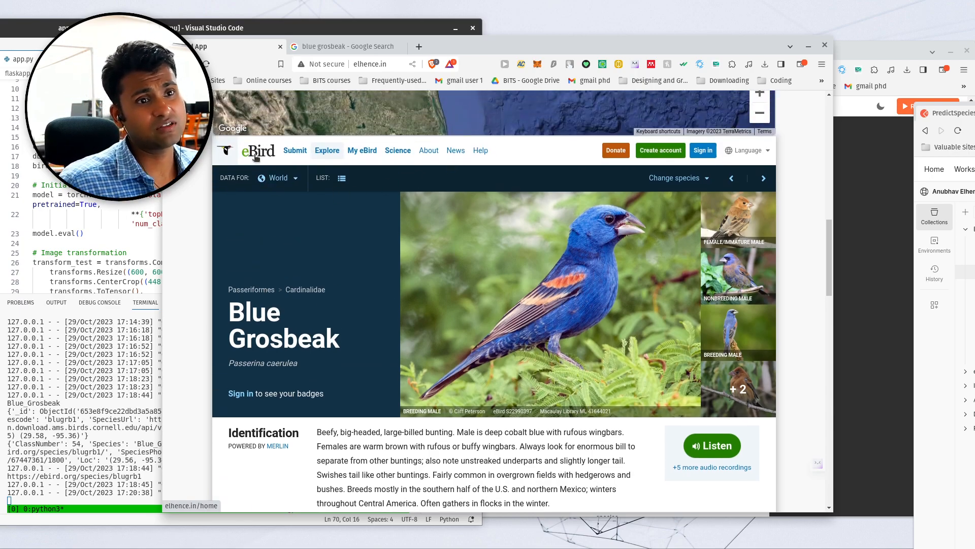
scroll(down, 3)
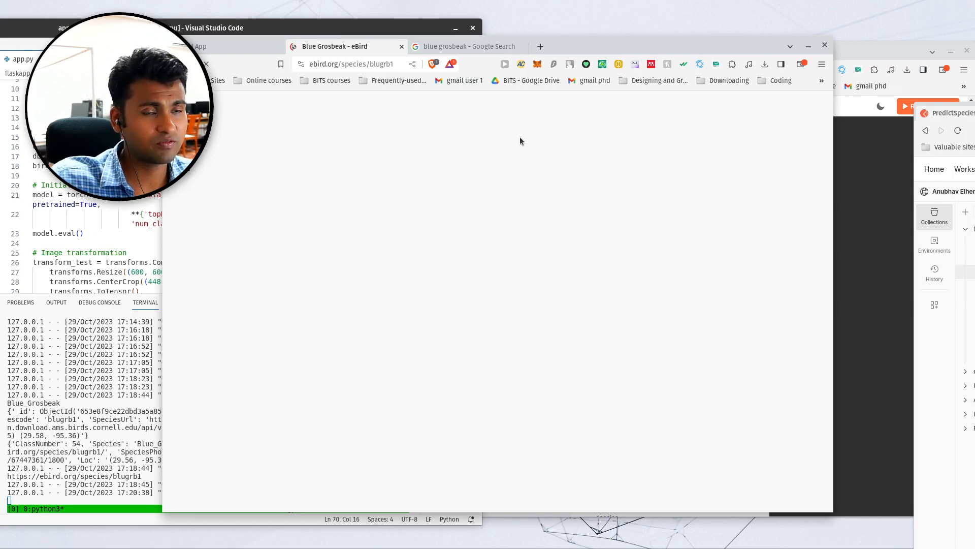
mouse_move(573, 171)
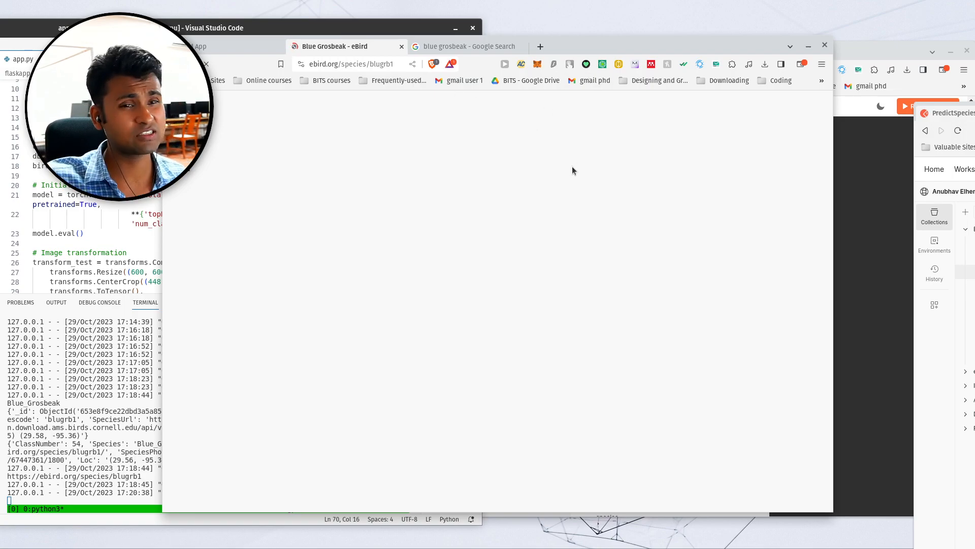
mouse_move(529, 103)
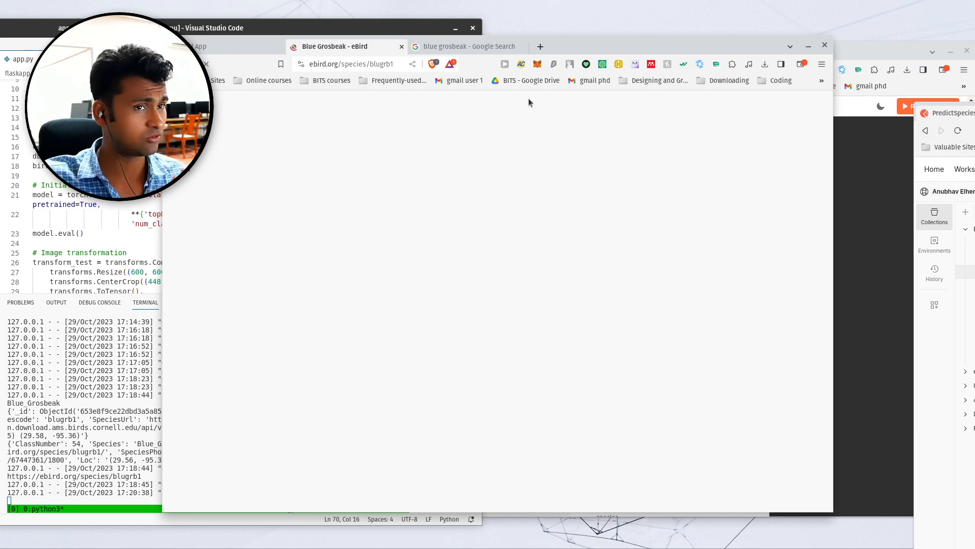
Reload the eBird Blue Grosbeak page and scroll through statistics, range map and top photos
click(346, 46)
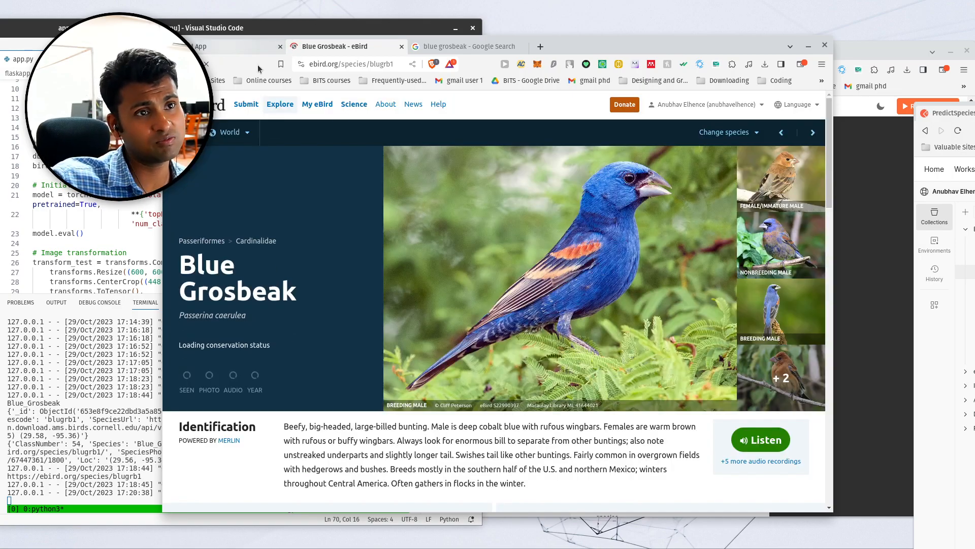
scroll(down, 3)
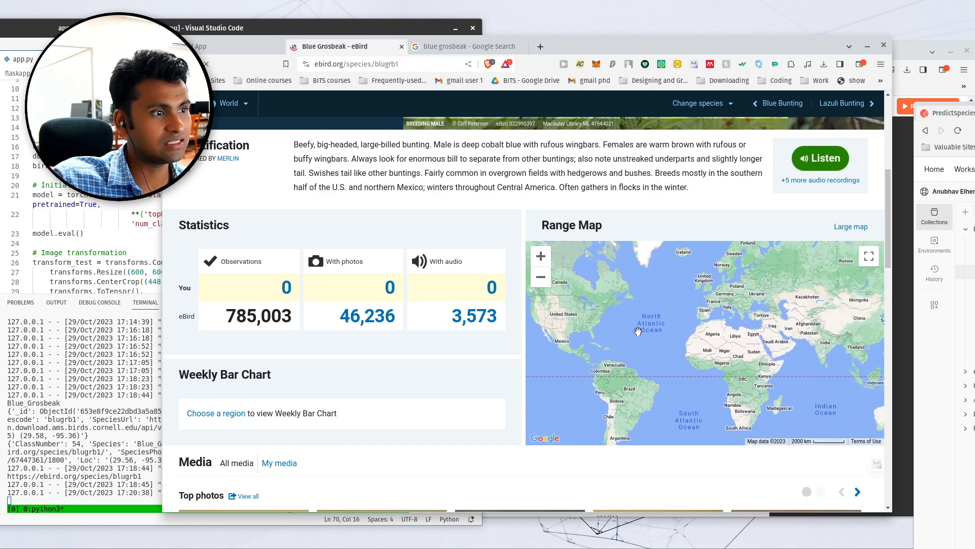
scroll(down, 3)
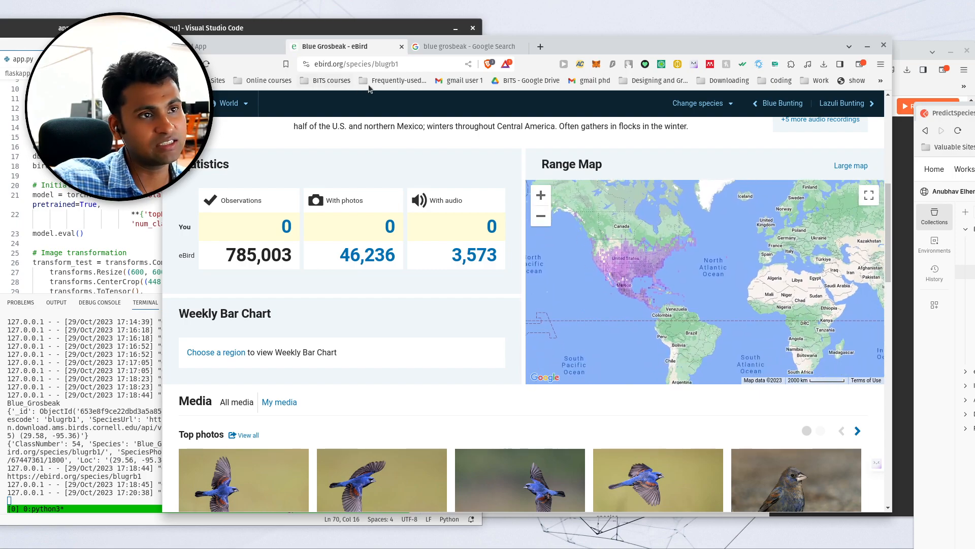
scroll(down, 3)
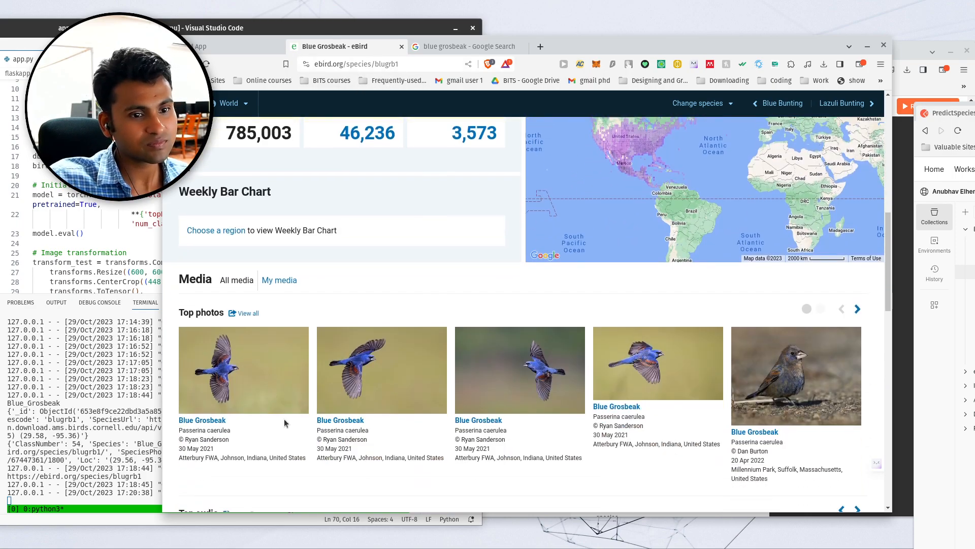
scroll(down, 3)
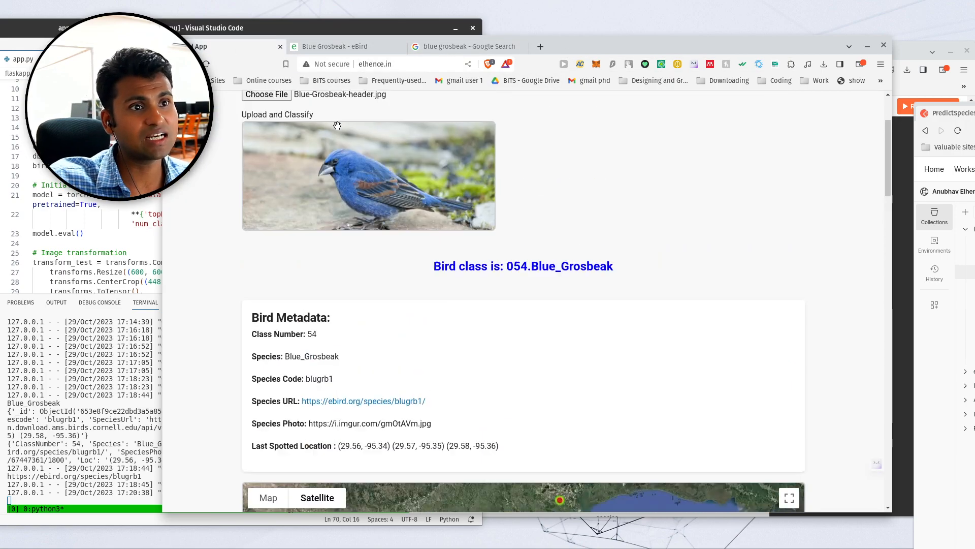
Start a new bird record with class number 201 and fill the species name and code
click(329, 124)
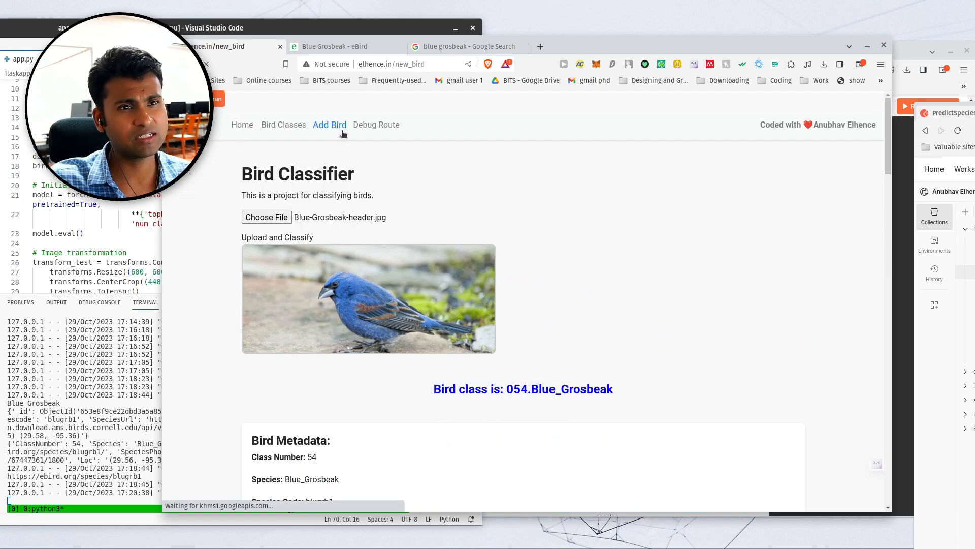
click(330, 124)
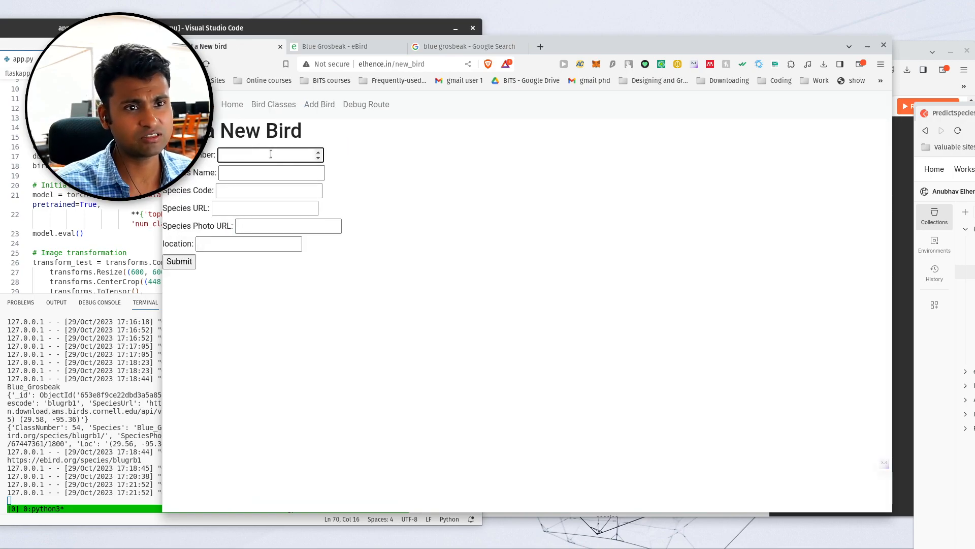
text(2)
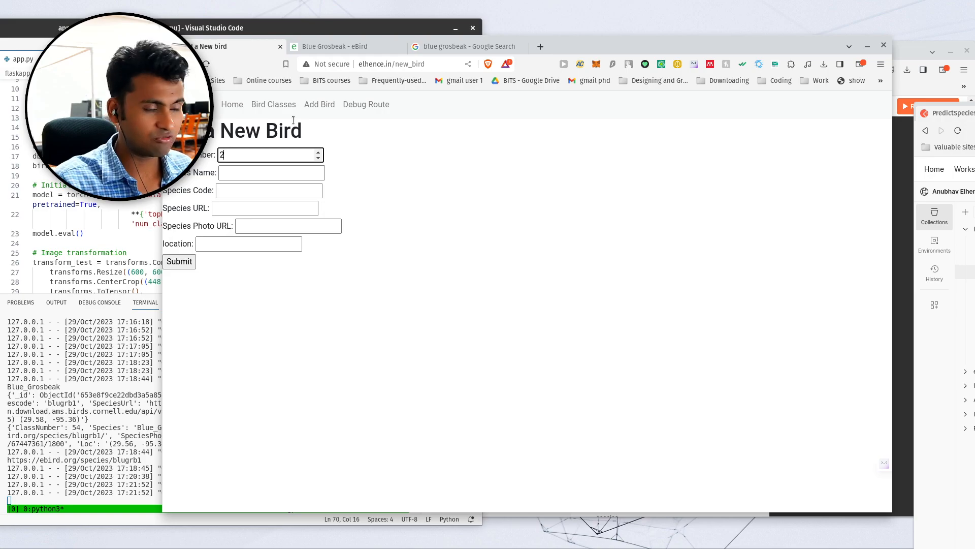
click(270, 173)
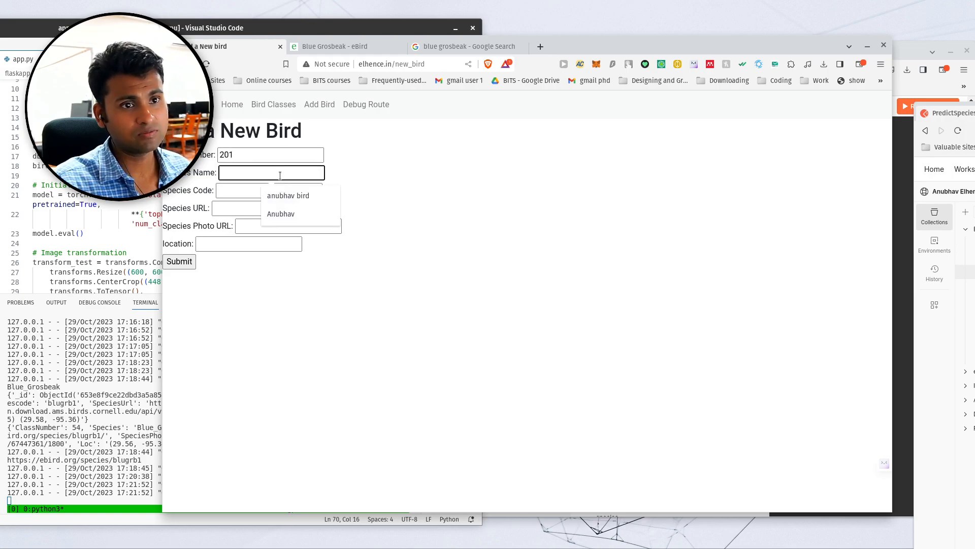
click(280, 213)
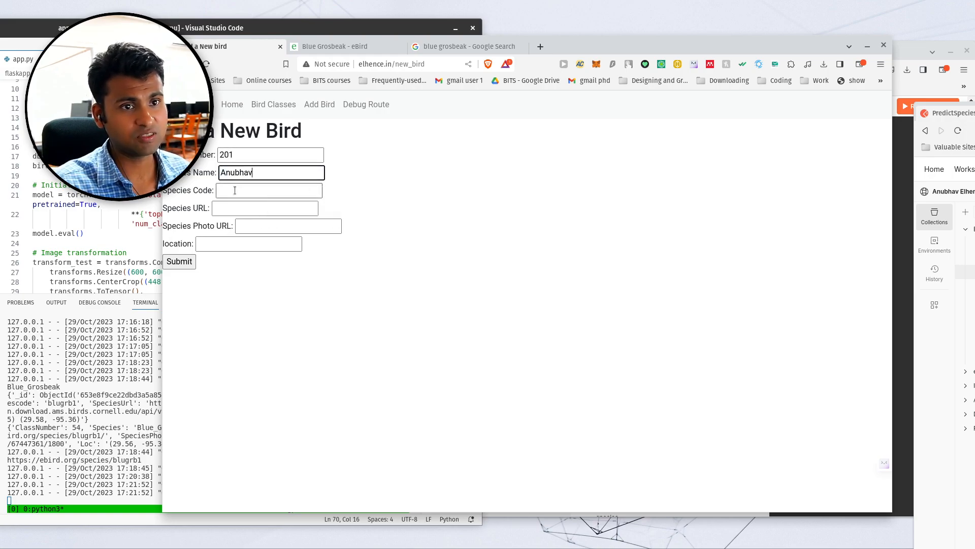
text(anubh)
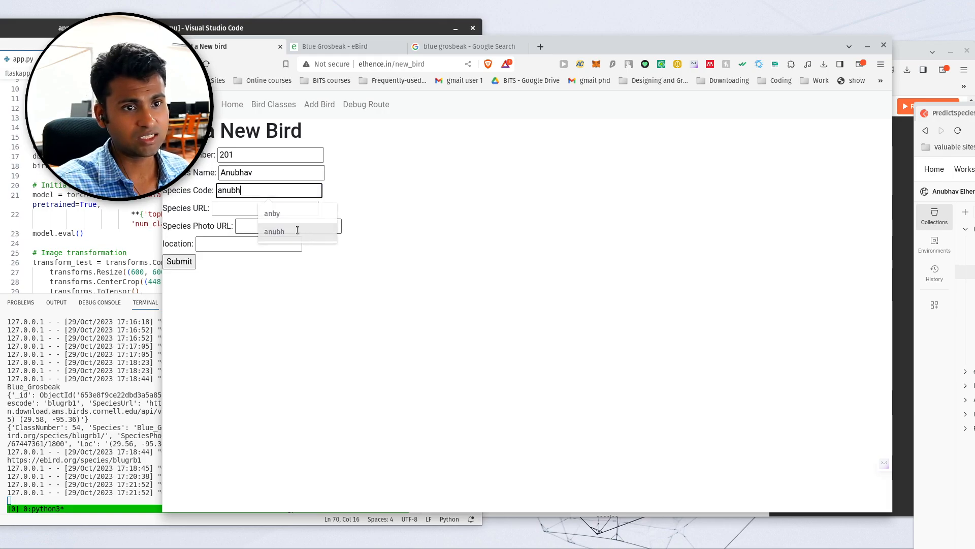
click(264, 208)
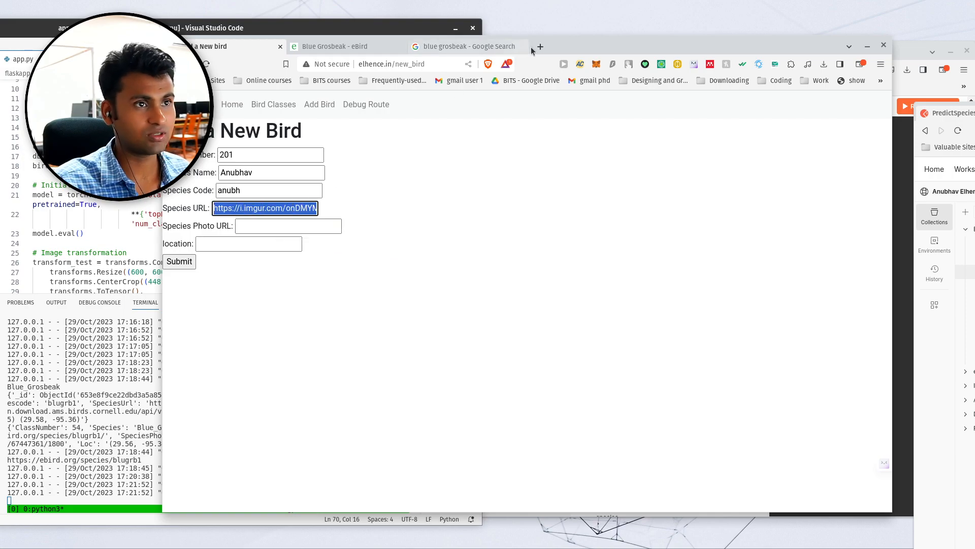
click(539, 46)
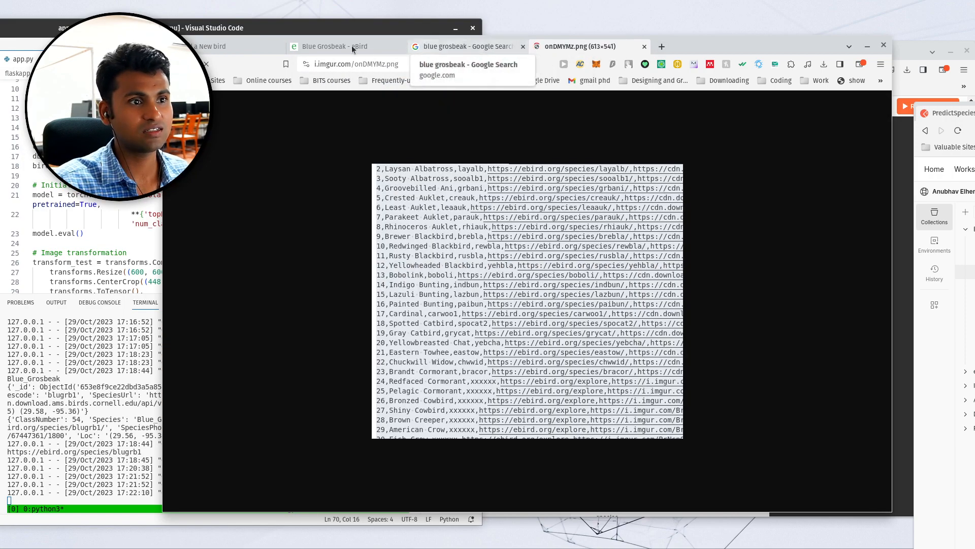
click(212, 47)
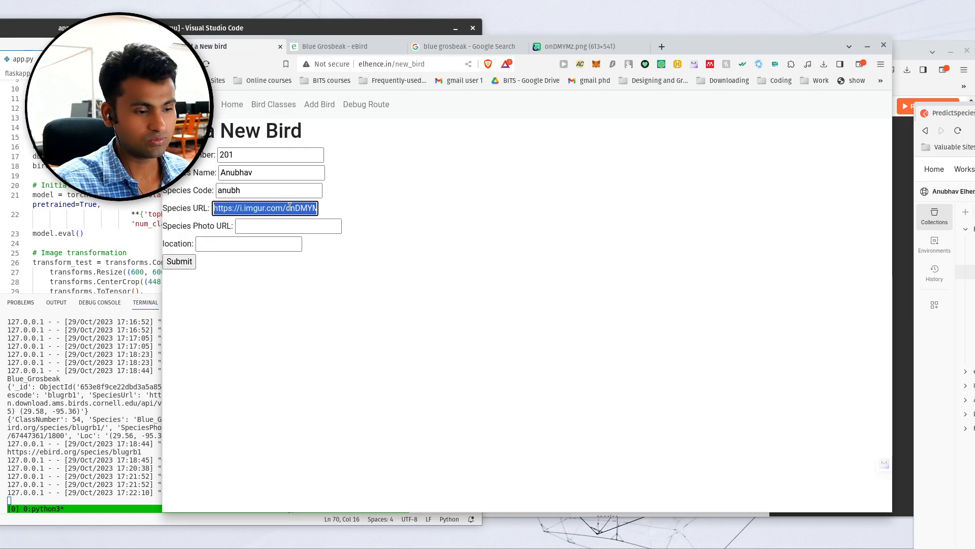
text(https://i.imgur.com/adz0Um)
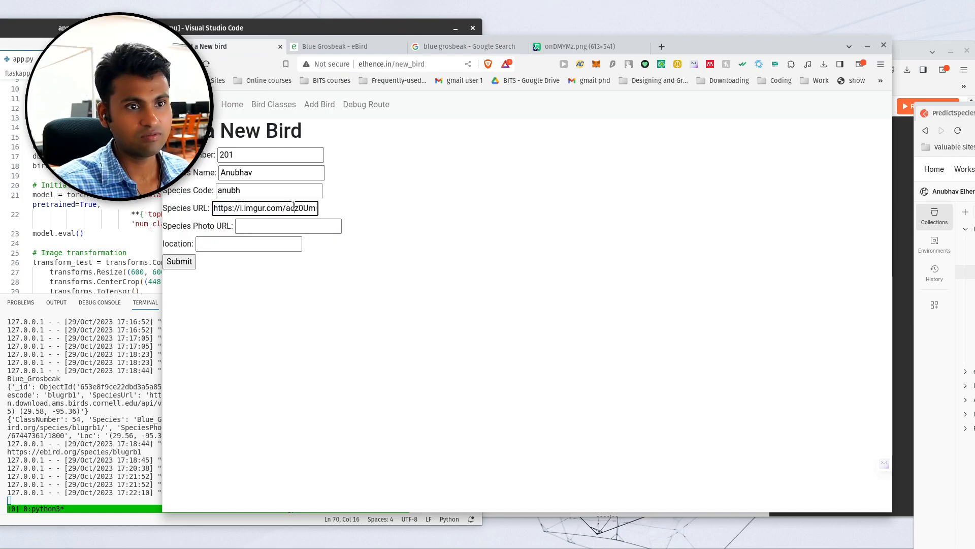
click(573, 46)
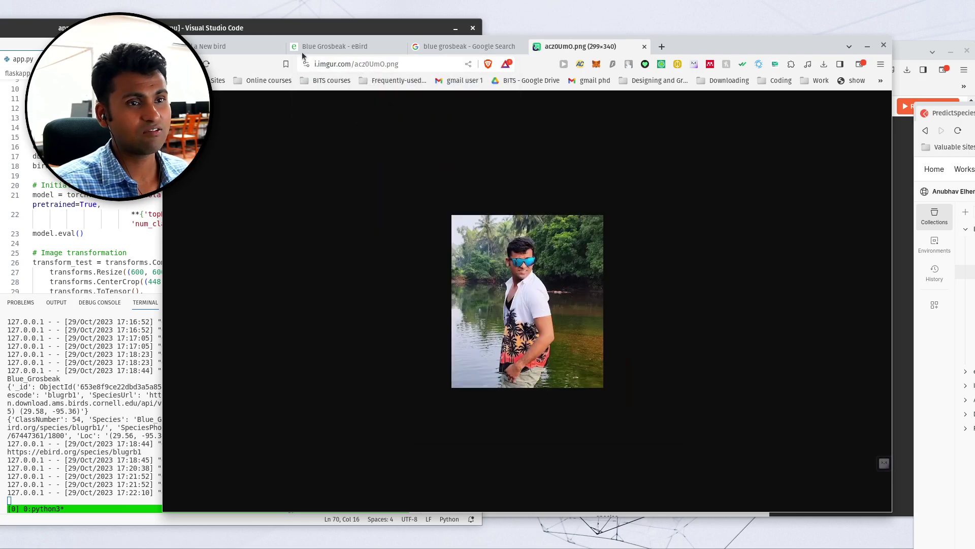
click(231, 46)
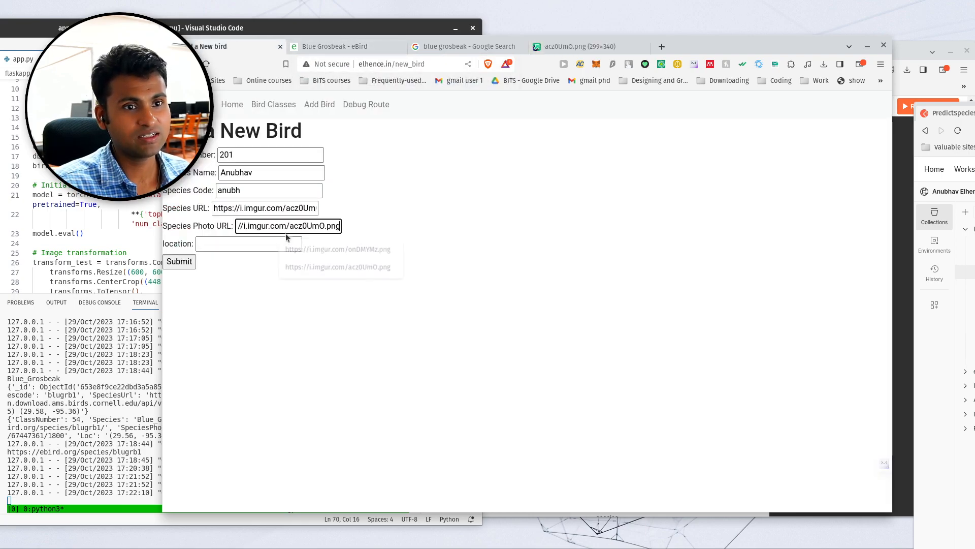
click(249, 243)
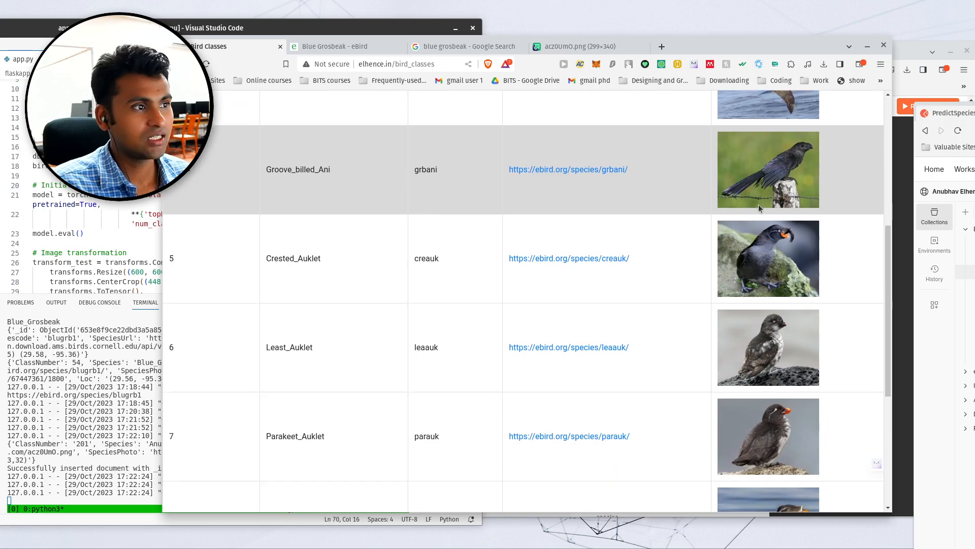
Scroll down and jump to page 21 of bird classes to show record 201
scroll(down, 3)
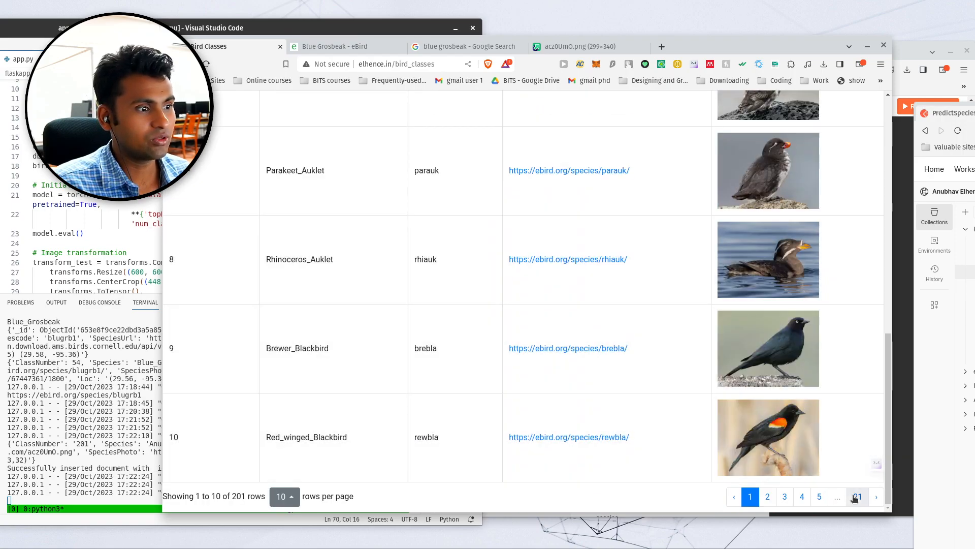
click(856, 496)
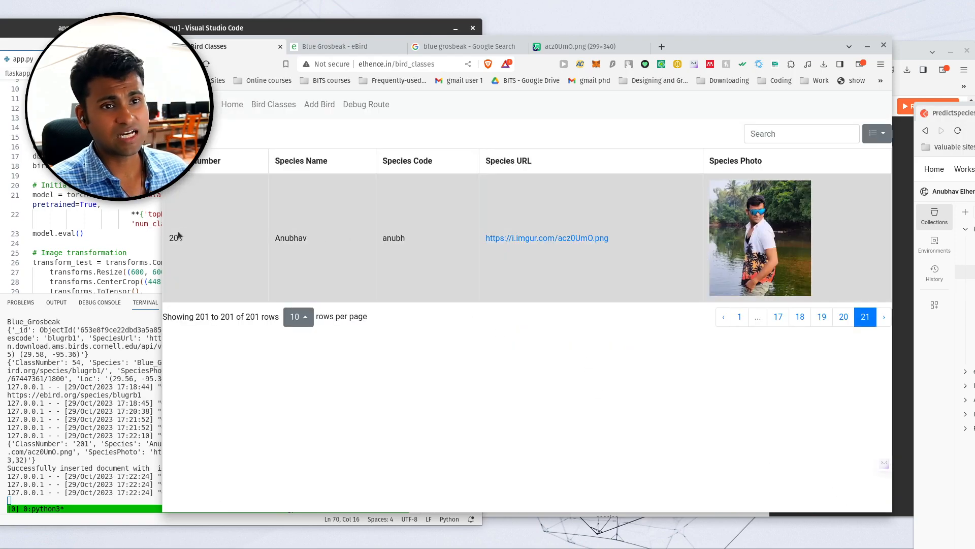
mouse_move(664, 227)
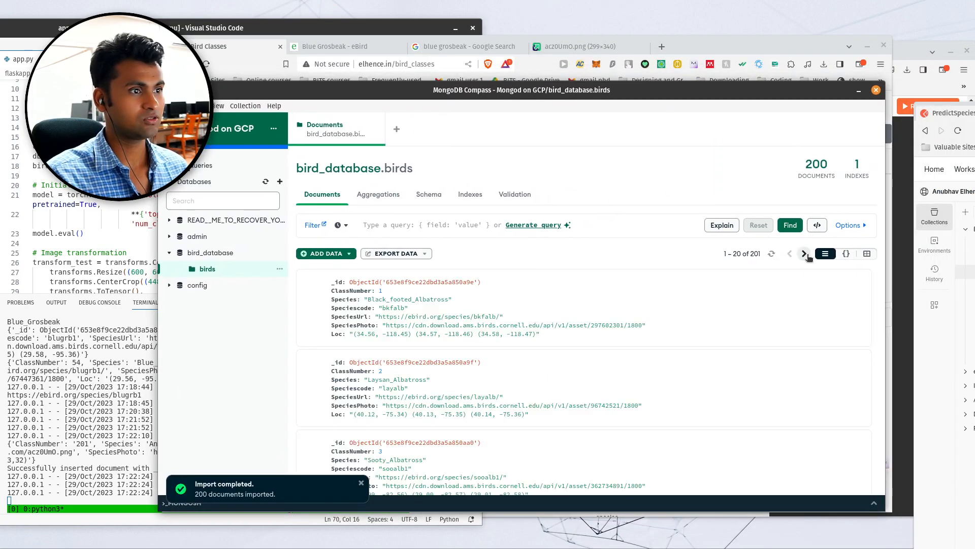
Page forward three times through the 201 bird documents in Compass
click(804, 253)
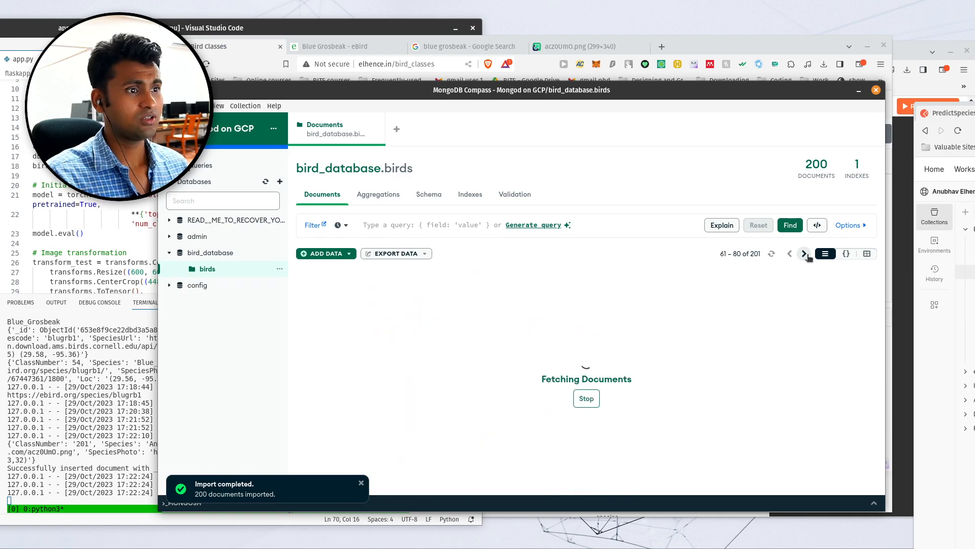
click(804, 253)
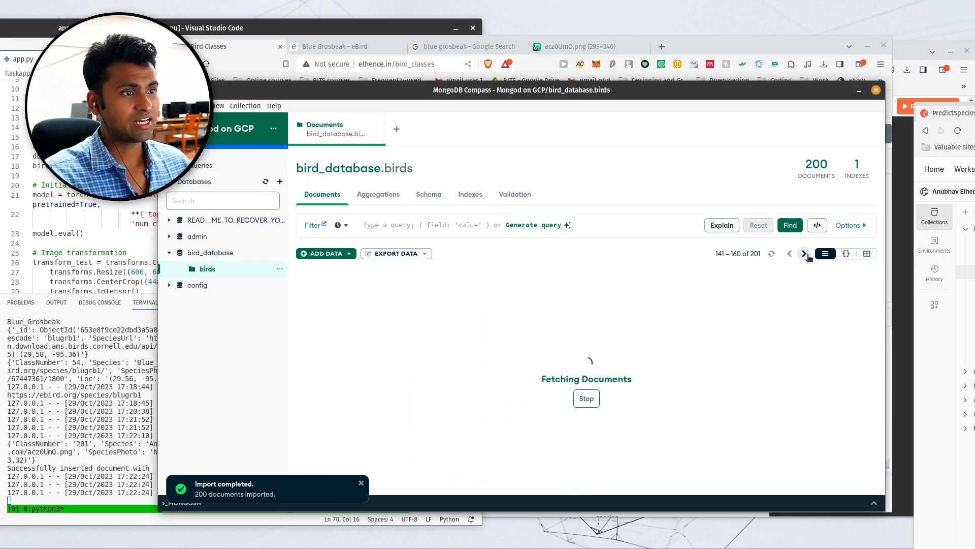
click(804, 253)
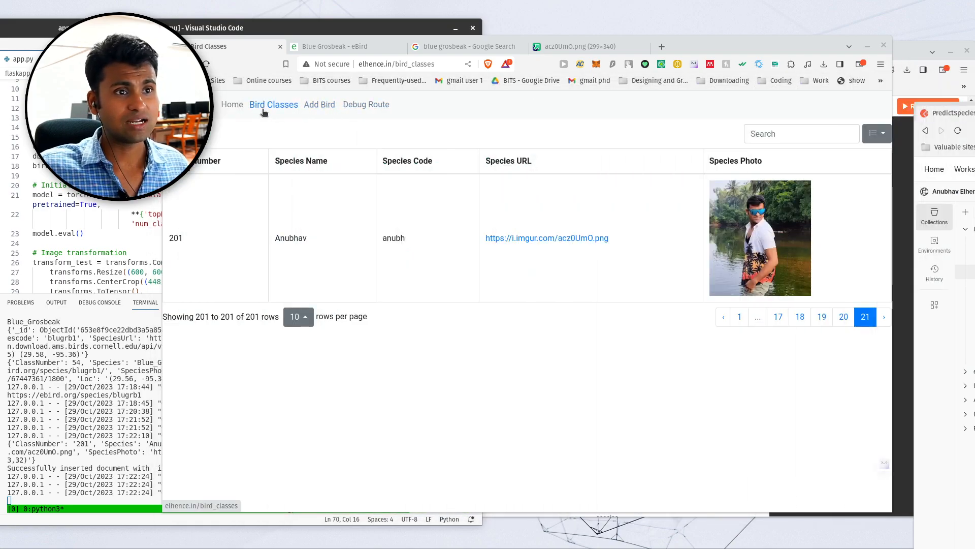
Reopen the Bird Classes list, then return to the Bird Classifier home page
click(740, 316)
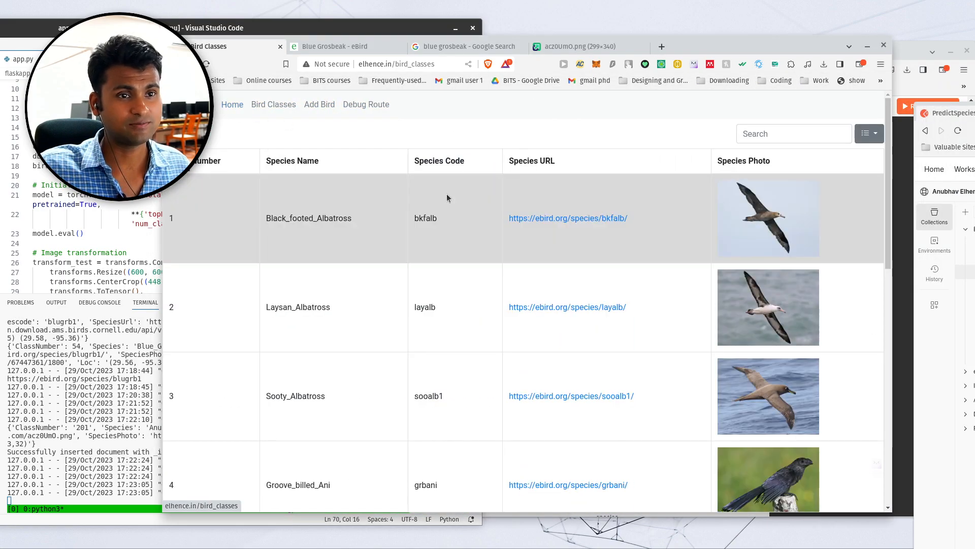
click(232, 104)
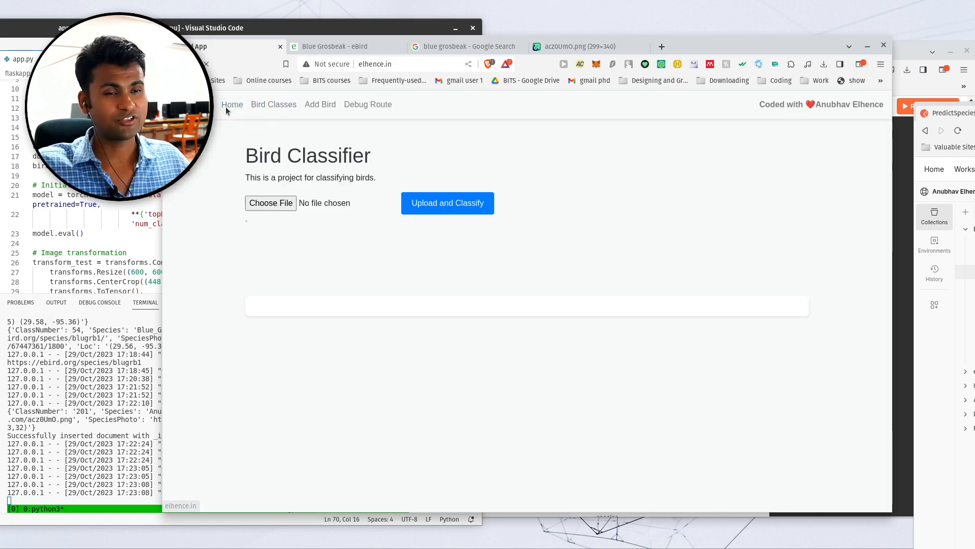